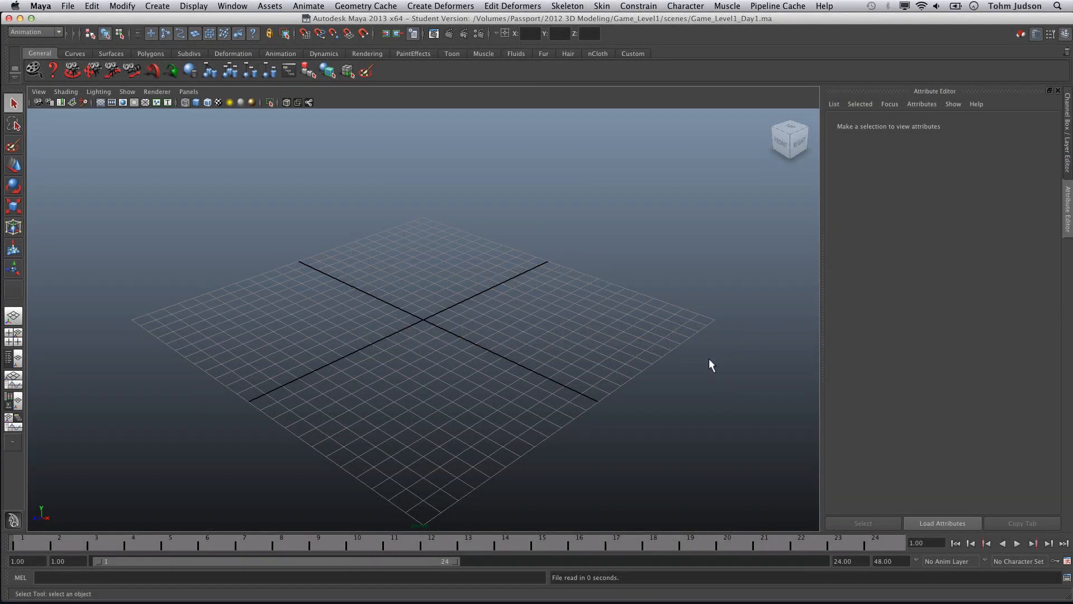
{"action": "mouse_move", "coordinate": [670, 371]}
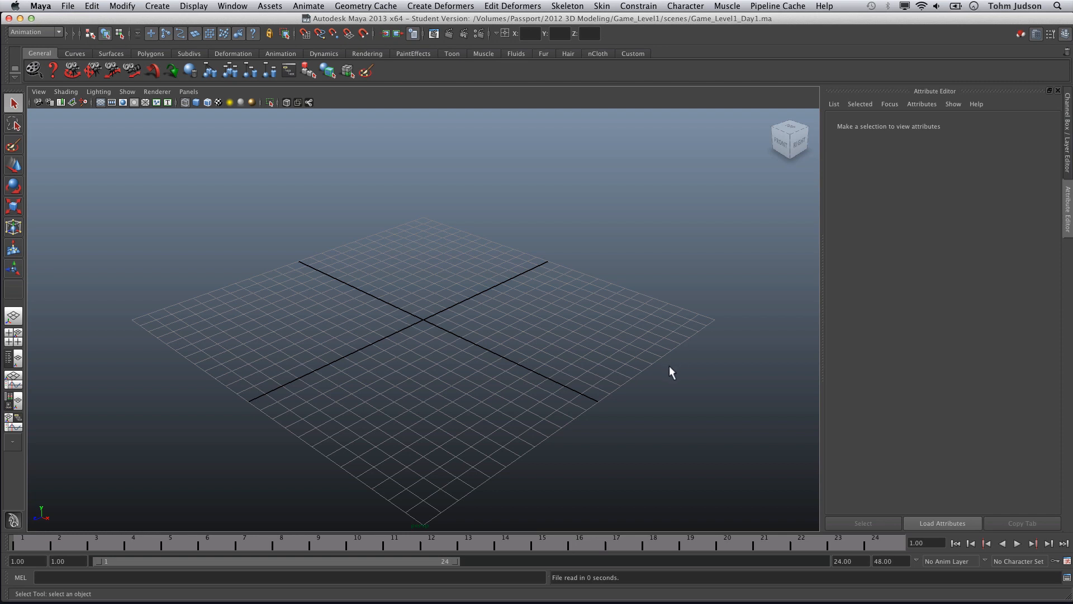
{"action": "mouse_move", "coordinate": [676, 372]}
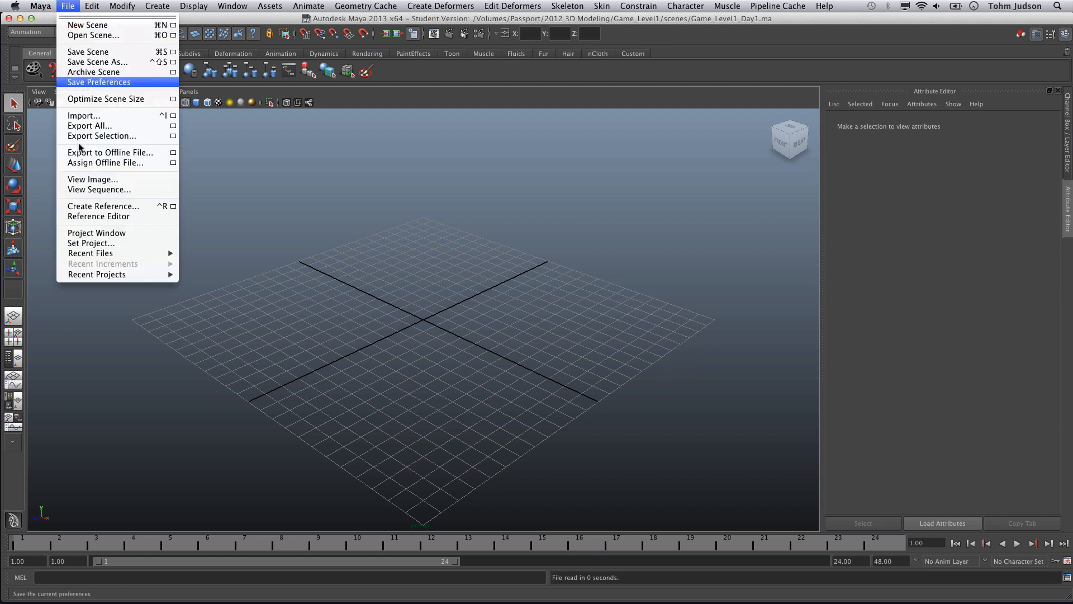
Step: Set Game_Level1 as the current project
{"action": "left_click", "coordinate": [90, 244]}
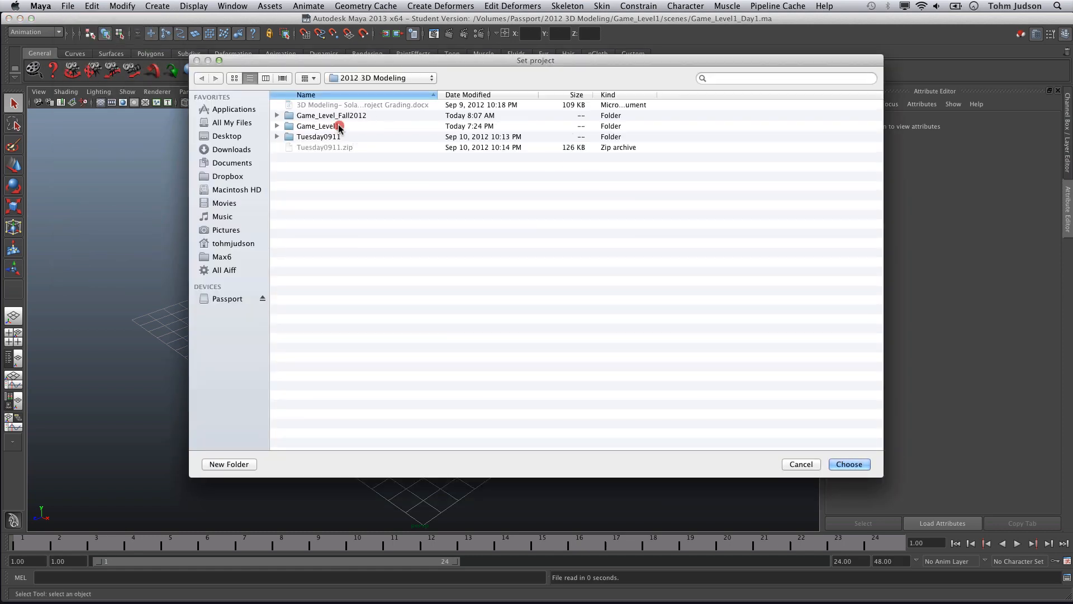
{"action": "left_click", "coordinate": [849, 464]}
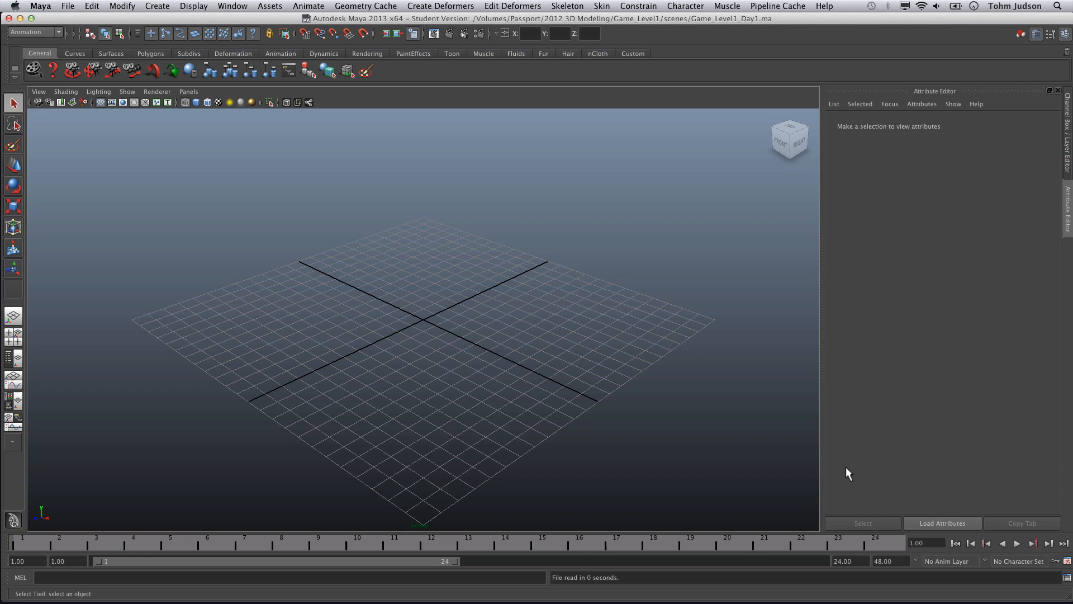
{"action": "mouse_move", "coordinate": [461, 22]}
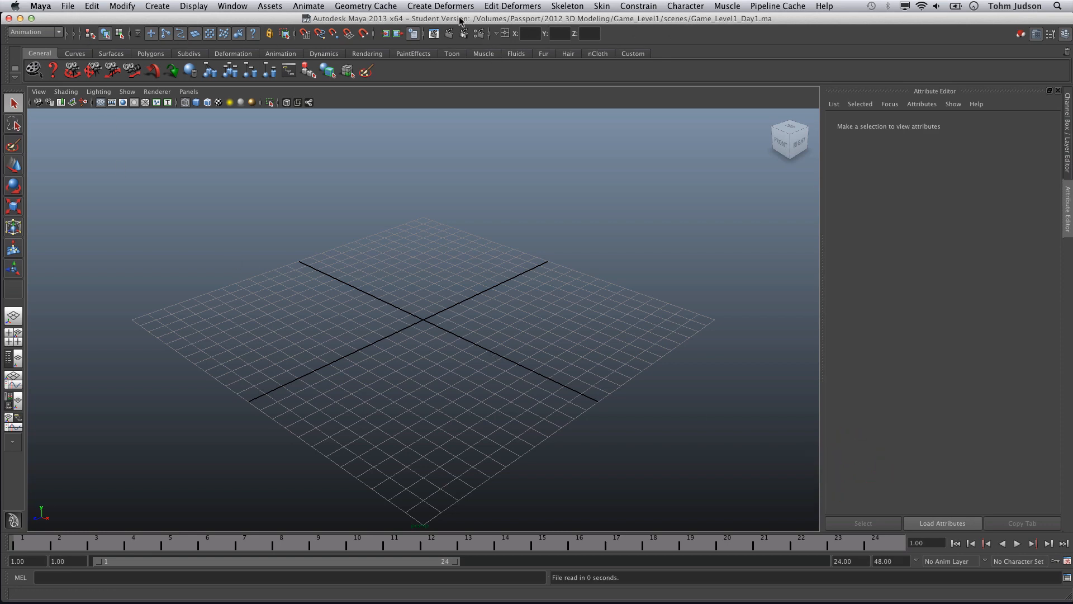
{"action": "left_click", "coordinate": [66, 6]}
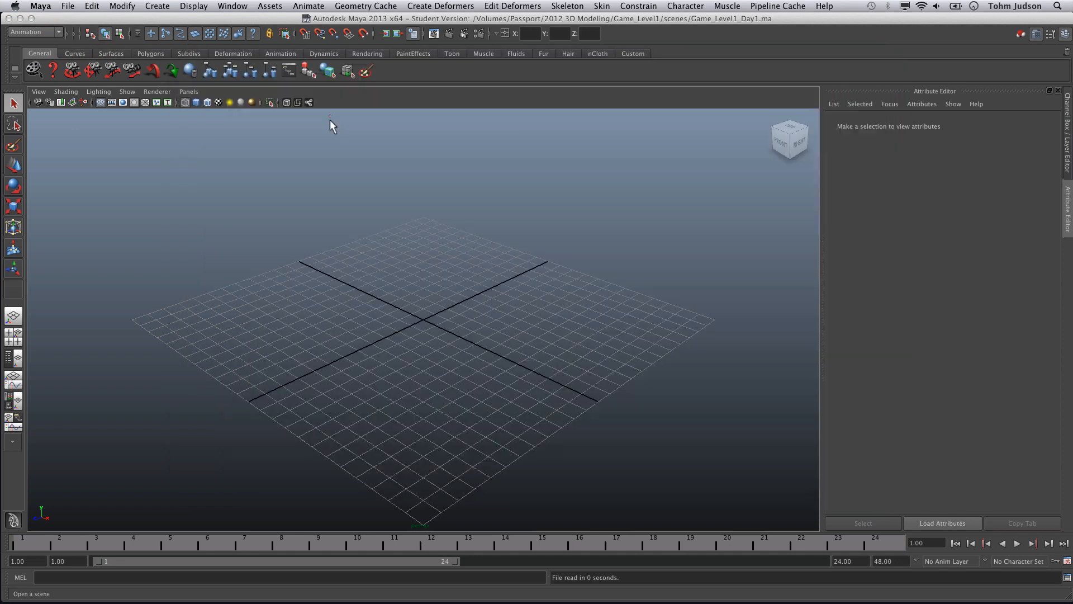
{"action": "mouse_move", "coordinate": [499, 274]}
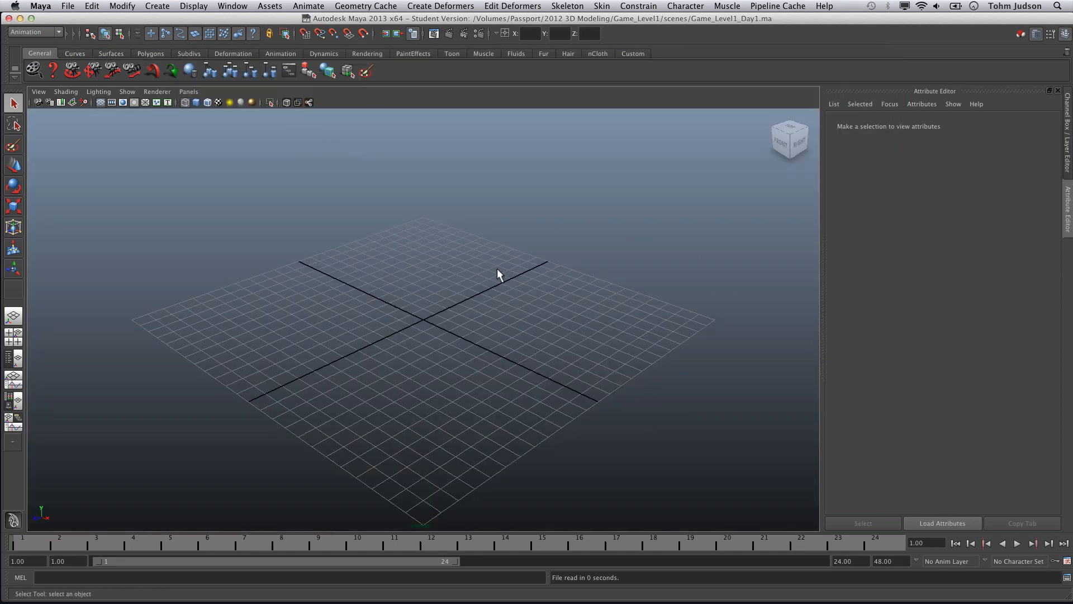
{"action": "mouse_move", "coordinate": [516, 401]}
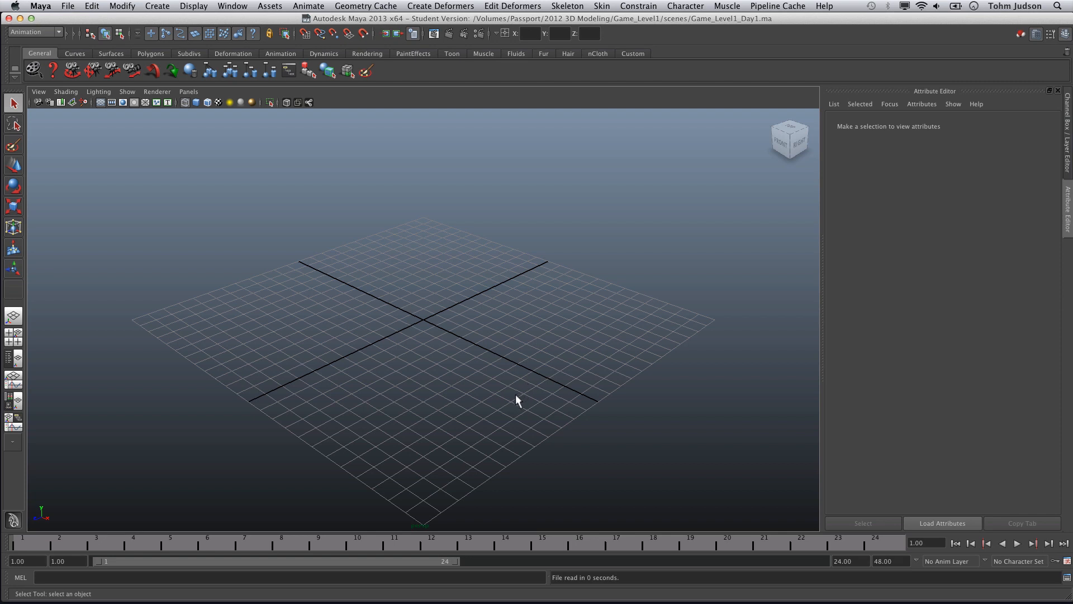
{"action": "mouse_move", "coordinate": [515, 411]}
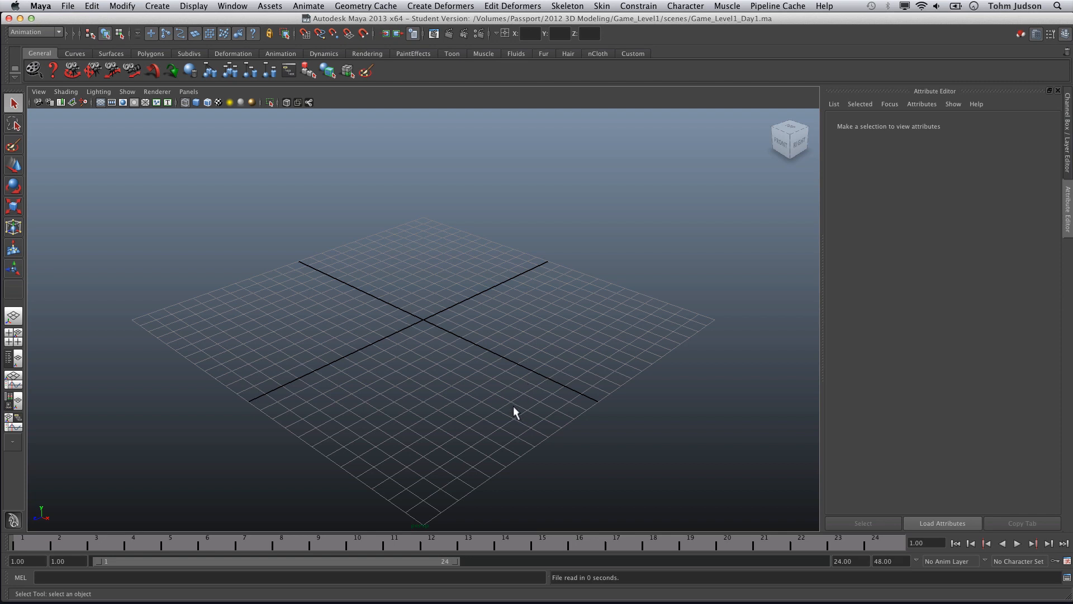
{"action": "mouse_move", "coordinate": [514, 408]}
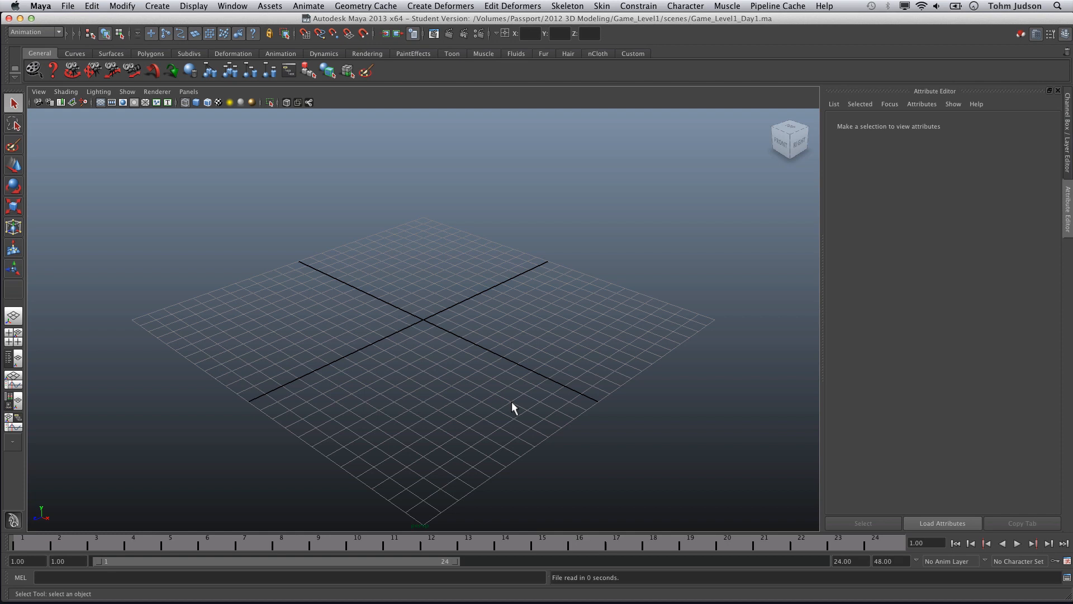
{"action": "mouse_move", "coordinate": [509, 418]}
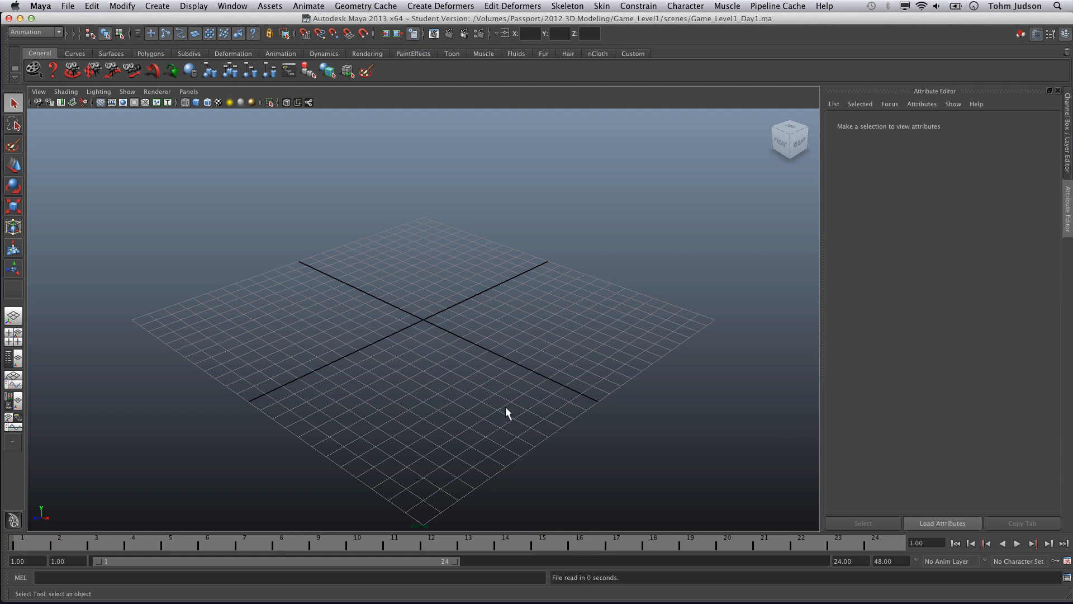
{"action": "mouse_move", "coordinate": [309, 71]}
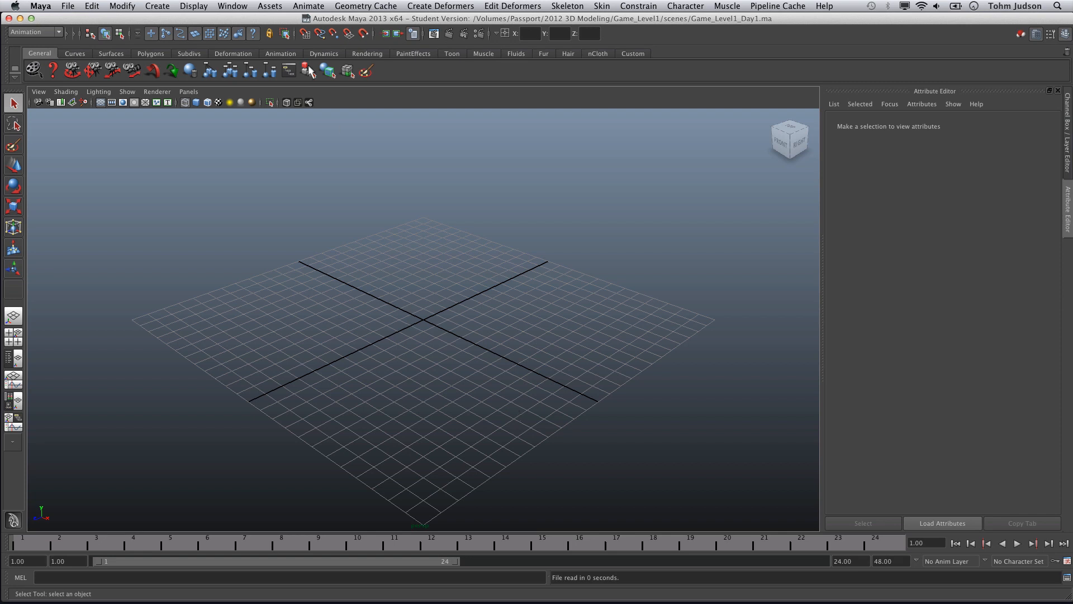
Step: Change the linear working unit from centimeter to foot and save the preferences
{"action": "left_click", "coordinate": [231, 5]}
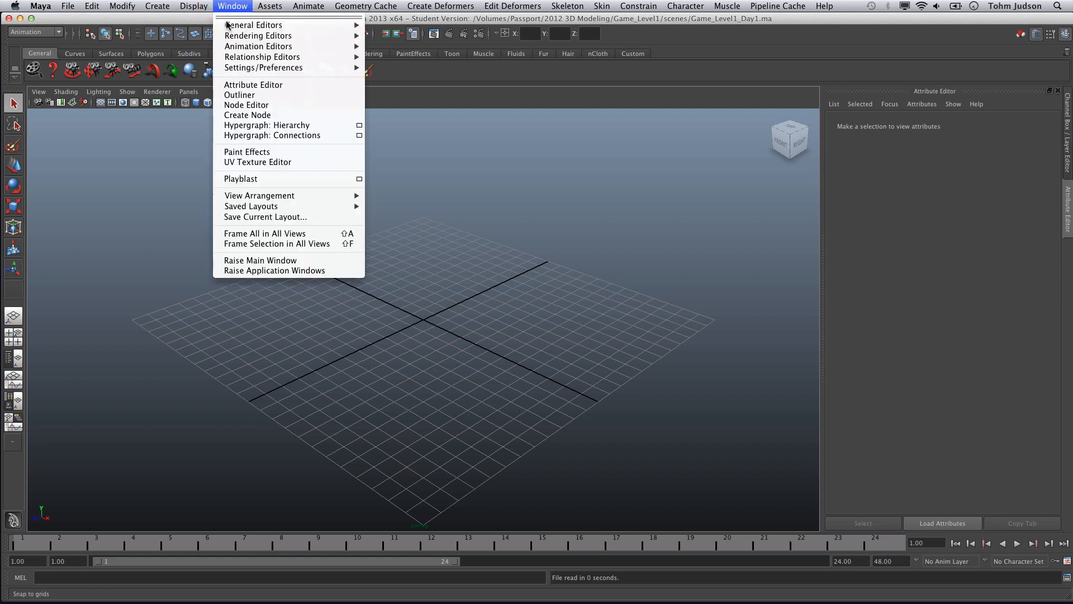
{"action": "mouse_move", "coordinate": [263, 67]}
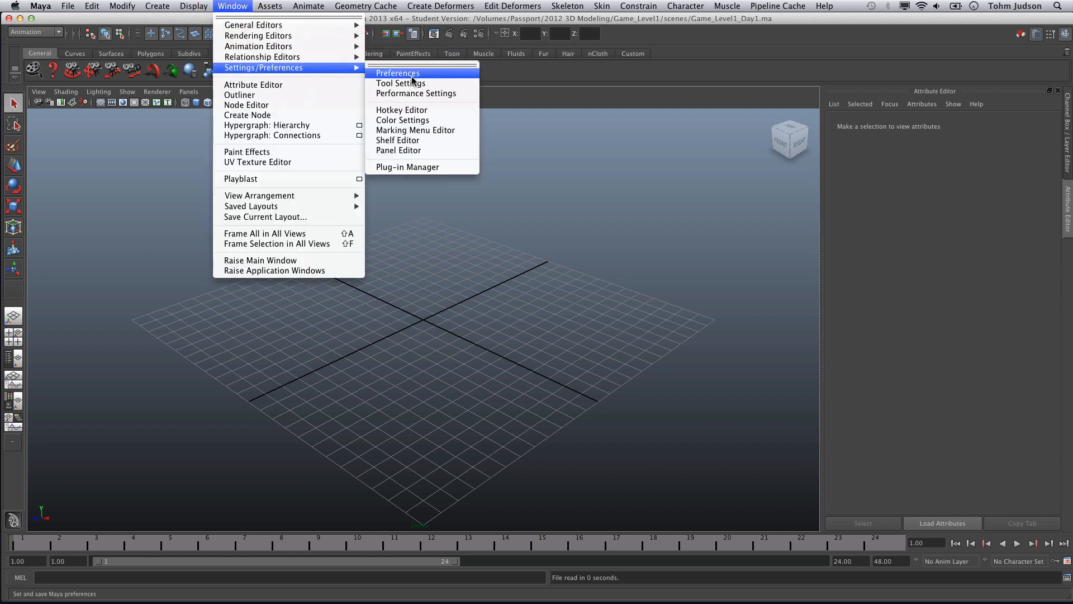
{"action": "left_click", "coordinate": [397, 72]}
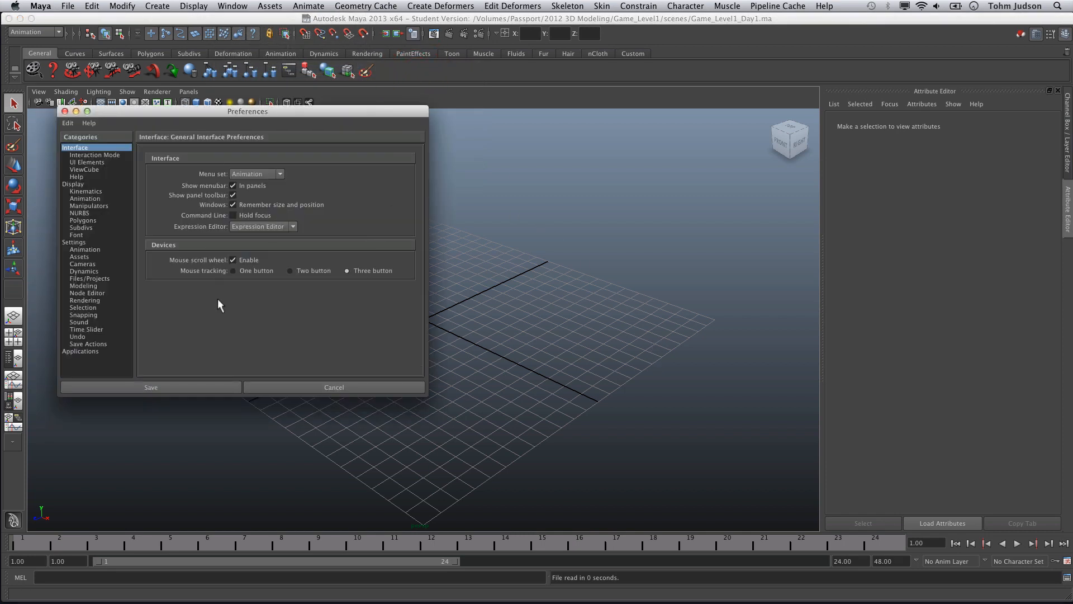
{"action": "left_click", "coordinate": [74, 241]}
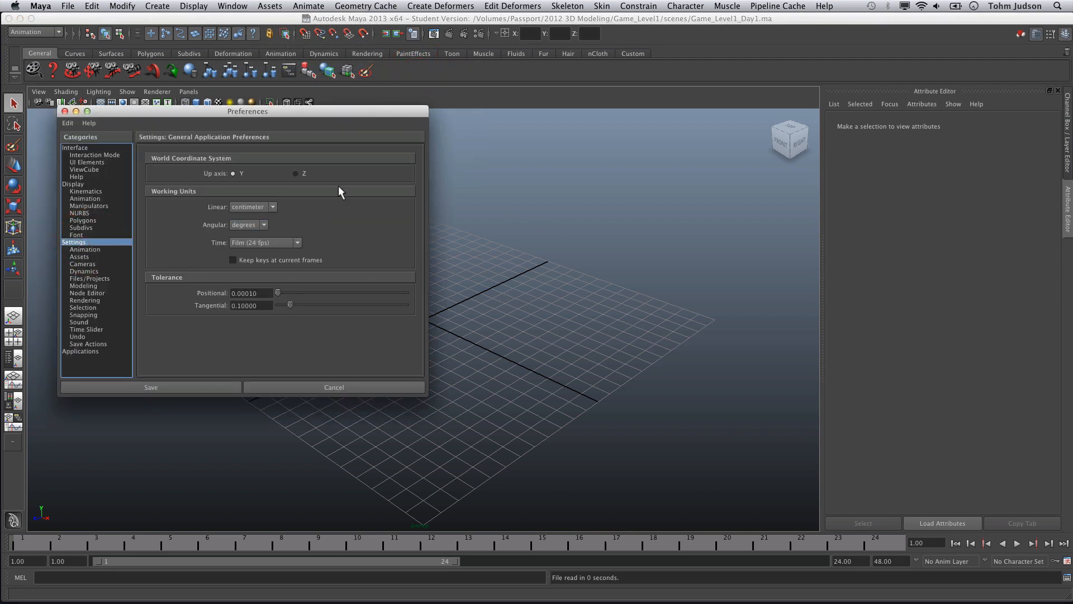
{"action": "left_click", "coordinate": [252, 207]}
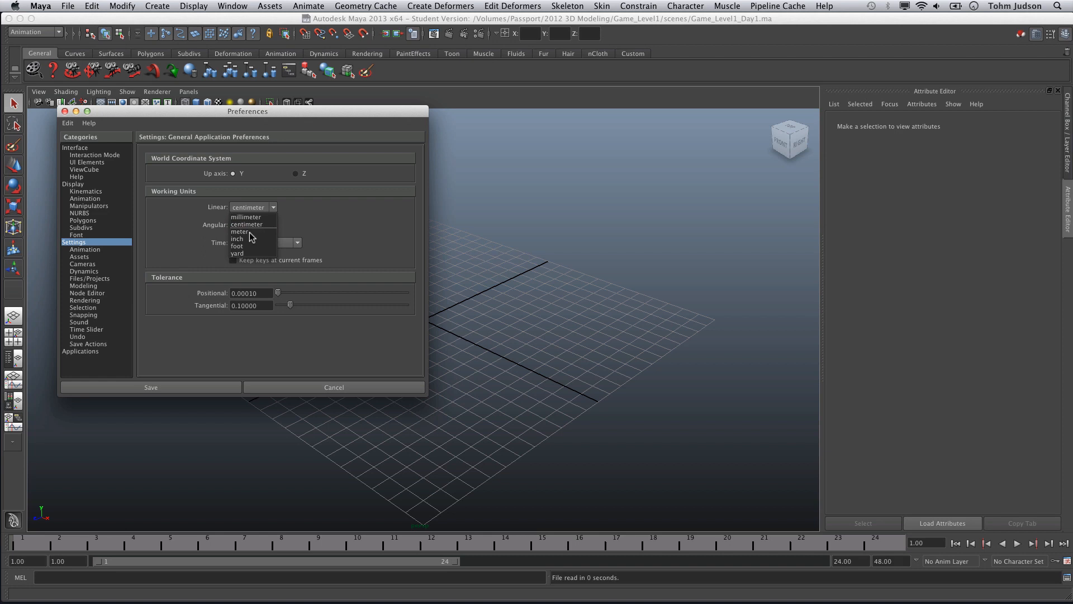
{"action": "left_click", "coordinate": [238, 253]}
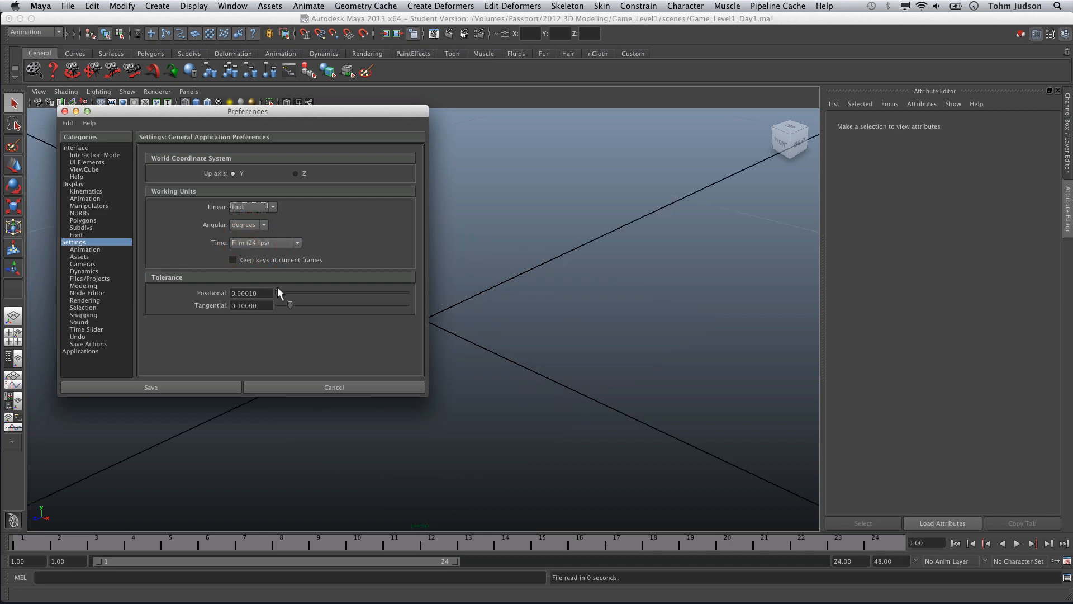
{"action": "left_click", "coordinate": [150, 386]}
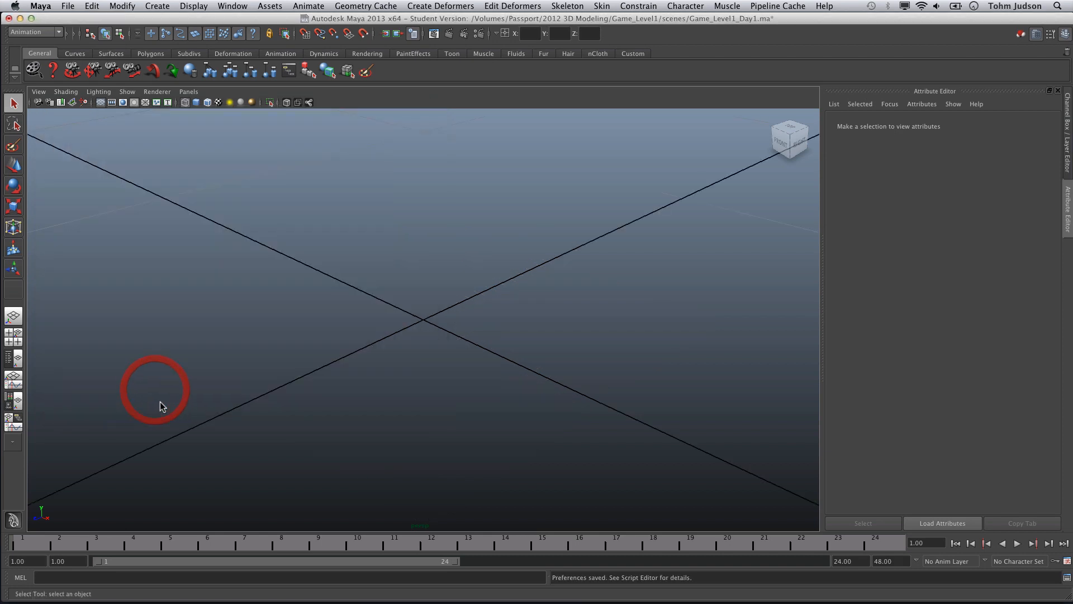
{"action": "mouse_move", "coordinate": [509, 282]}
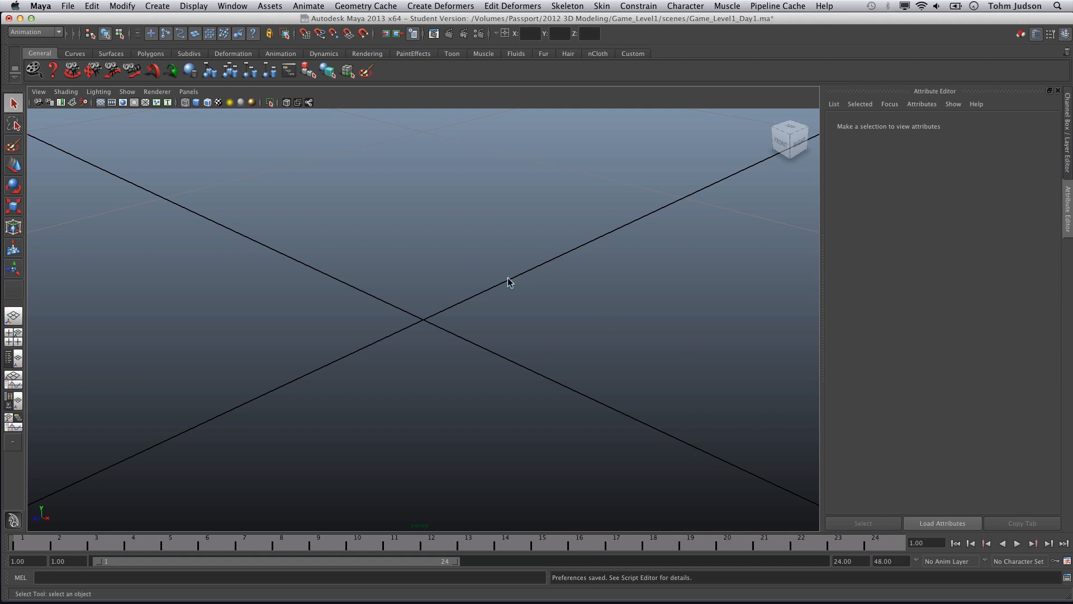
{"action": "mouse_move", "coordinate": [552, 276]}
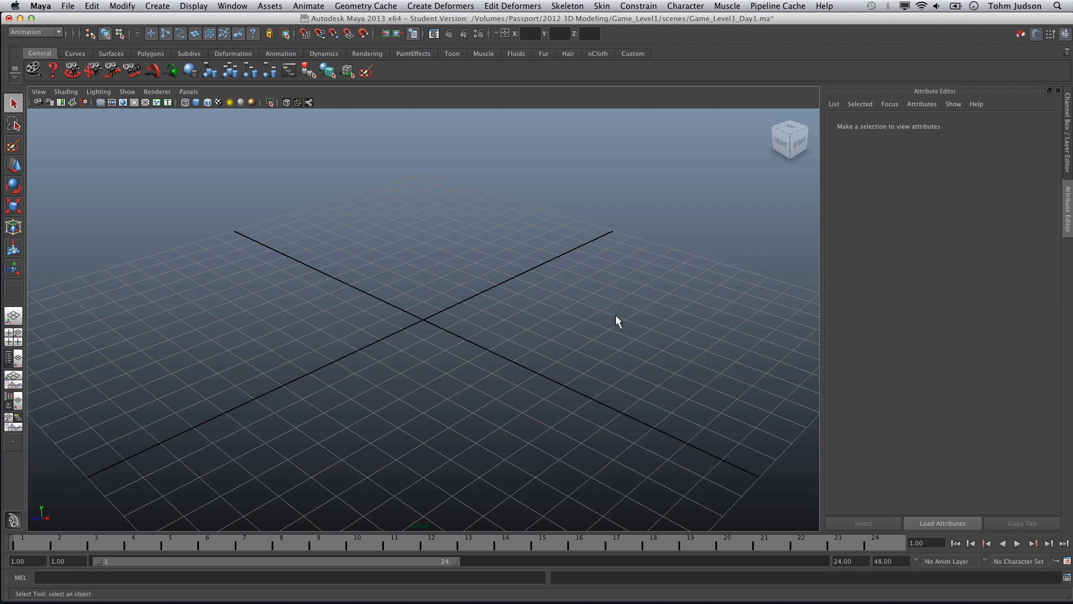
{"action": "mouse_move", "coordinate": [567, 259]}
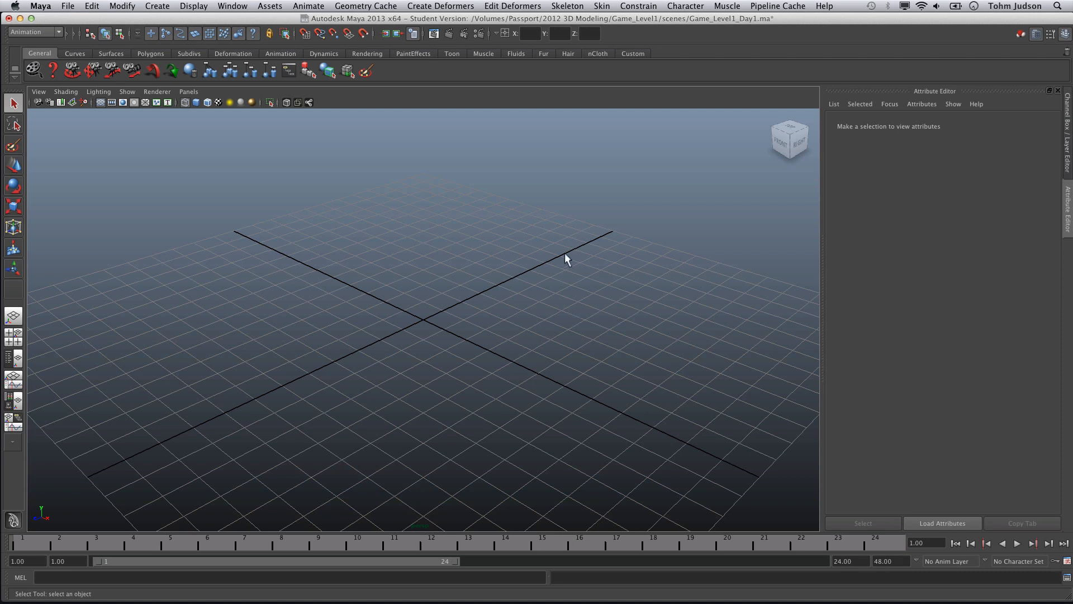
{"action": "mouse_move", "coordinate": [535, 283]}
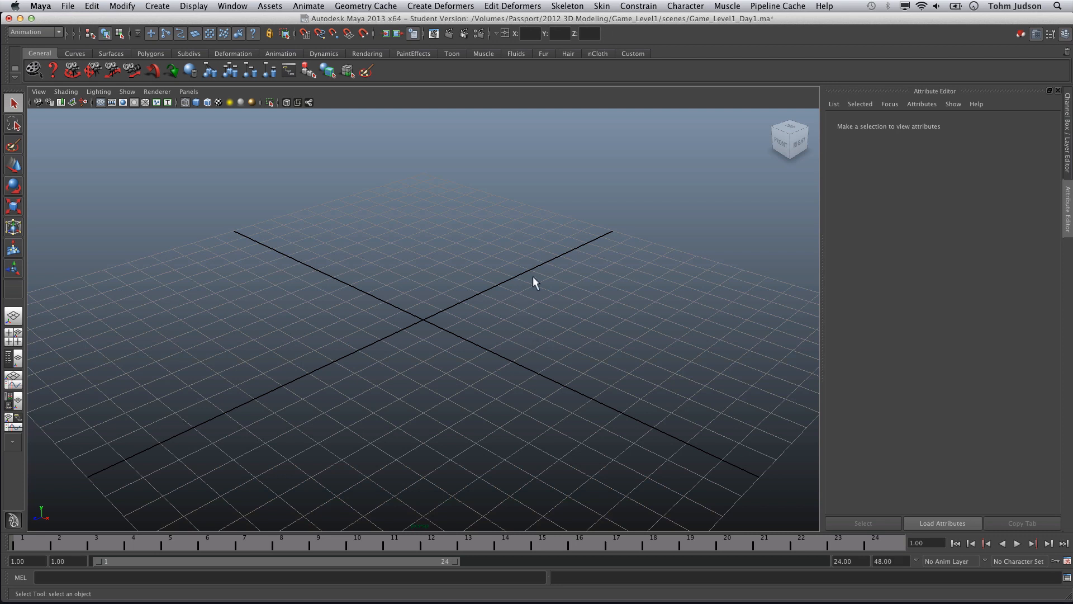
Step: Create a polygon plane with Width and Height kept at 1
{"action": "left_click", "coordinate": [156, 5]}
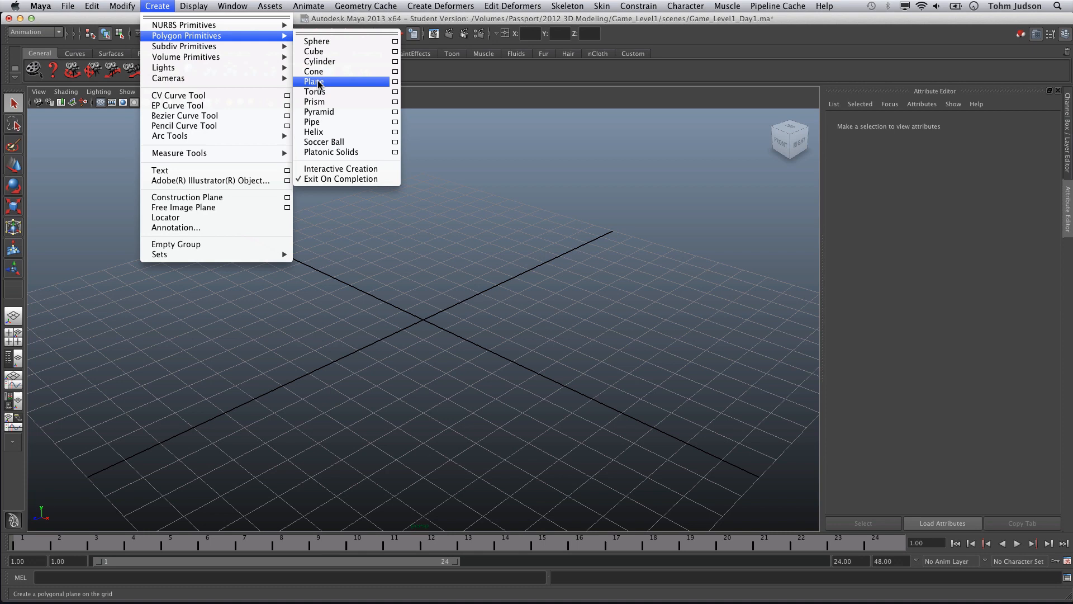
{"action": "left_click", "coordinate": [395, 81]}
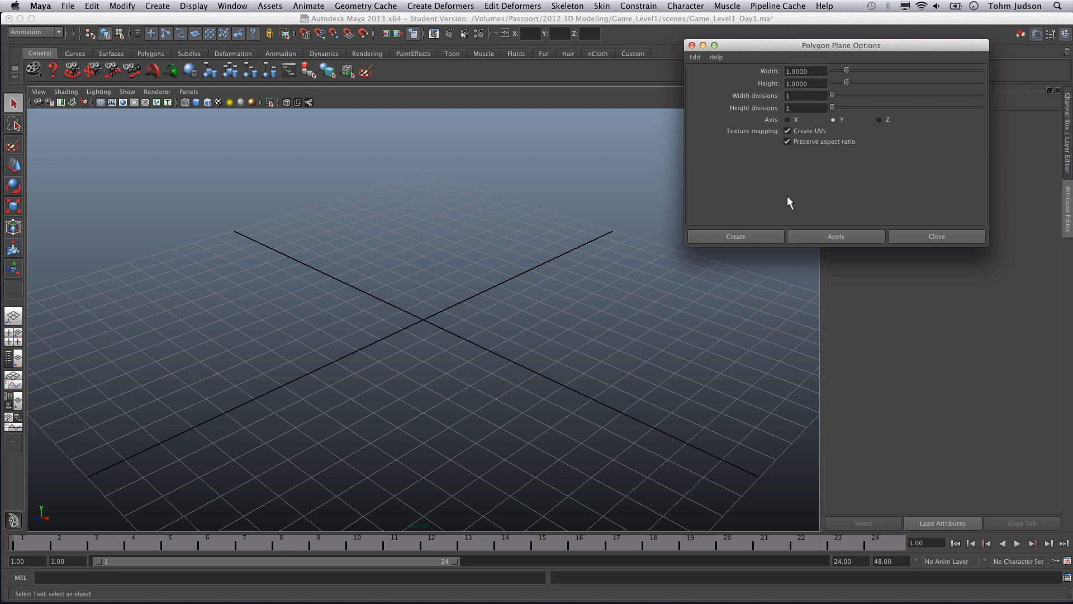
{"action": "left_click", "coordinate": [734, 236]}
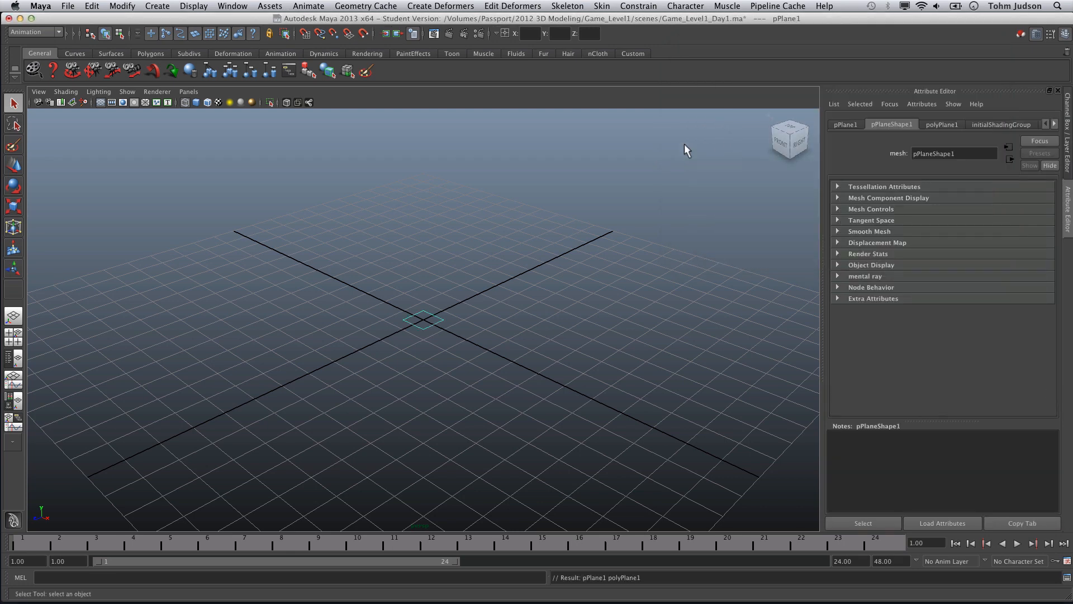
{"action": "mouse_move", "coordinate": [385, 320]}
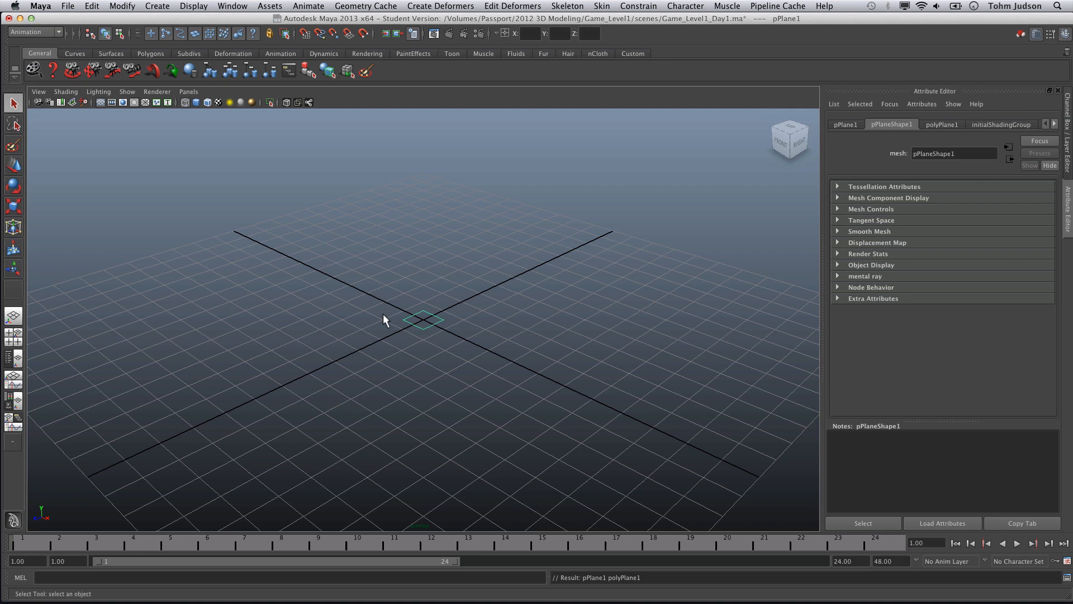
{"action": "mouse_move", "coordinate": [438, 328]}
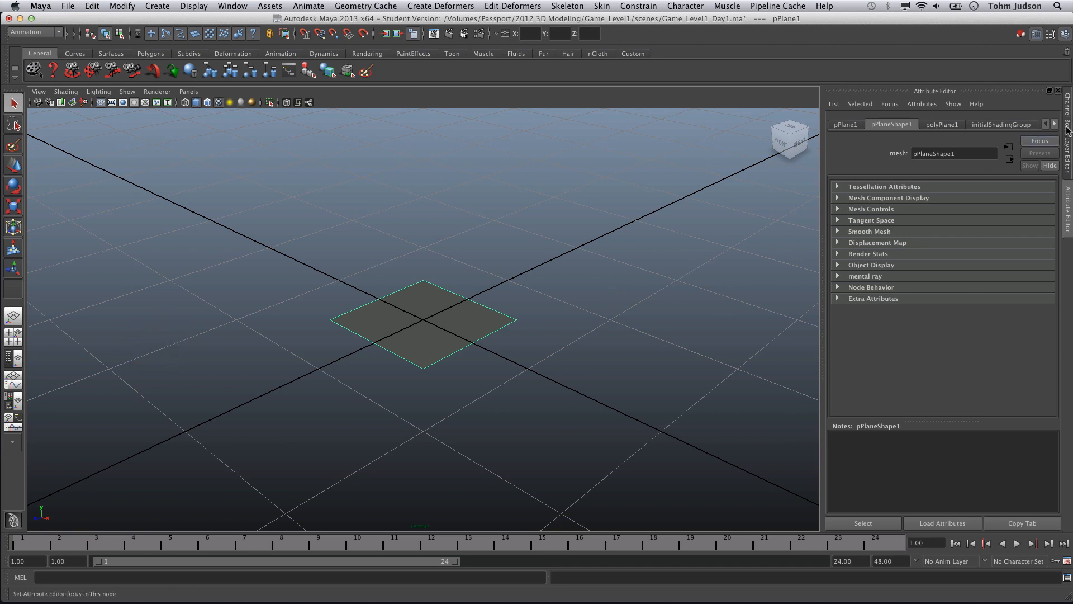
Step: Scale pPlane1 to 8 in X and 100 in Z in the Channel Box
{"action": "left_click", "coordinate": [1063, 34]}
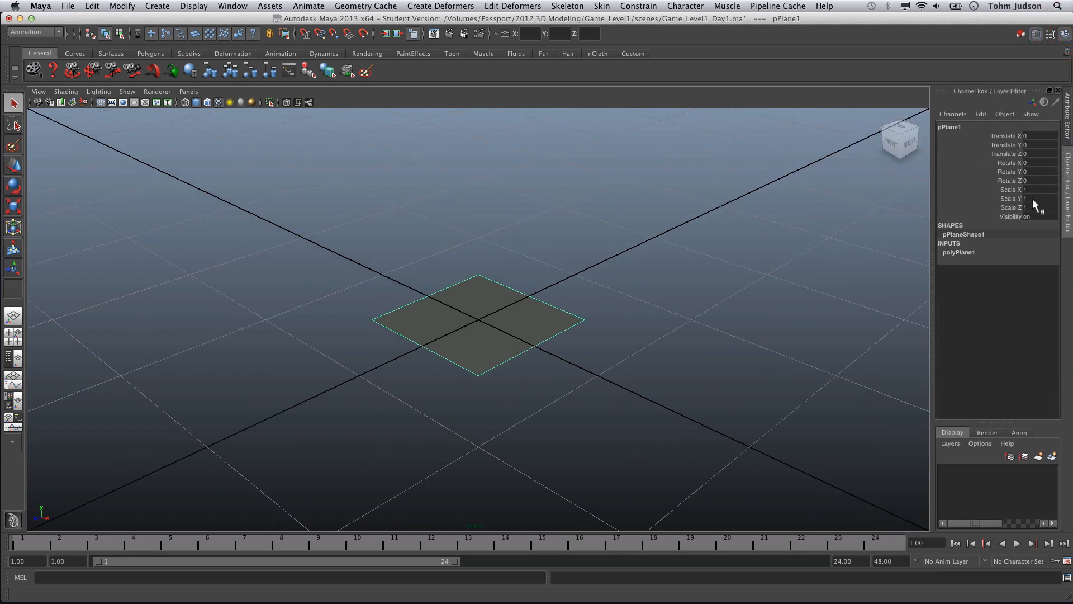
{"action": "mouse_move", "coordinate": [1040, 191]}
{"action": "type", "text": "8"}
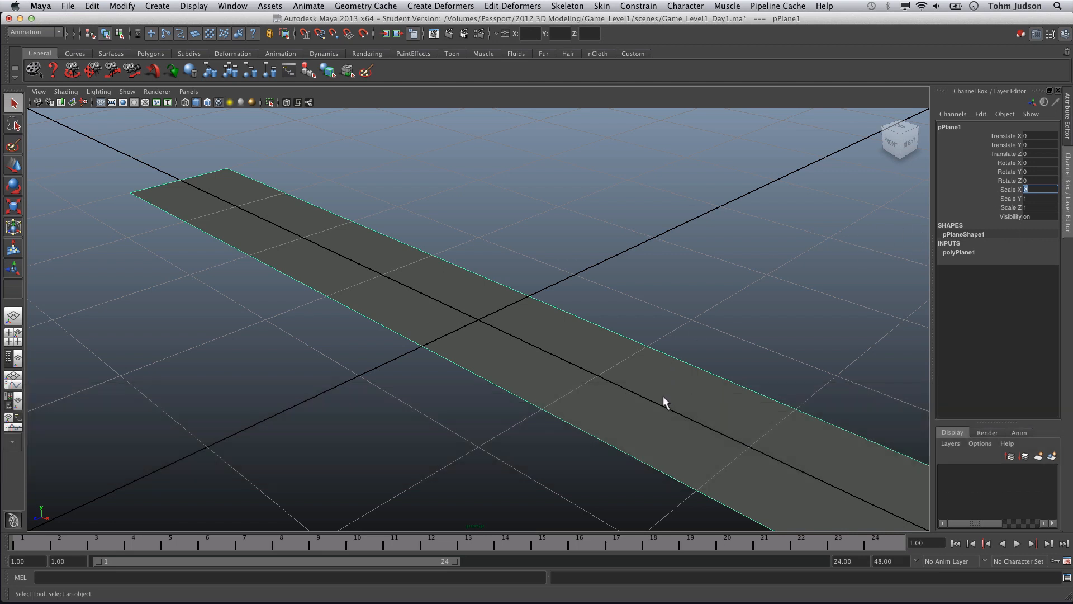
{"action": "mouse_move", "coordinate": [1043, 252]}
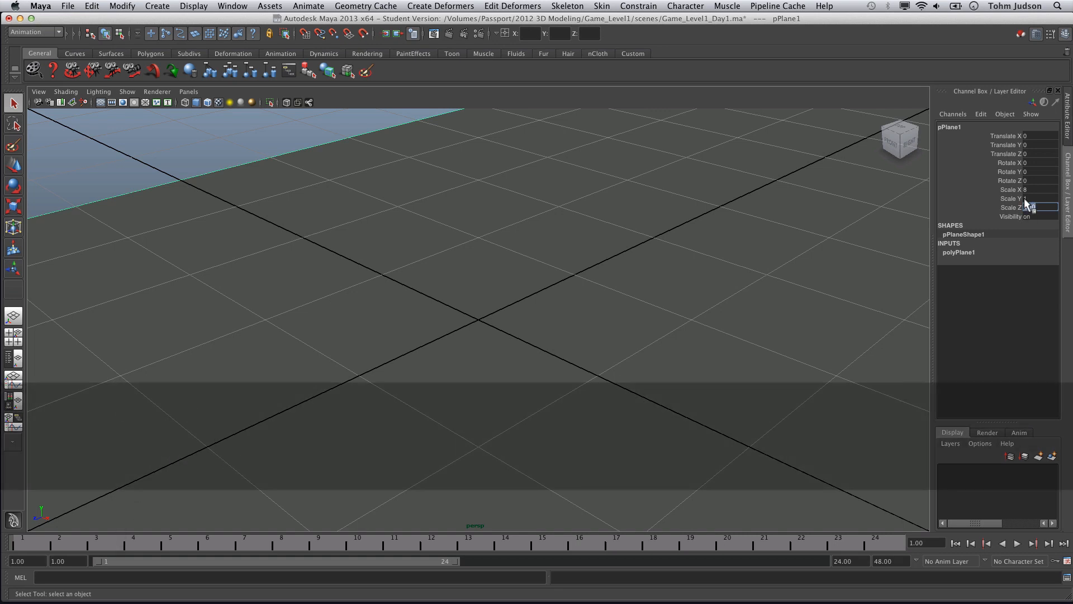
{"action": "left_click", "coordinate": [467, 233]}
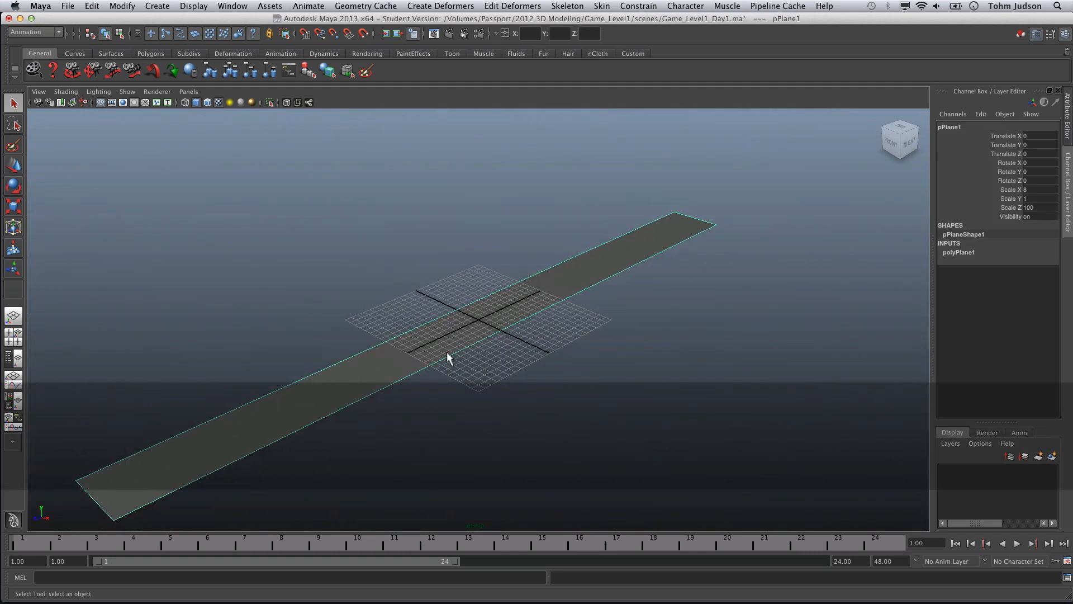
{"action": "mouse_move", "coordinate": [635, 341]}
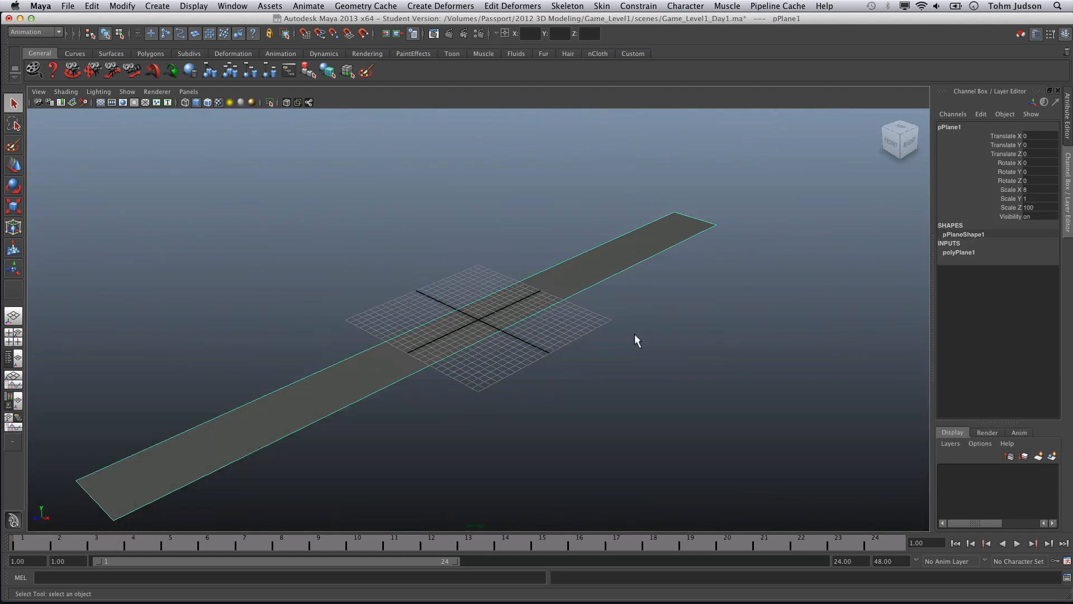
{"action": "mouse_move", "coordinate": [599, 316]}
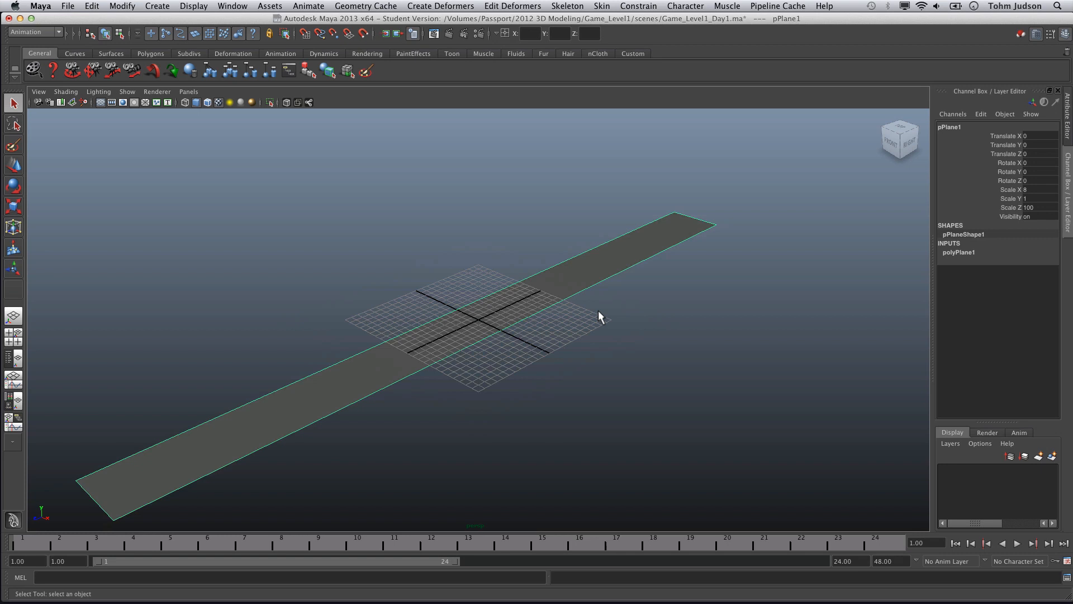
{"action": "mouse_move", "coordinate": [568, 334]}
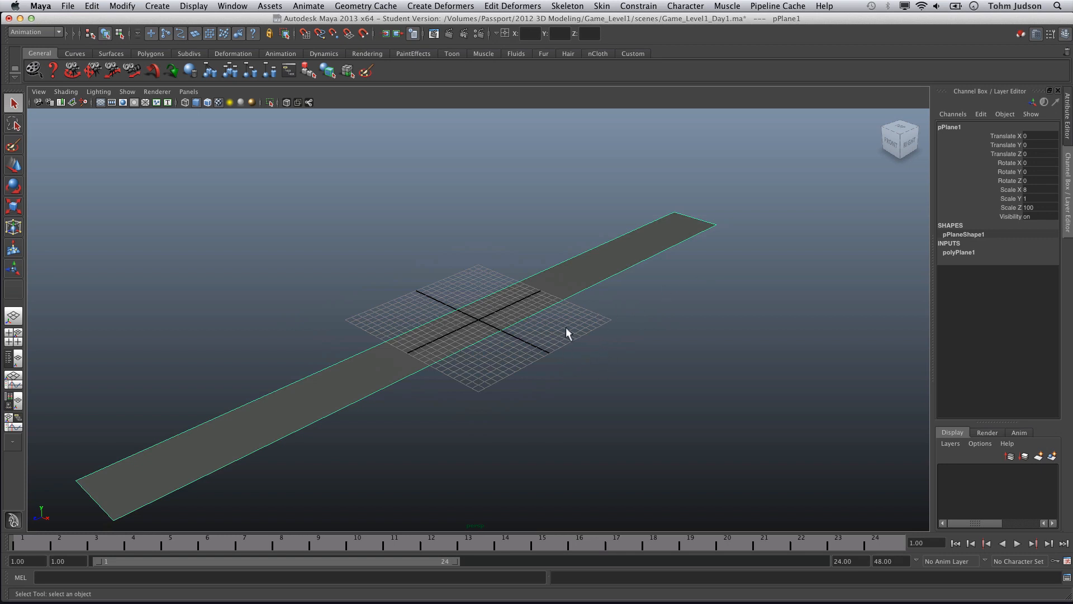
{"action": "mouse_move", "coordinate": [618, 365]}
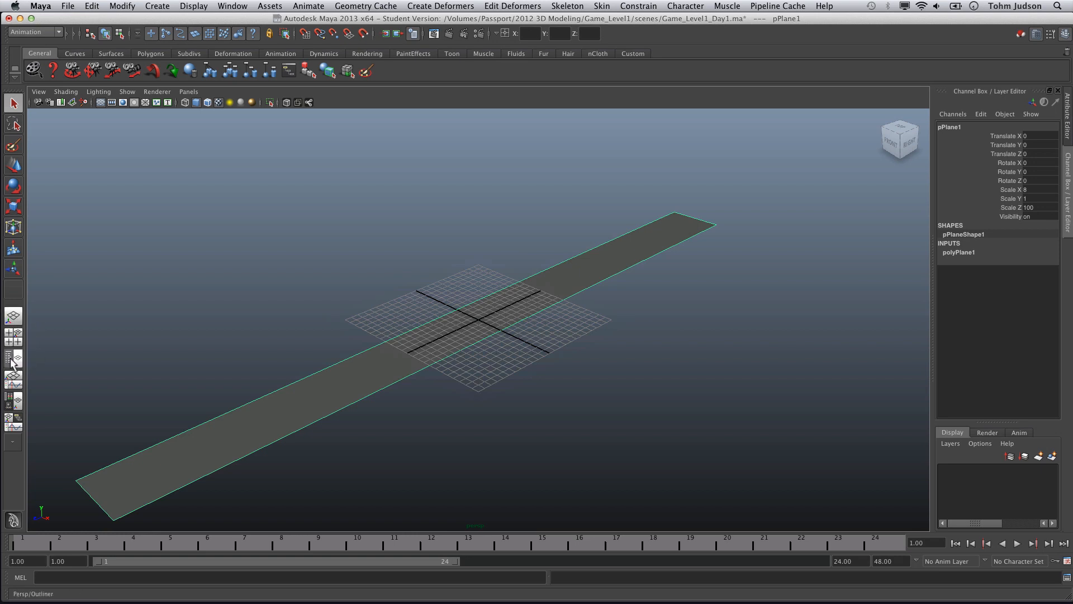
{"action": "mouse_move", "coordinate": [13, 357]}
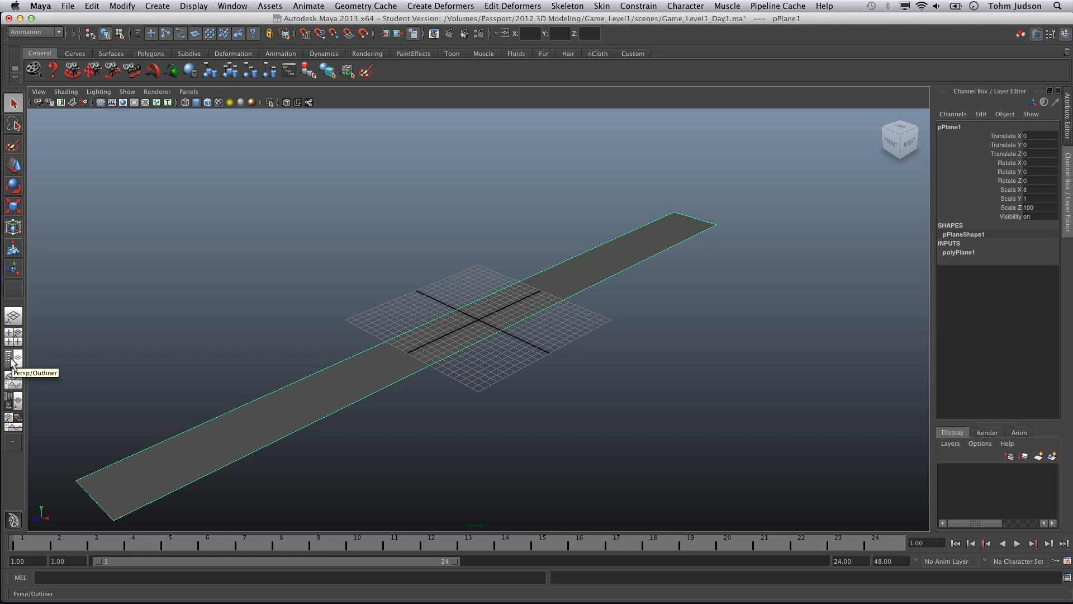
Step: Show the Persp/Outliner layout and rename pPlane1 to Level1_HallwayFloor
{"action": "left_click", "coordinate": [12, 359]}
{"action": "type", "text": "Level1_Hallway"}
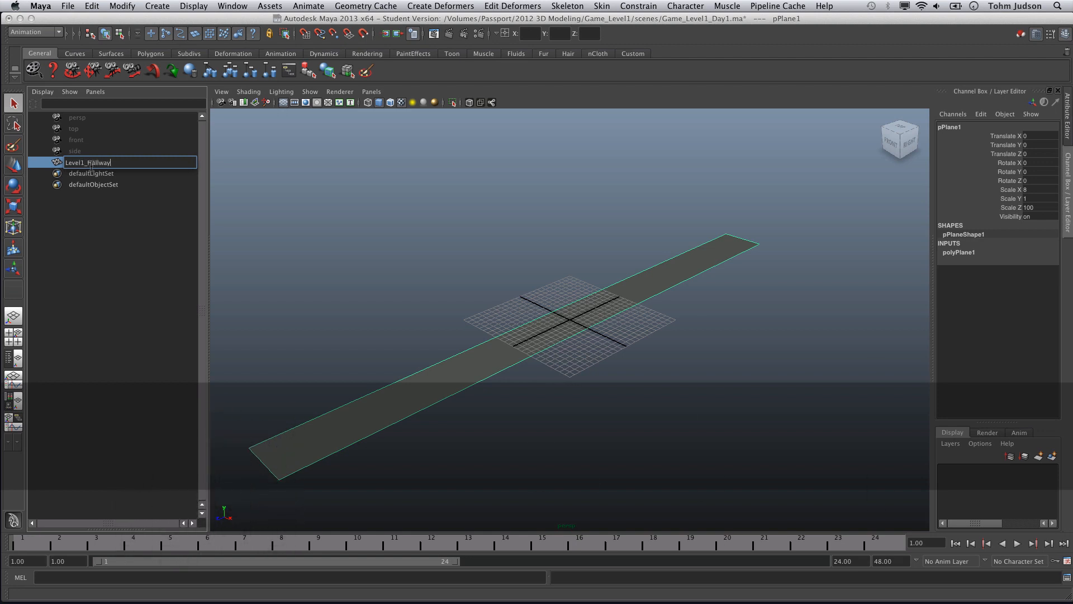
{"action": "key", "text": "Return"}
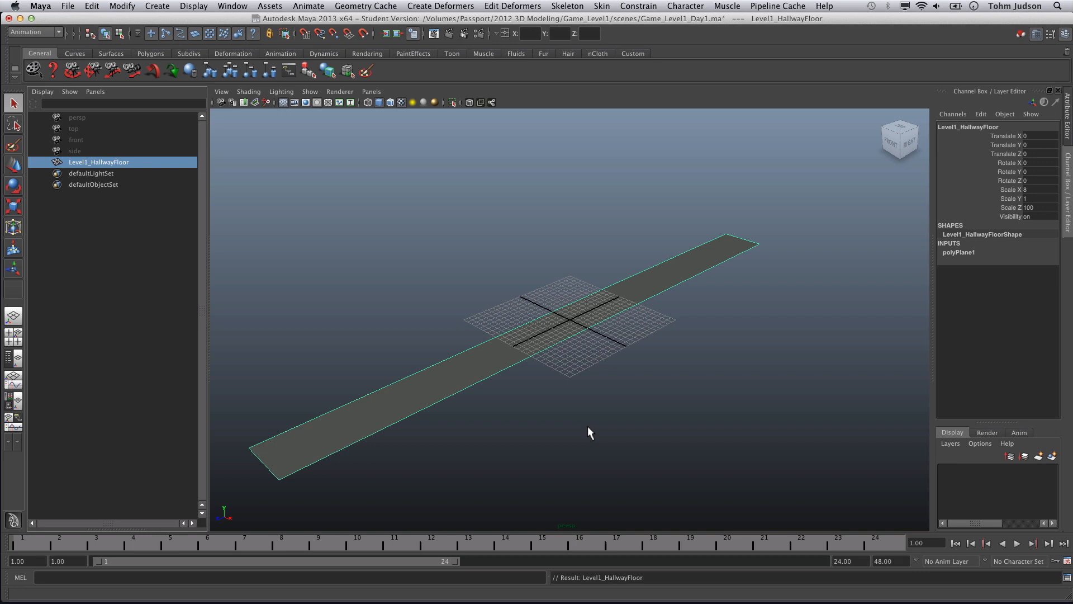
{"action": "mouse_move", "coordinate": [573, 445]}
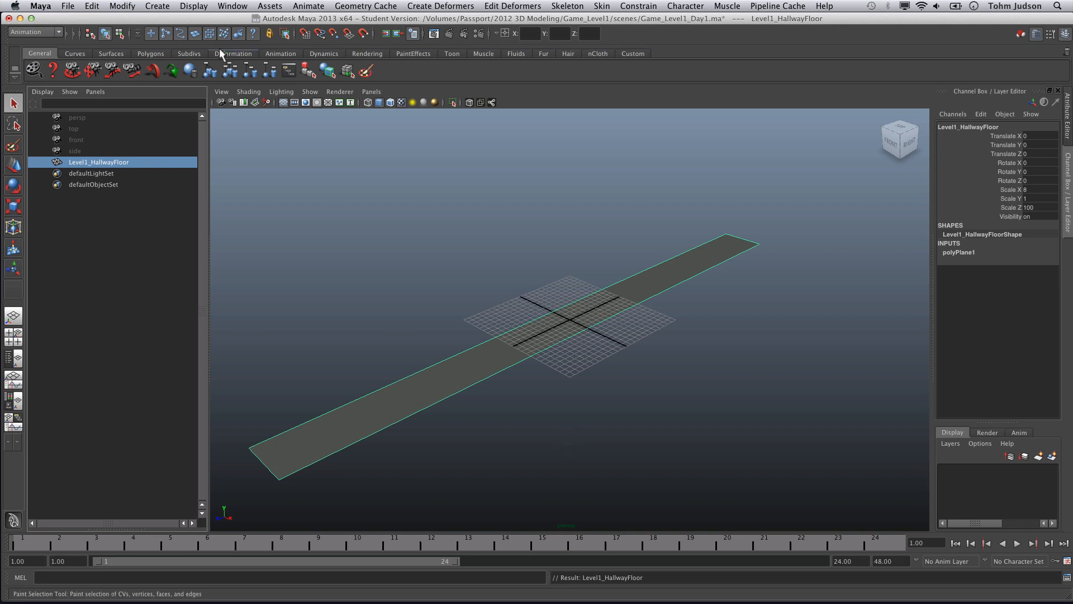
Step: Create a polygon cube with width, height and depth kept at 1
{"action": "left_click", "coordinate": [156, 6]}
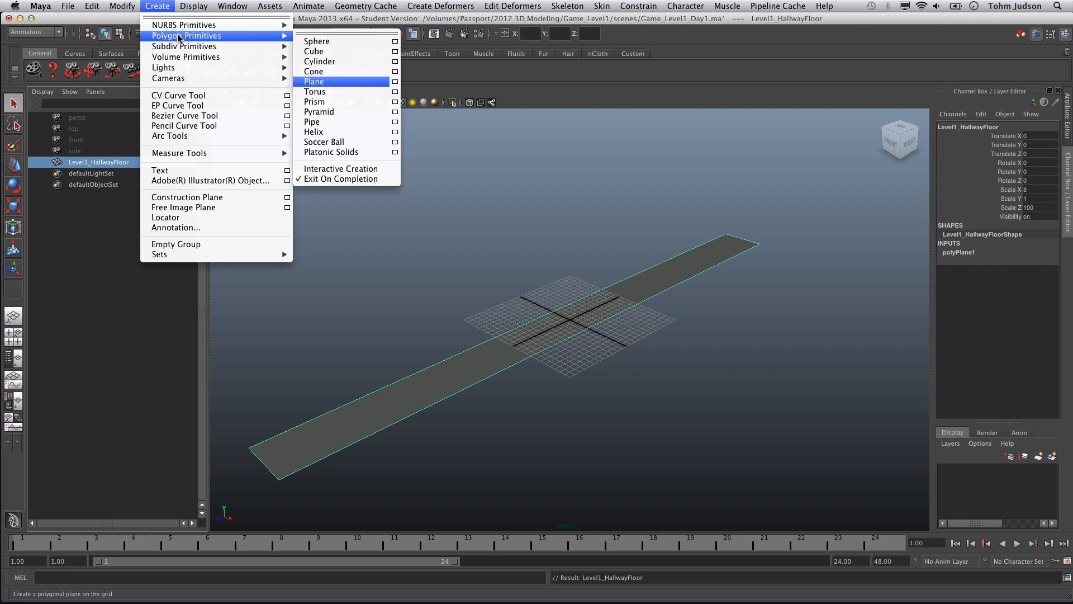
{"action": "mouse_move", "coordinate": [402, 53]}
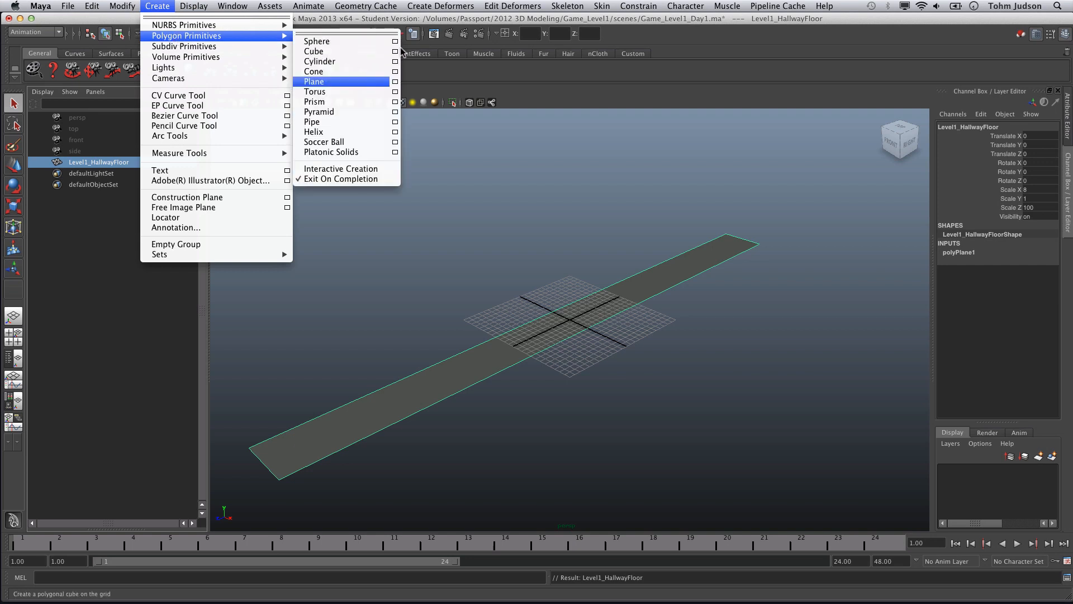
{"action": "left_click", "coordinate": [395, 51]}
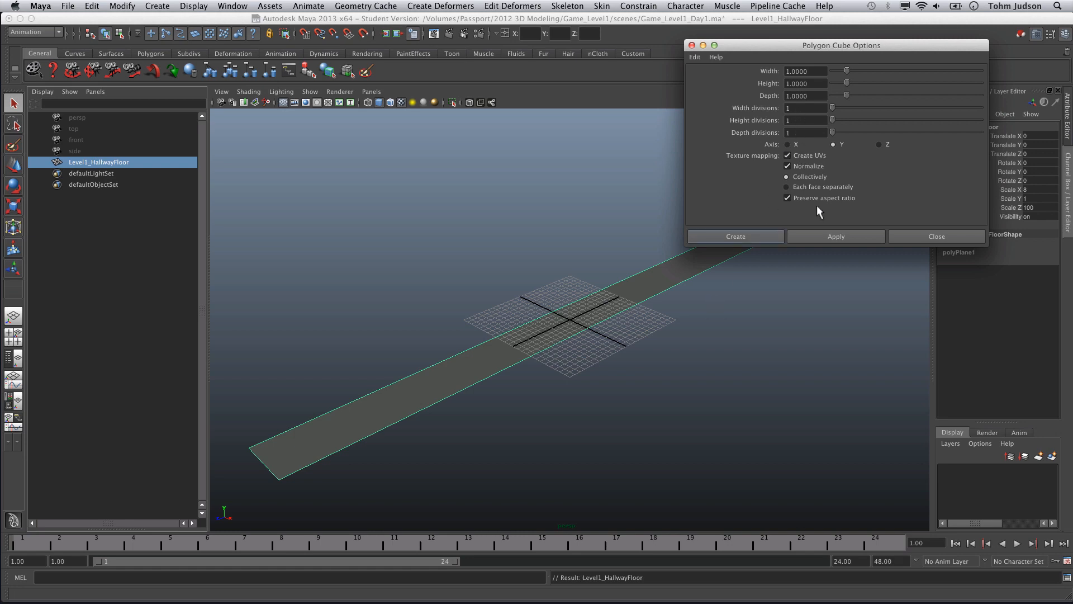
{"action": "left_click", "coordinate": [734, 236]}
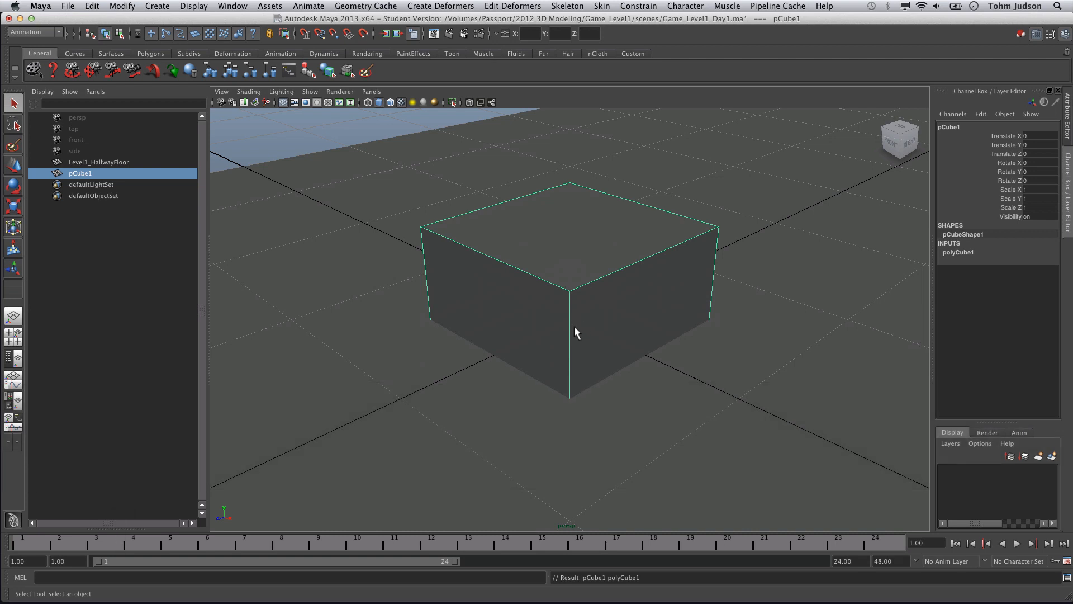
{"action": "mouse_move", "coordinate": [413, 160]}
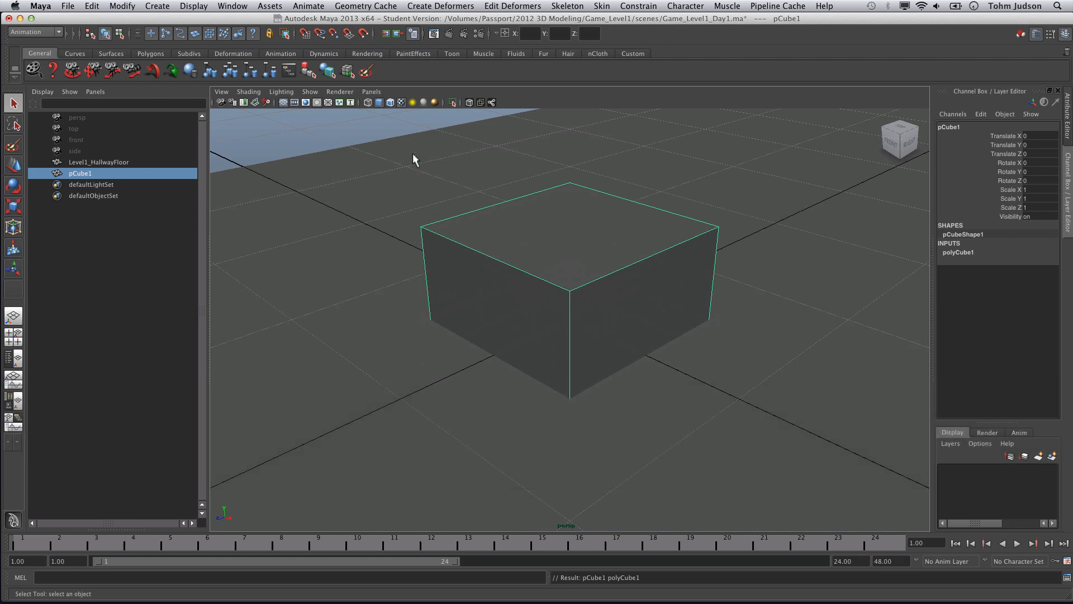
Step: In the side orthographic view, move pCube1's pivot to its bottom face center
{"action": "left_click", "coordinate": [371, 92]}
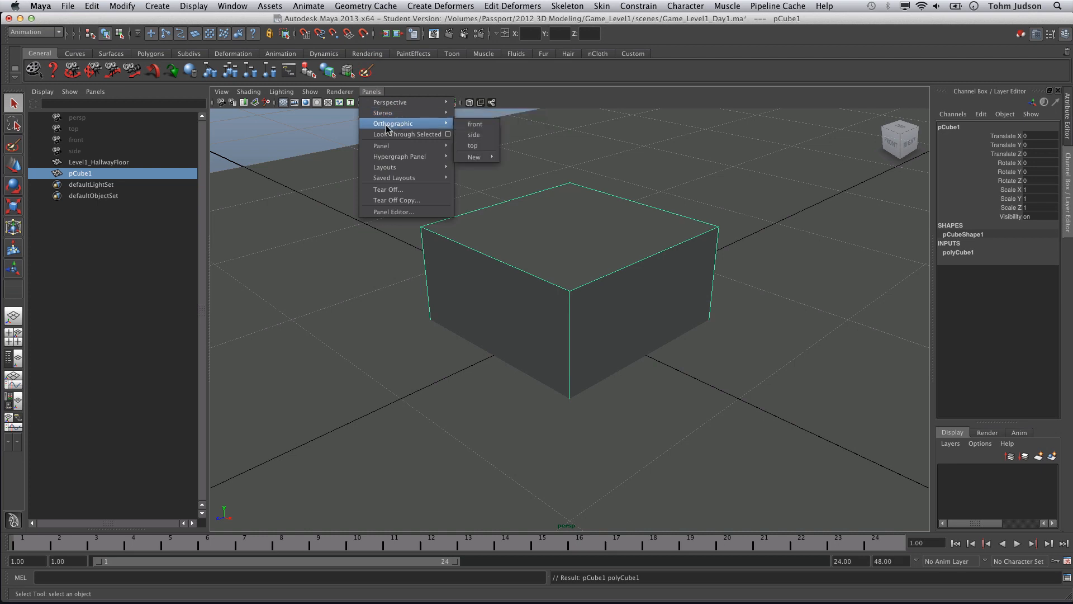
{"action": "mouse_move", "coordinate": [473, 135]}
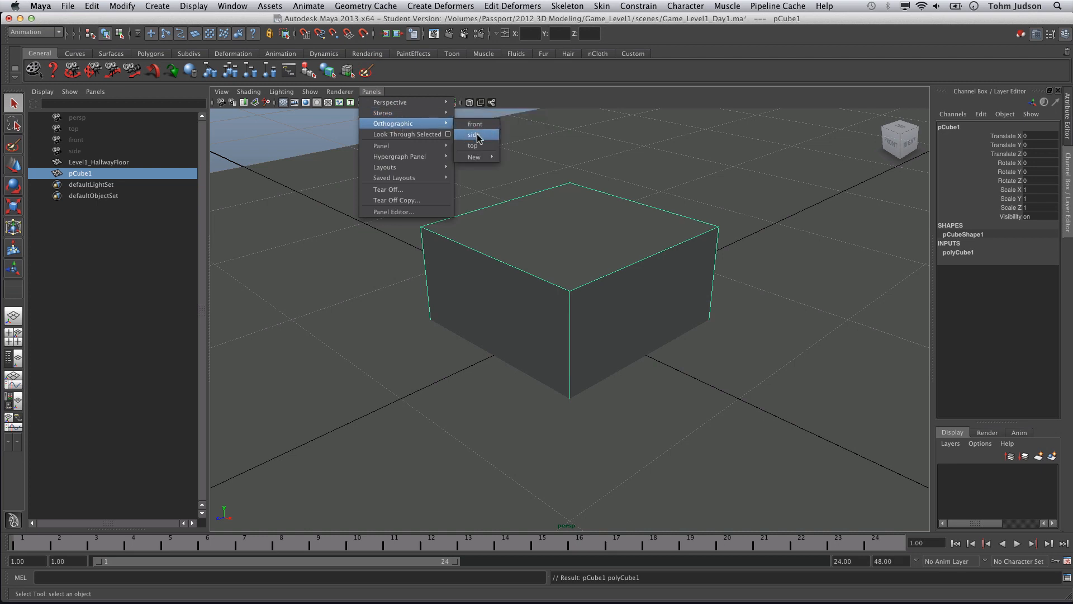
{"action": "left_click", "coordinate": [473, 134]}
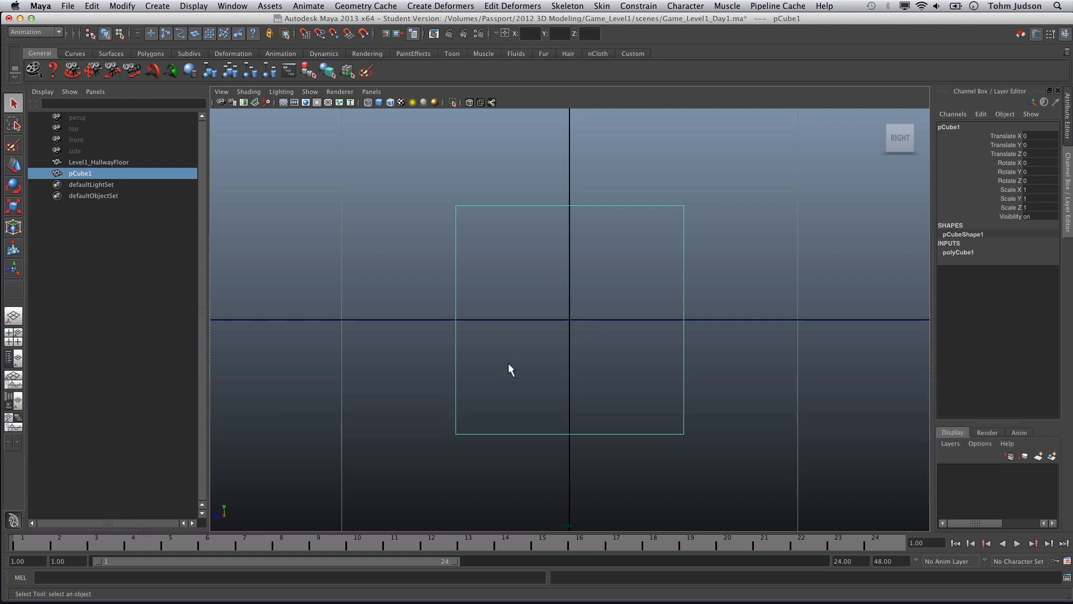
{"action": "mouse_move", "coordinate": [490, 370]}
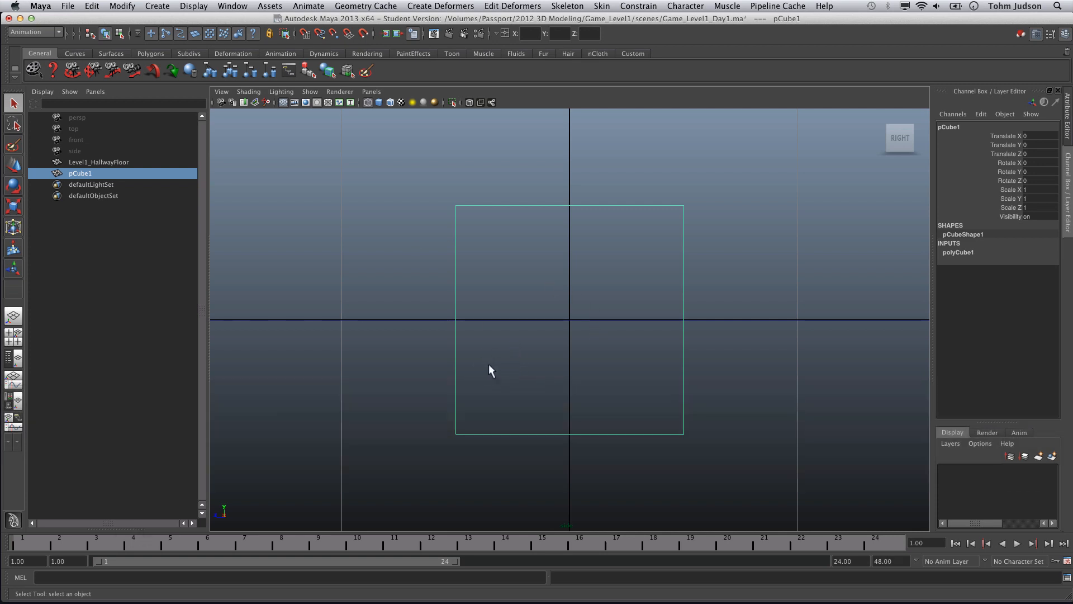
{"action": "left_click", "coordinate": [12, 168]}
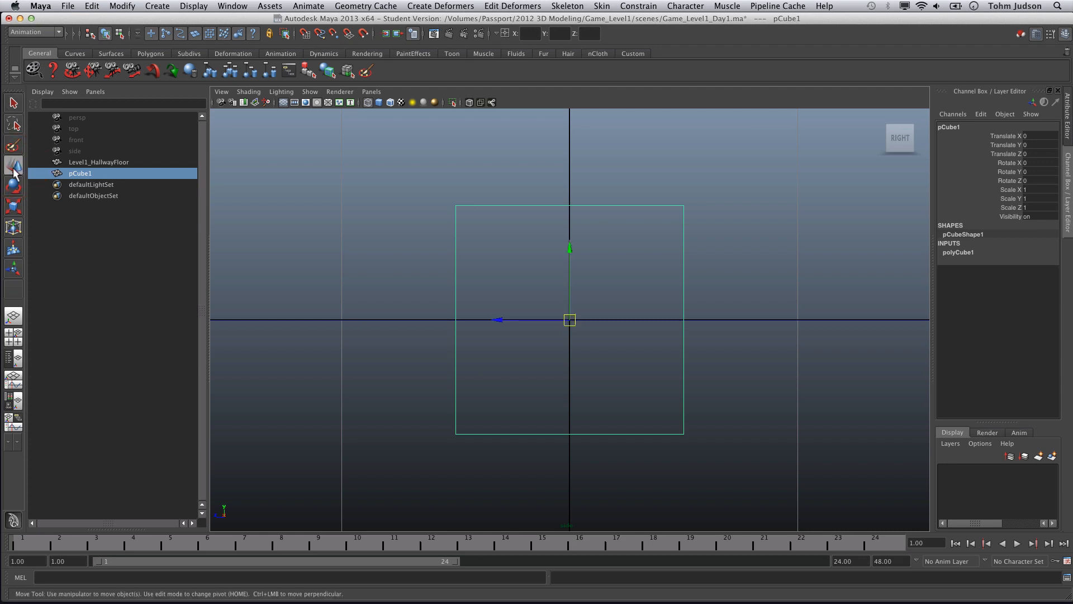
{"action": "mouse_move", "coordinate": [569, 335]}
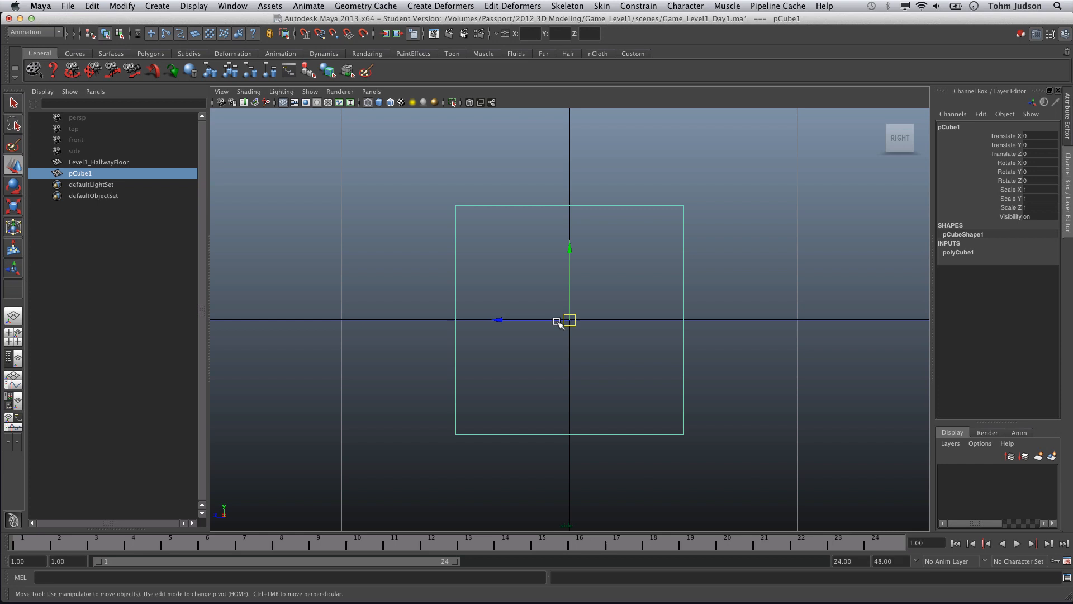
{"action": "mouse_move", "coordinate": [533, 326]}
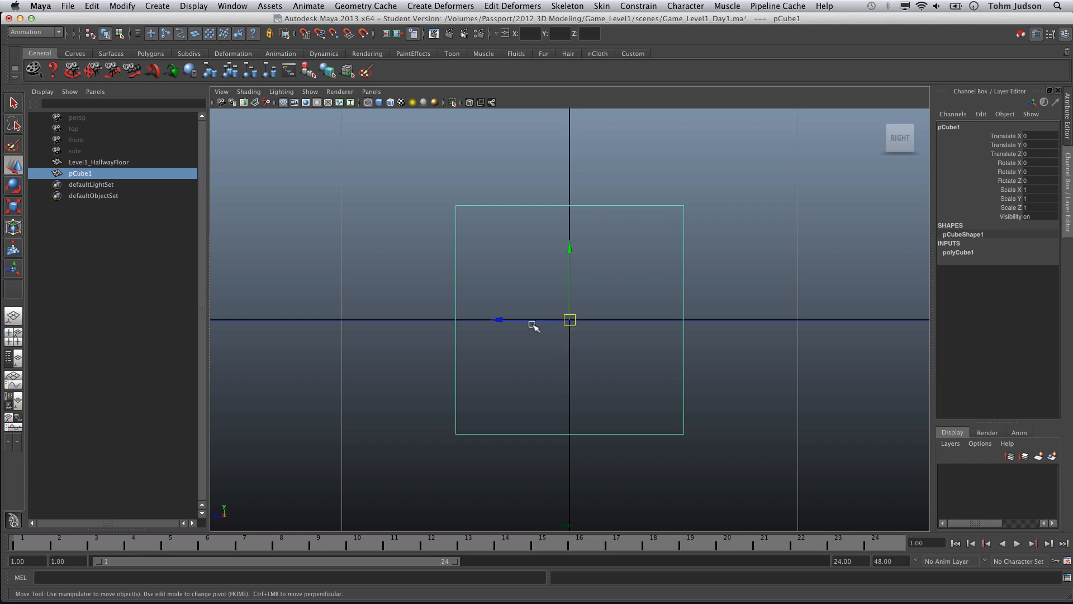
{"action": "mouse_move", "coordinate": [576, 340]}
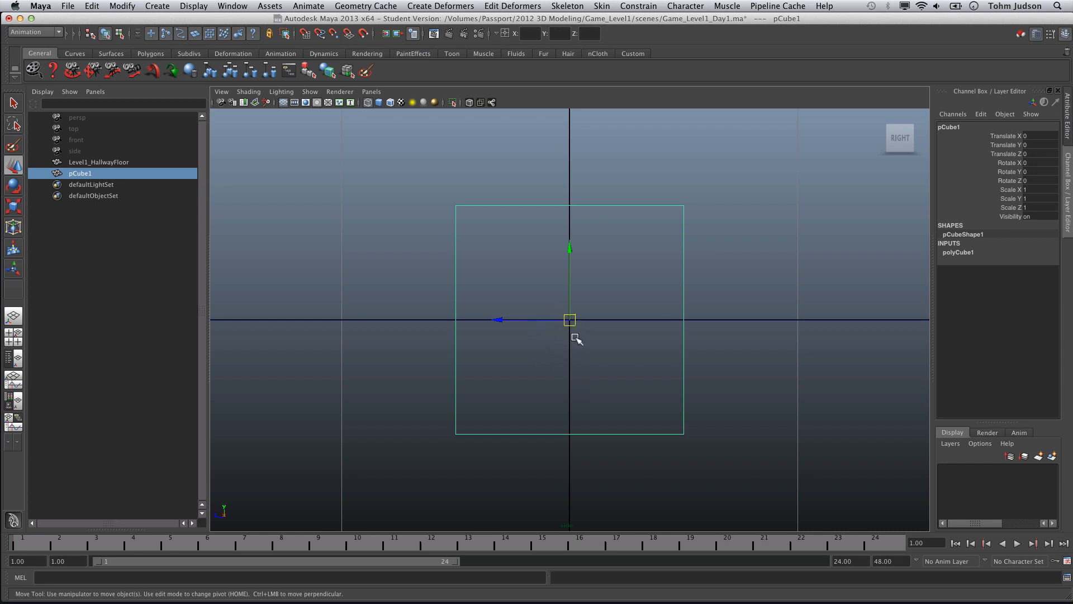
{"action": "mouse_move", "coordinate": [581, 341]}
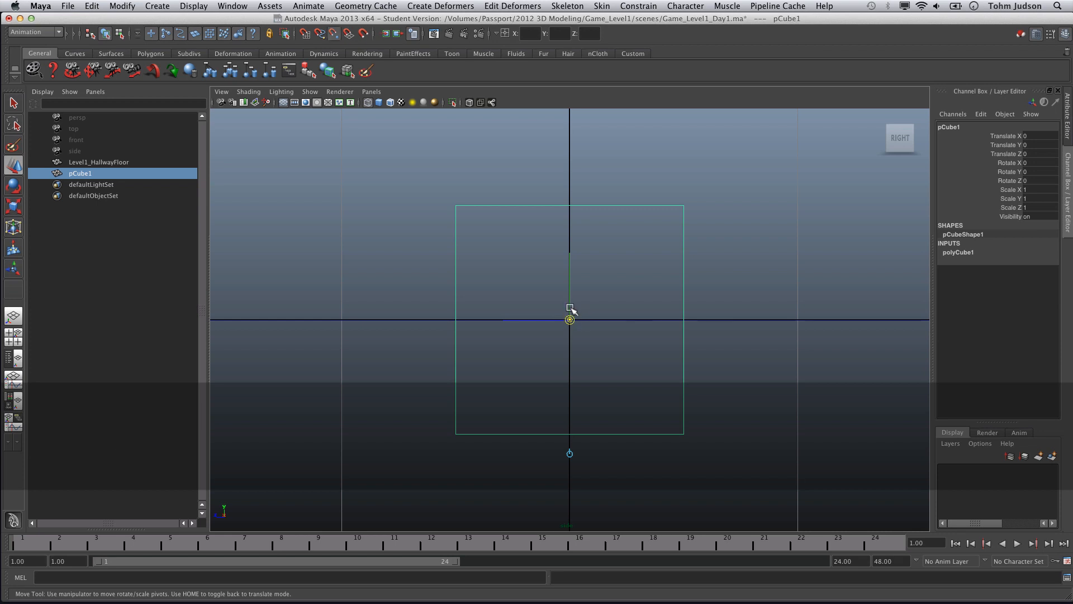
{"action": "mouse_move", "coordinate": [575, 294]}
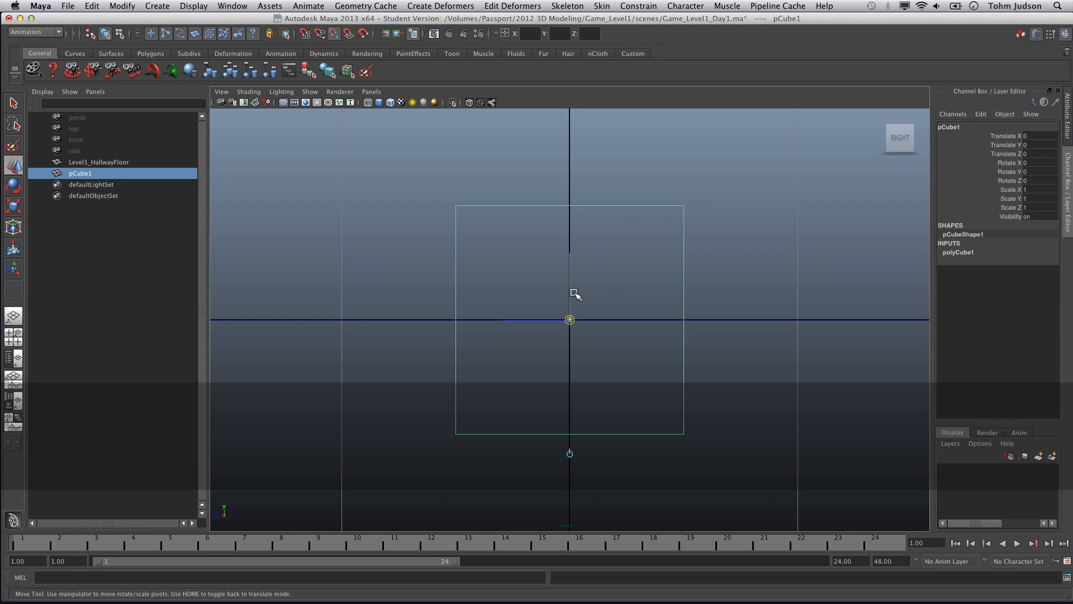
{"action": "left_click", "coordinate": [569, 295]}
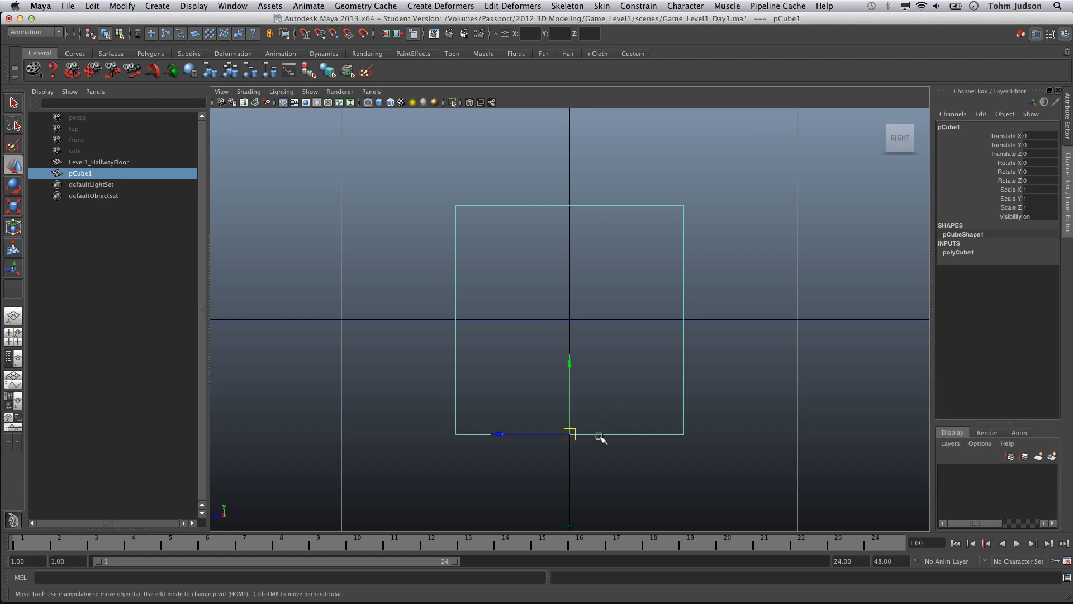
{"action": "mouse_move", "coordinate": [573, 404]}
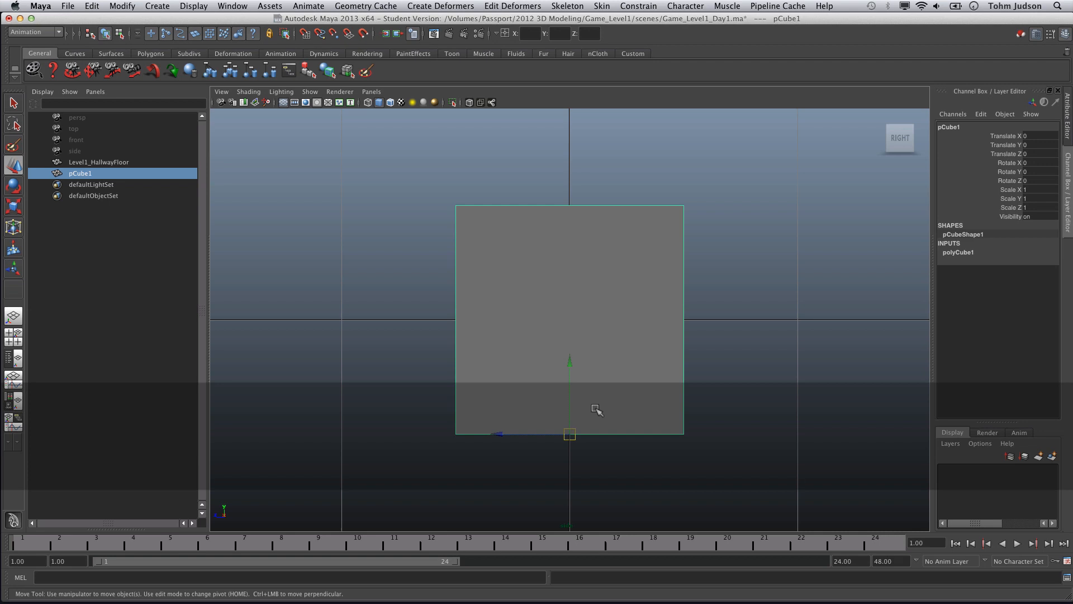
{"action": "mouse_move", "coordinate": [603, 432]}
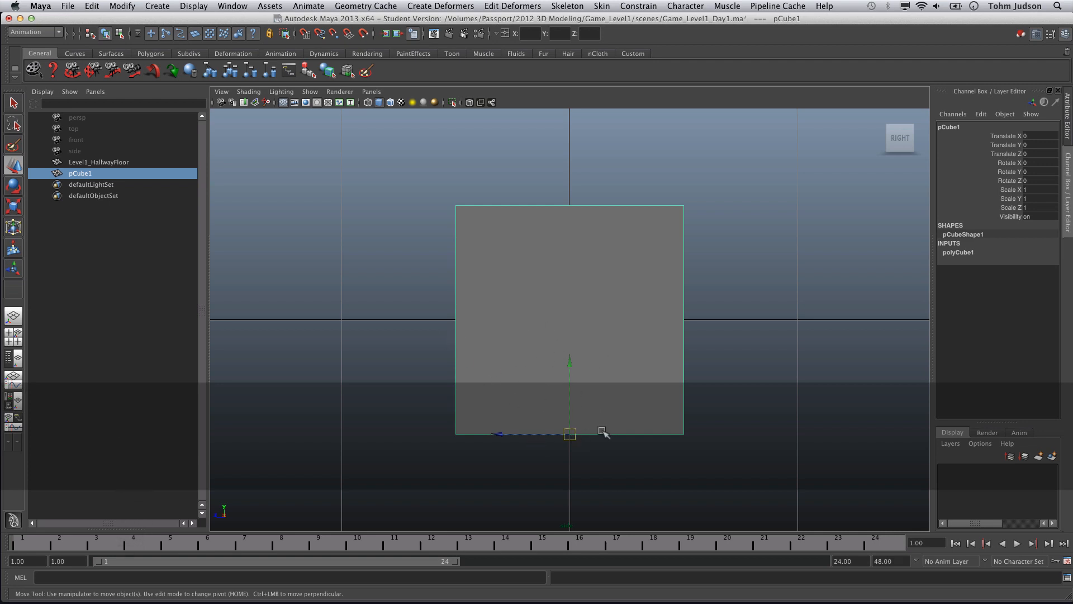
{"action": "mouse_move", "coordinate": [549, 402]}
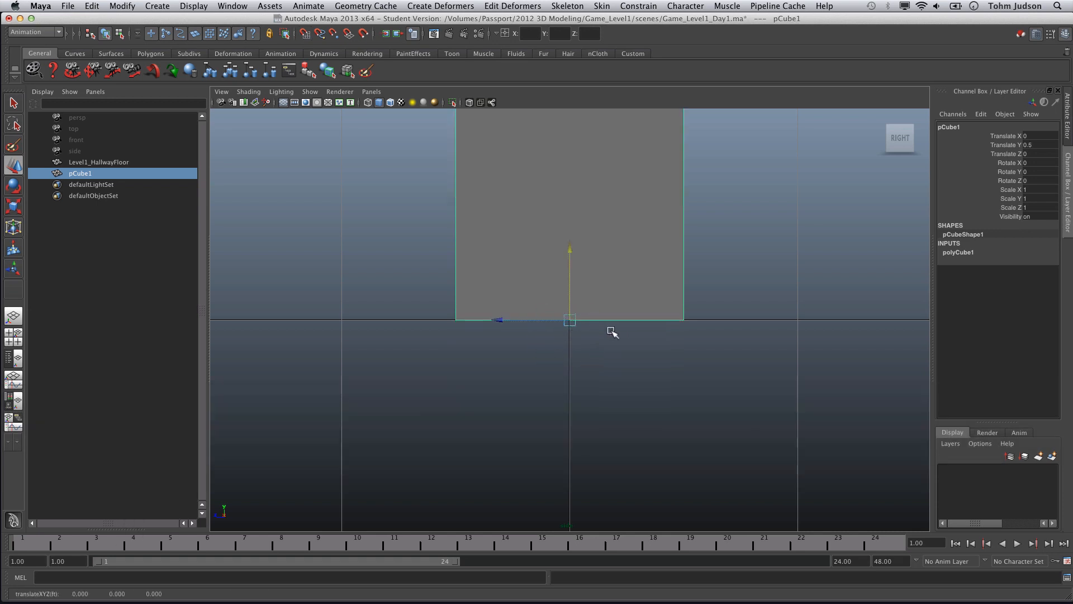
{"action": "mouse_move", "coordinate": [659, 289]}
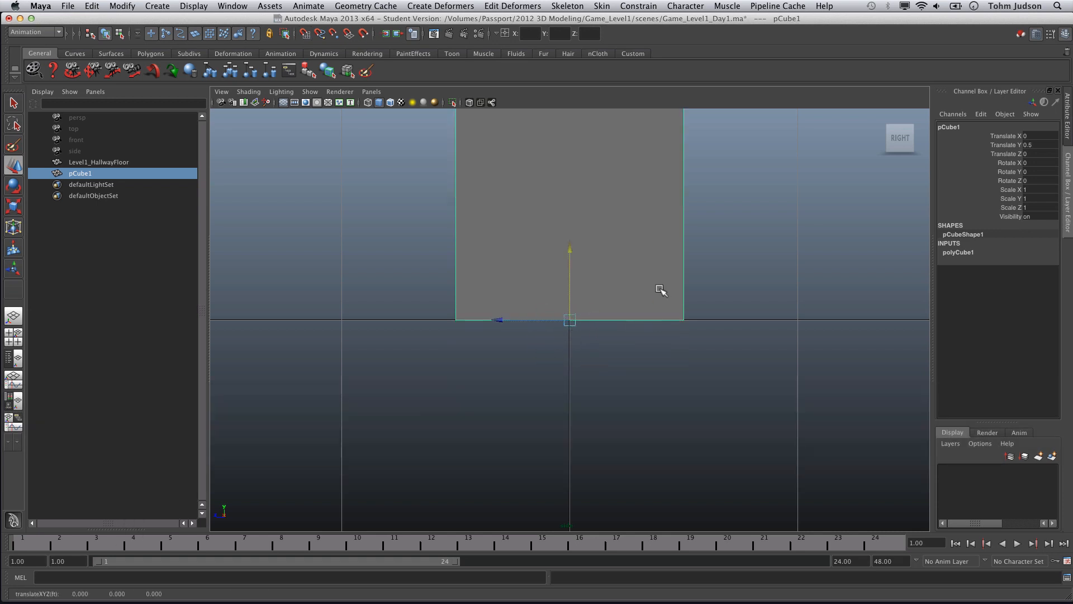
Step: Return the viewport to the perspective camera
{"action": "left_click", "coordinate": [371, 91]}
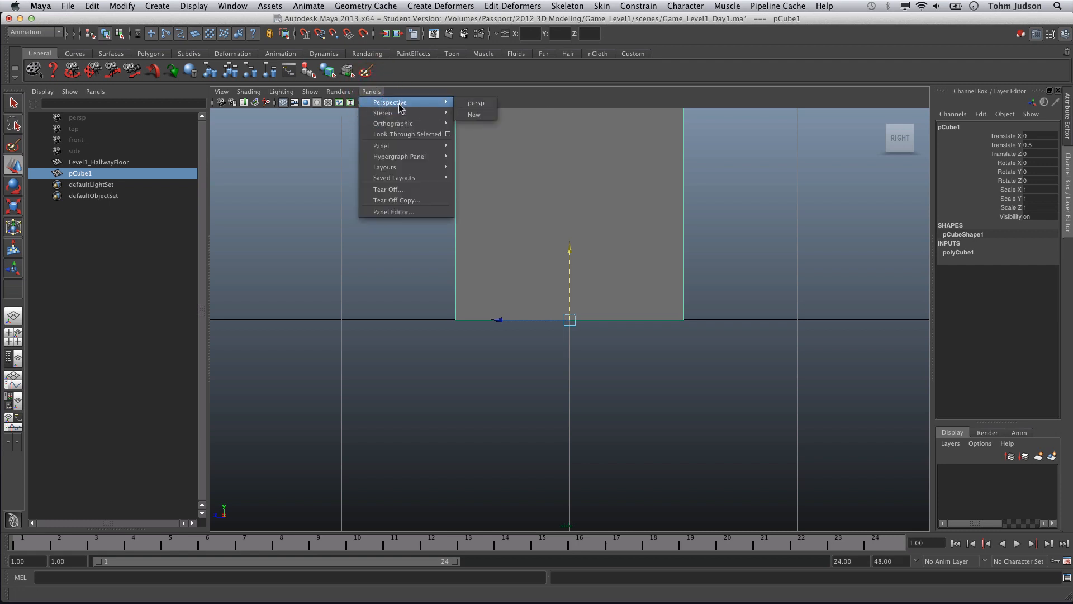
{"action": "left_click", "coordinate": [476, 103]}
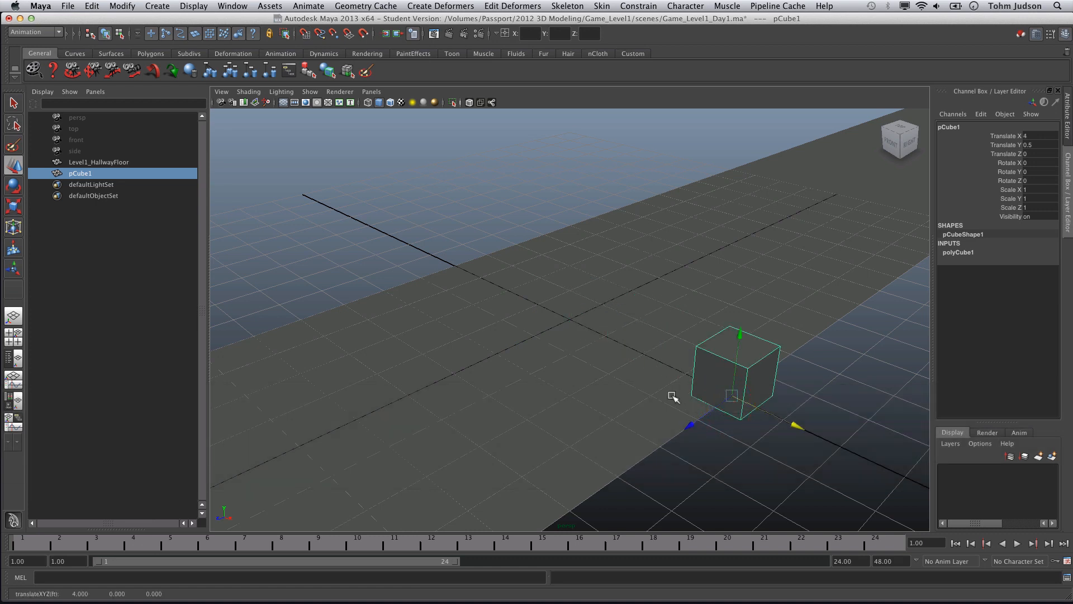
{"action": "mouse_move", "coordinate": [662, 389]}
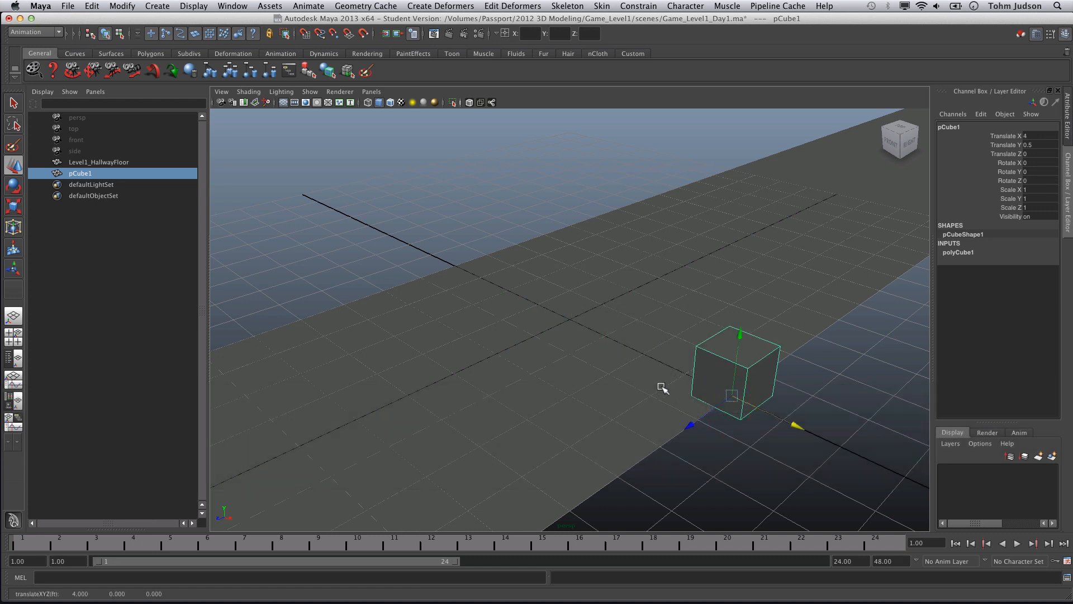
{"action": "mouse_move", "coordinate": [1018, 265]}
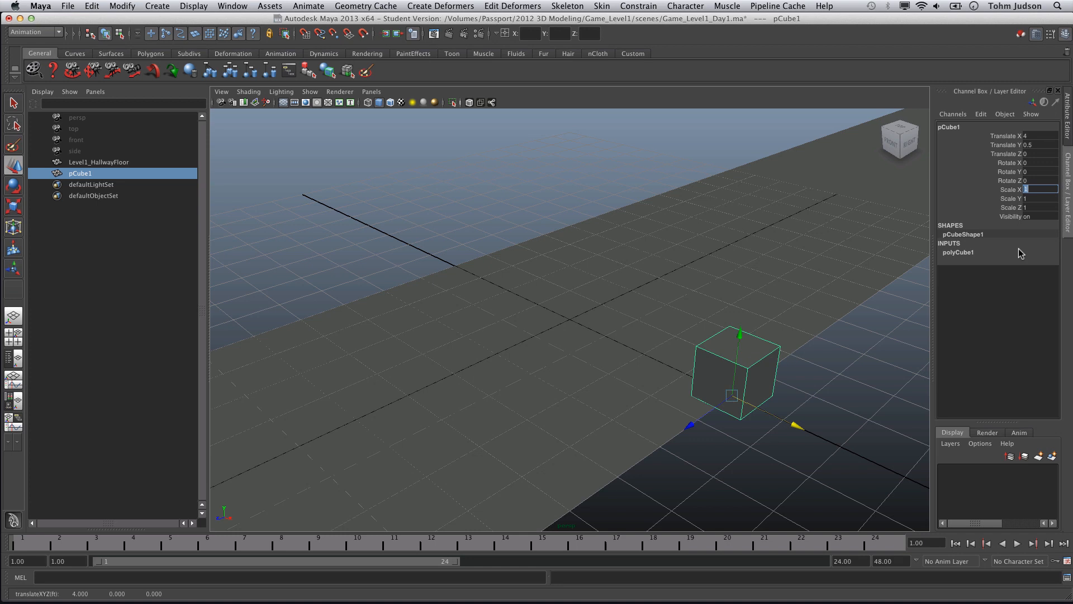
{"action": "mouse_move", "coordinate": [1006, 319]}
{"action": "type", "text": "0.5"}
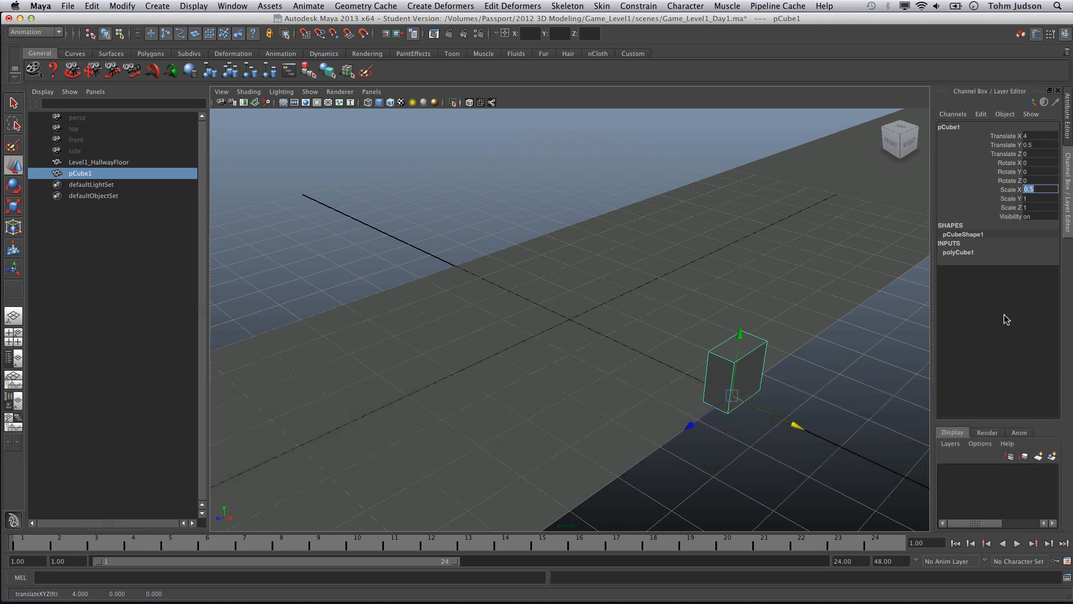
{"action": "mouse_move", "coordinate": [869, 185]}
{"action": "type", "text": "Level1_HallwayEastWa"}
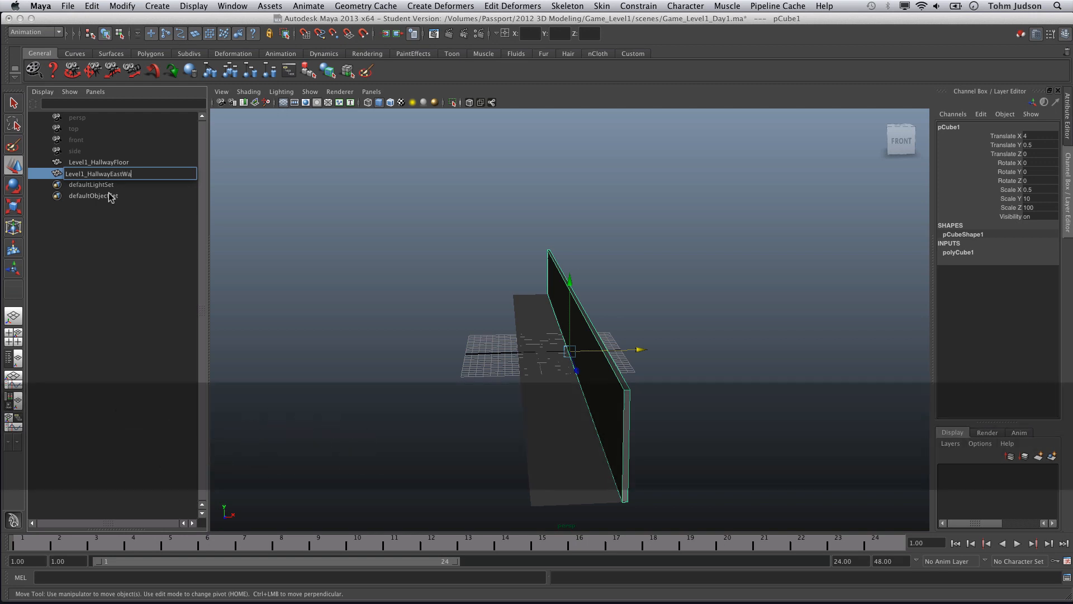
Step: Scale the cube to 0.5 × 10 × 100 and rename it Level1_HallwayEastWall
{"action": "key", "text": "Return"}
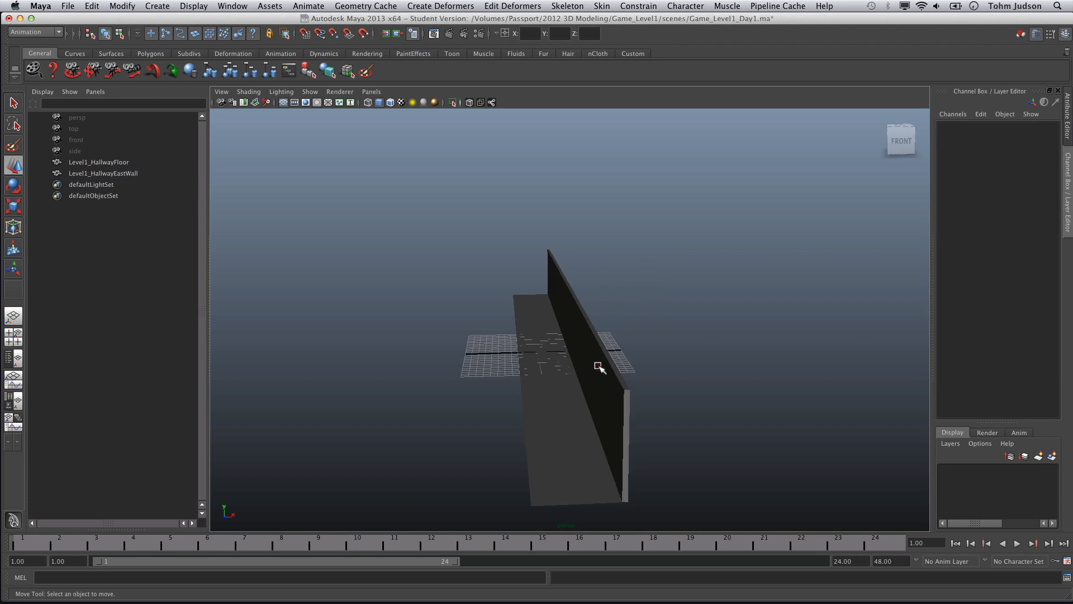
Step: Duplicate the east wall to X -4 and rename the copy Level1_HallwayWestWall
{"action": "left_click", "coordinate": [585, 376]}
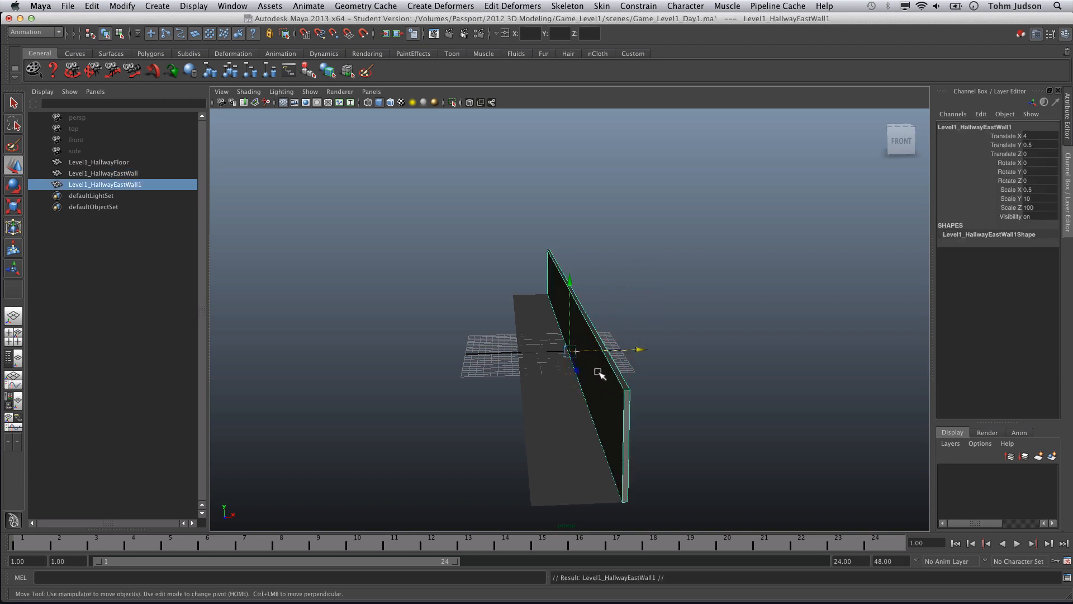
{"action": "mouse_move", "coordinate": [346, 317]}
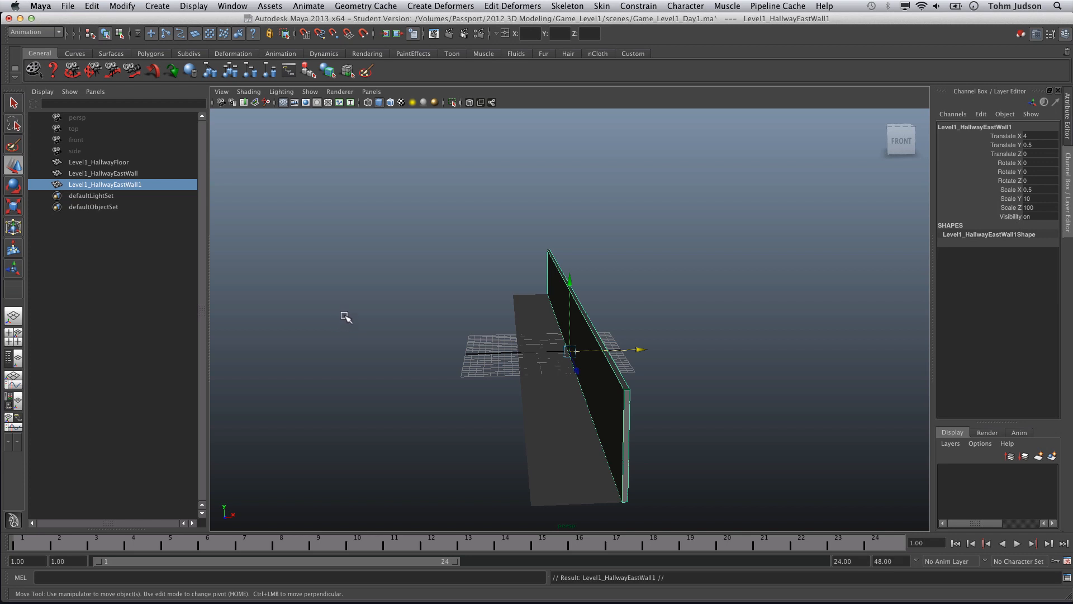
{"action": "mouse_move", "coordinate": [148, 172]}
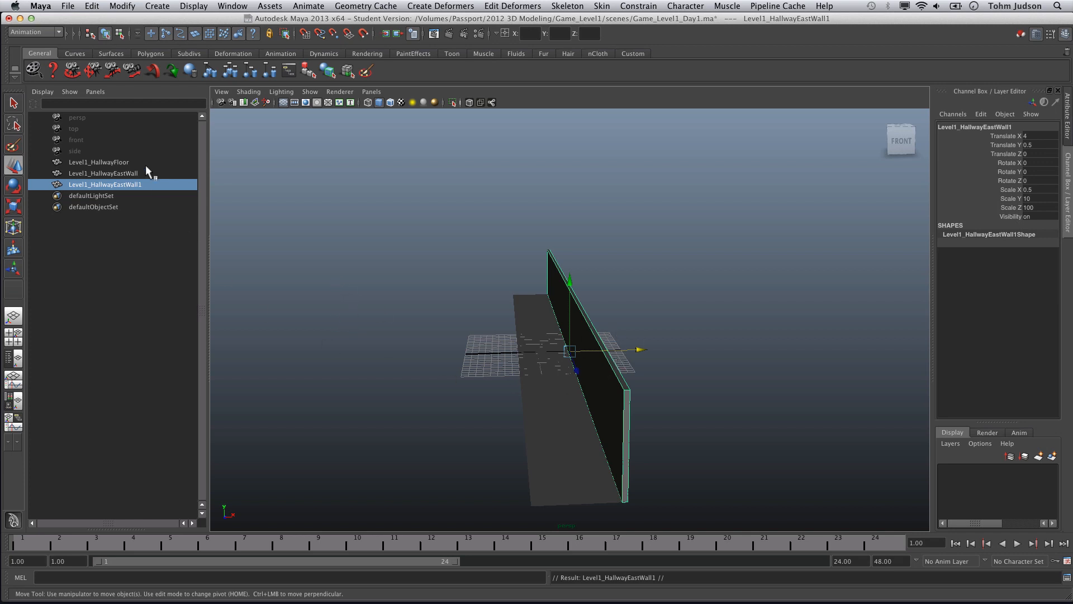
{"action": "left_click", "coordinate": [102, 184]}
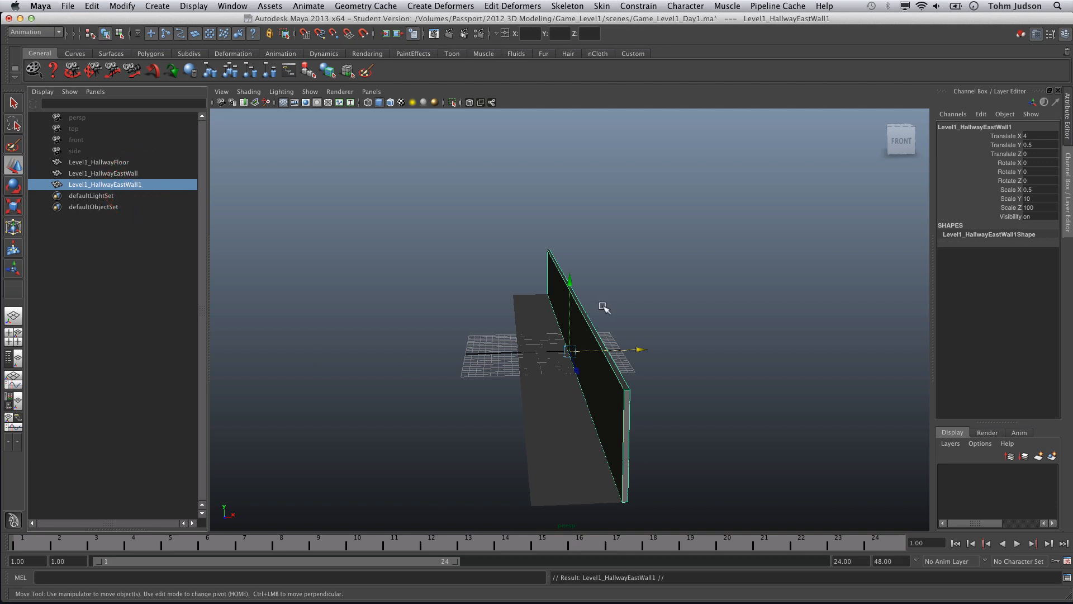
{"action": "mouse_move", "coordinate": [585, 326]}
{"action": "type", "text": "-4"}
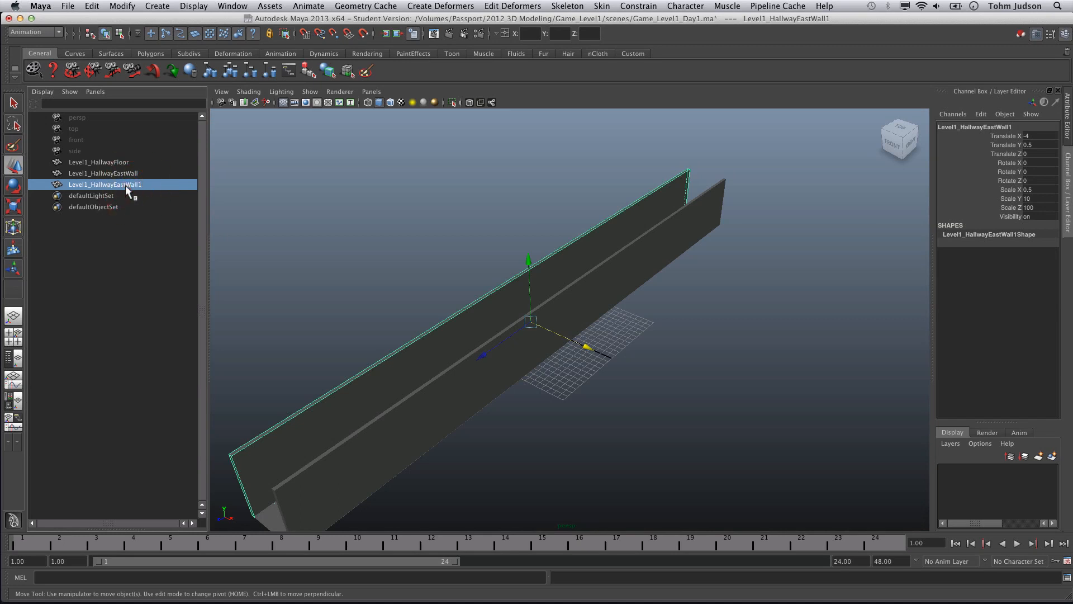
{"action": "double_click", "coordinate": [106, 184]}
{"action": "type", "text": "We"}
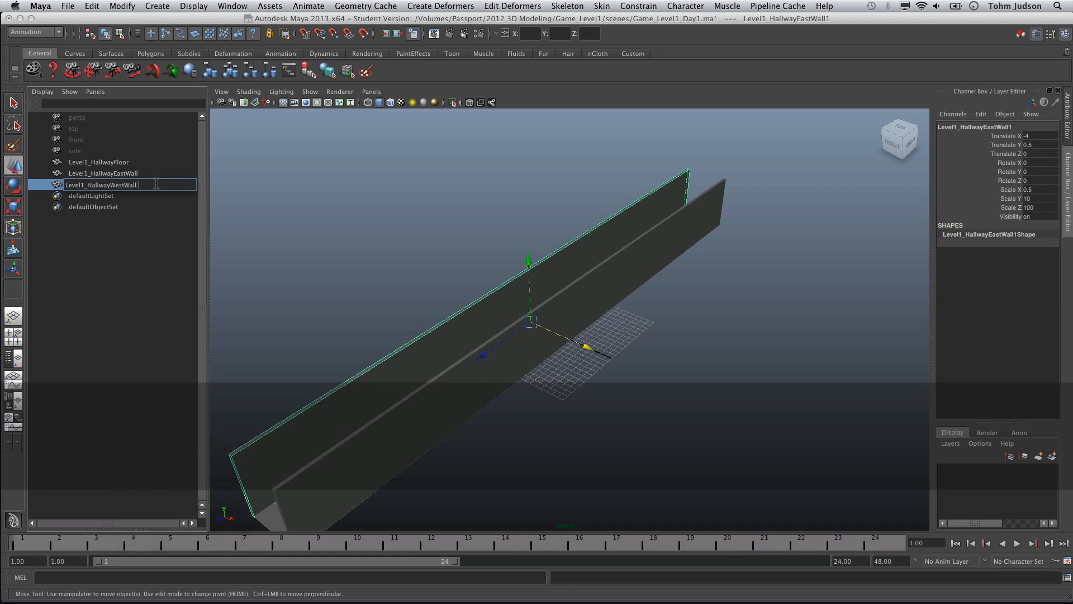
{"action": "key", "text": "Return"}
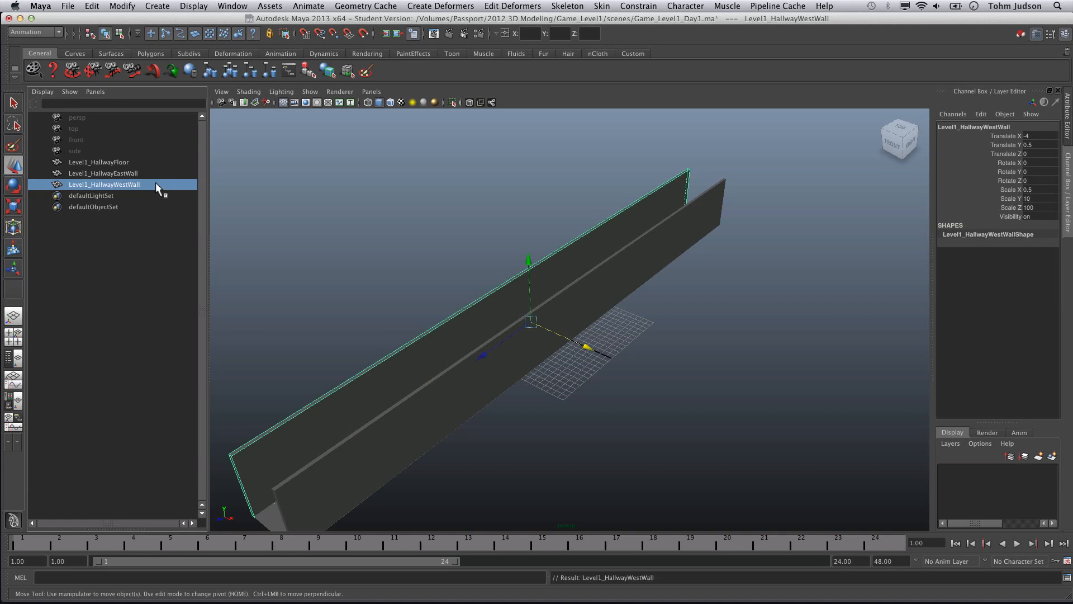
{"action": "mouse_move", "coordinate": [663, 367]}
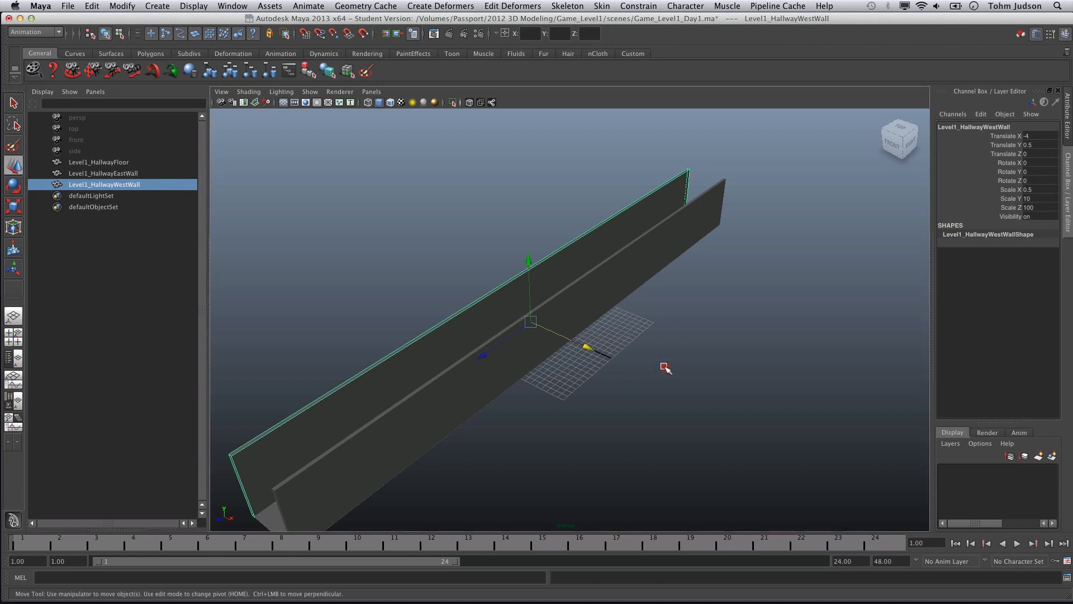
{"action": "mouse_move", "coordinate": [477, 379]}
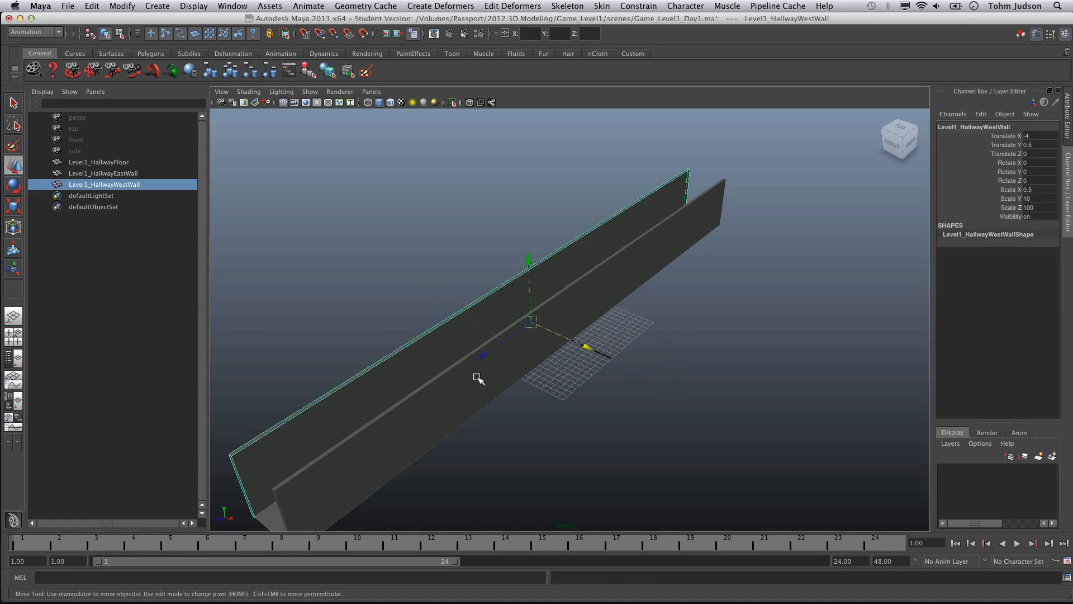
{"action": "mouse_move", "coordinate": [383, 249]}
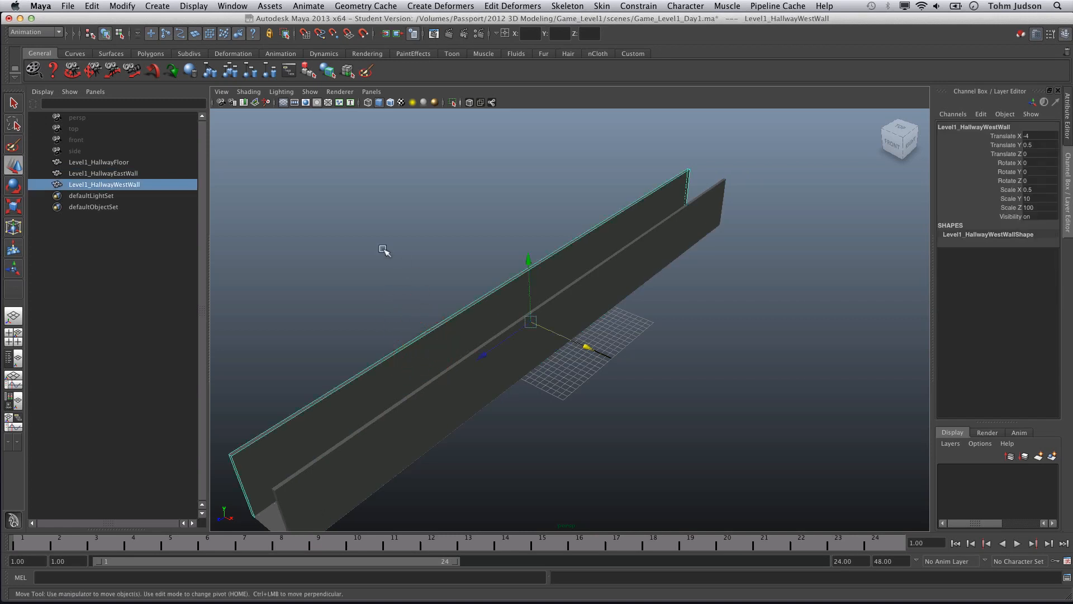
{"action": "left_click", "coordinate": [320, 342]}
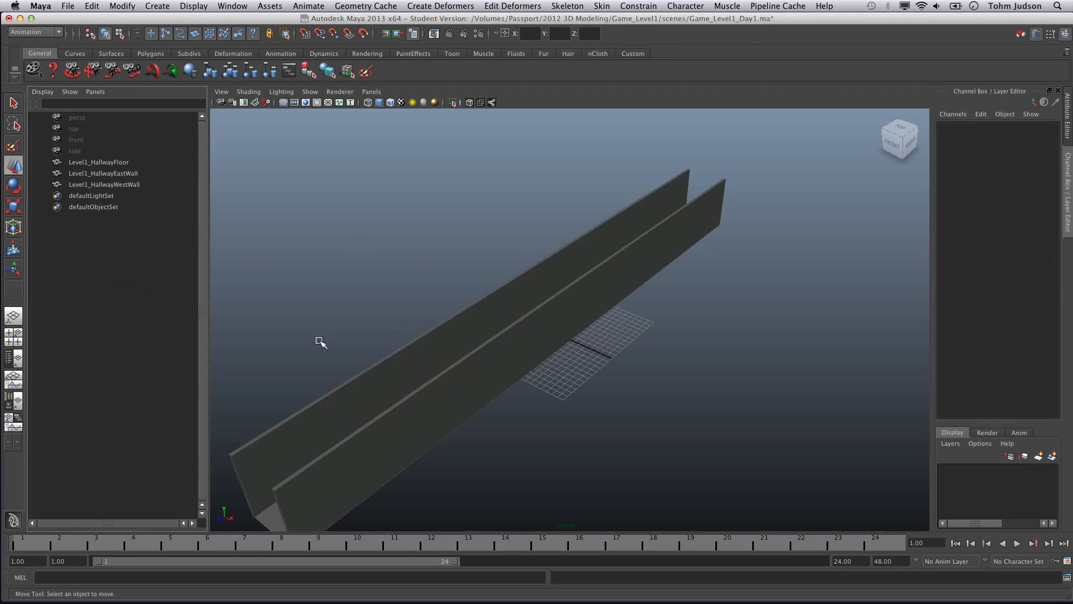
{"action": "mouse_move", "coordinate": [311, 353]}
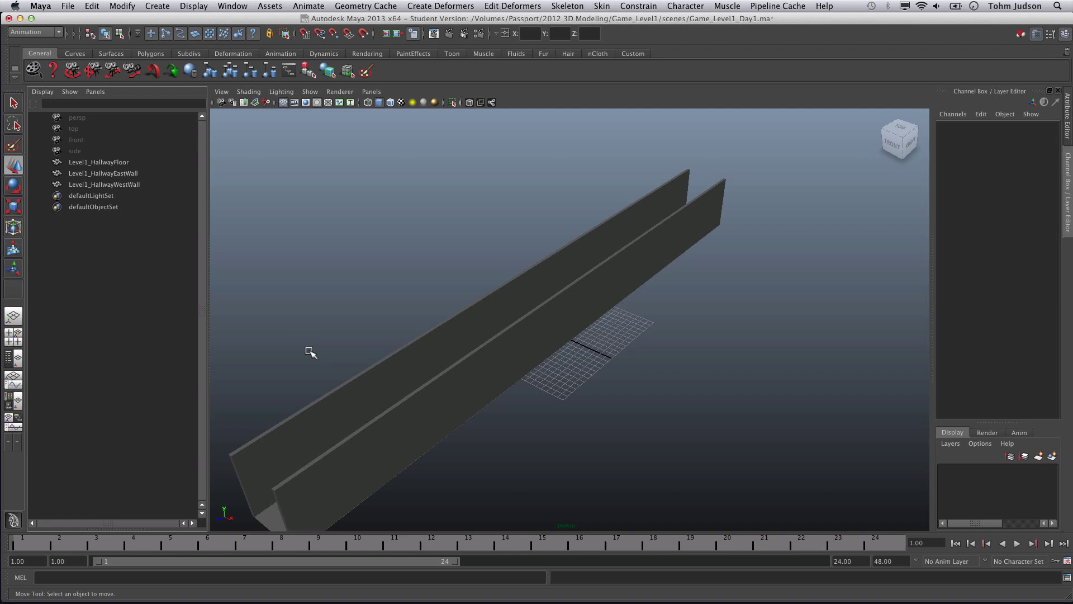
{"action": "mouse_move", "coordinate": [411, 326]}
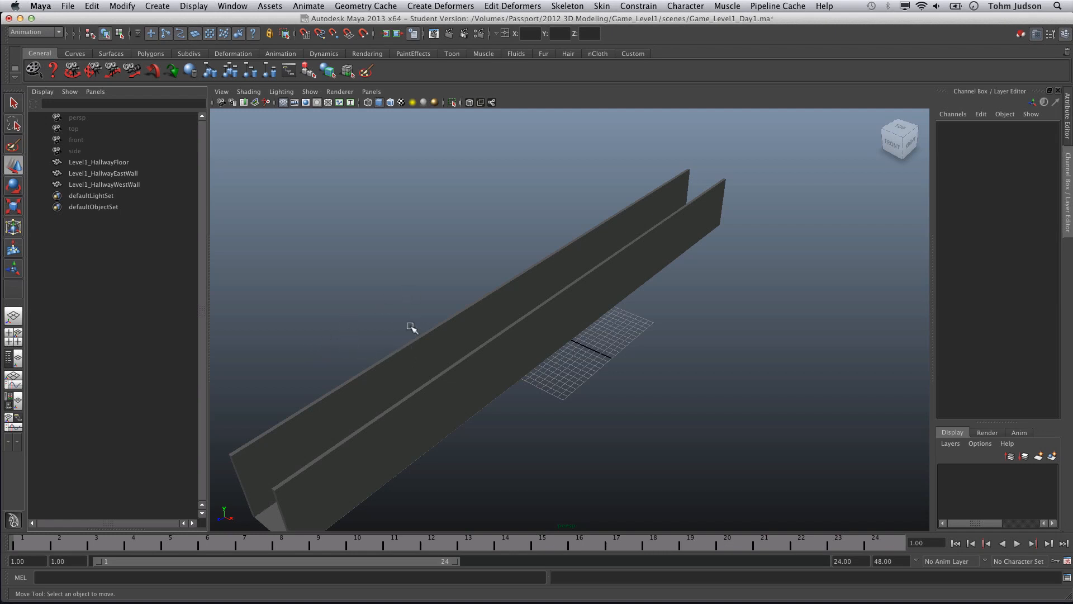
{"action": "mouse_move", "coordinate": [396, 363]}
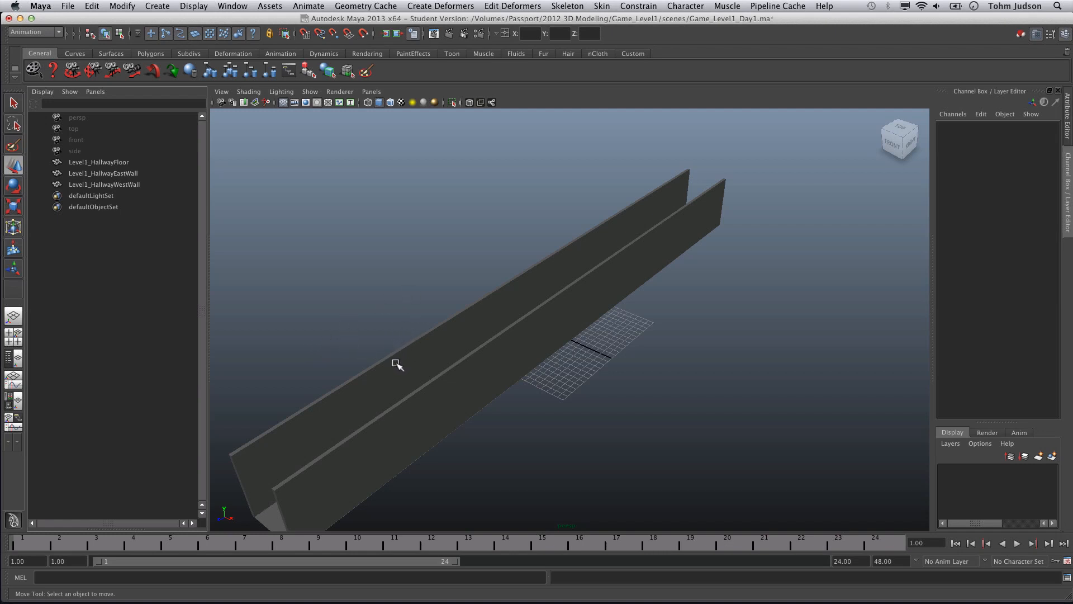
{"action": "mouse_move", "coordinate": [353, 347]}
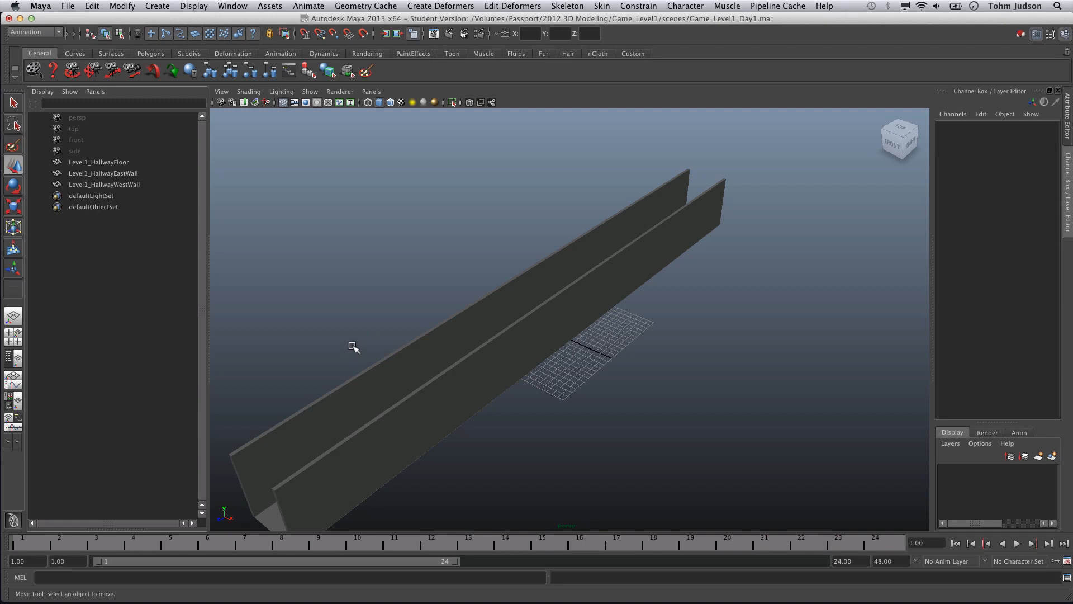
{"action": "mouse_move", "coordinate": [429, 316]}
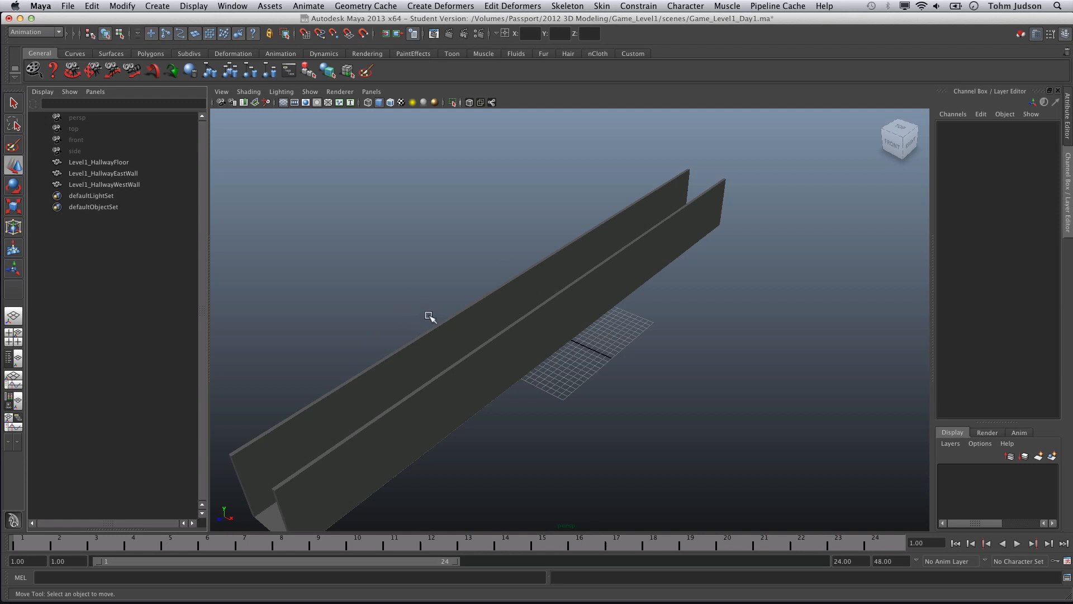
{"action": "mouse_move", "coordinate": [415, 311]}
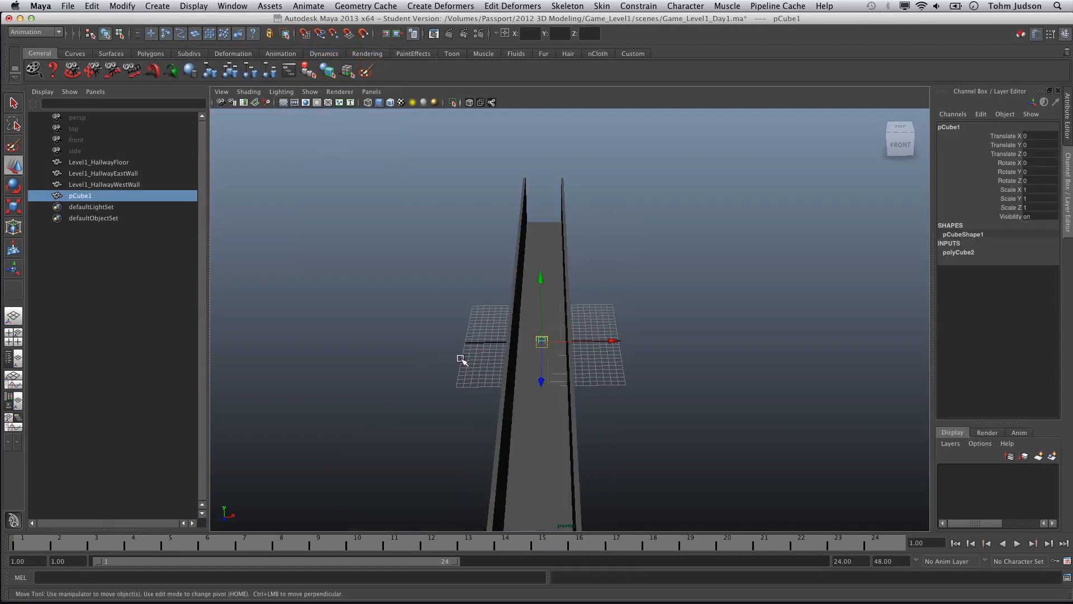
{"action": "mouse_move", "coordinate": [1037, 198]}
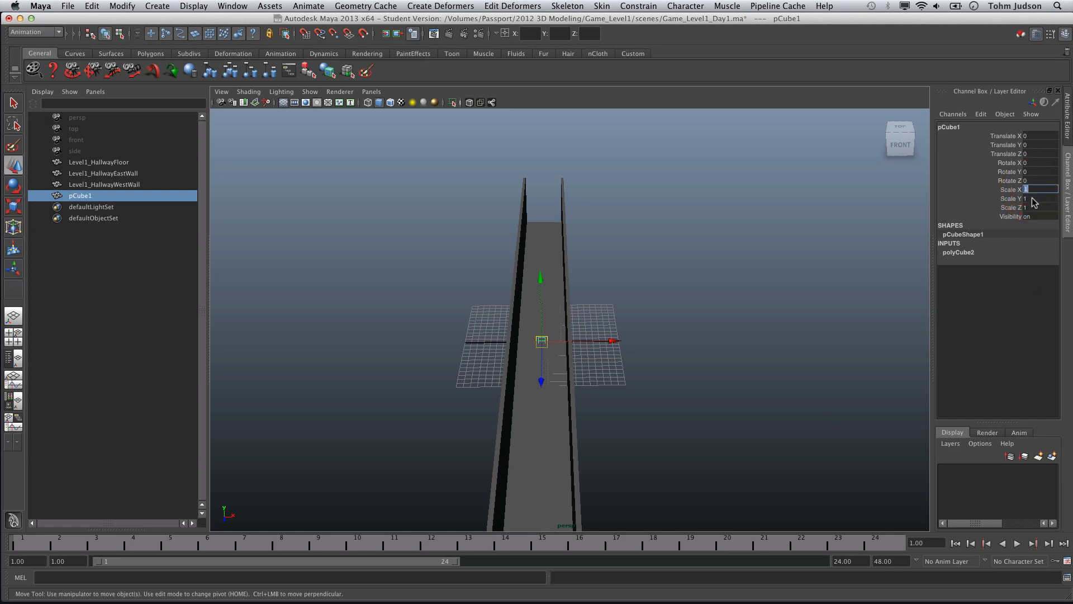
Step: Set the new cube's Scale Y to 6.75 and Scale Z to 3
{"action": "left_click", "coordinate": [1037, 198]}
{"action": "type", "text": "6.75"}
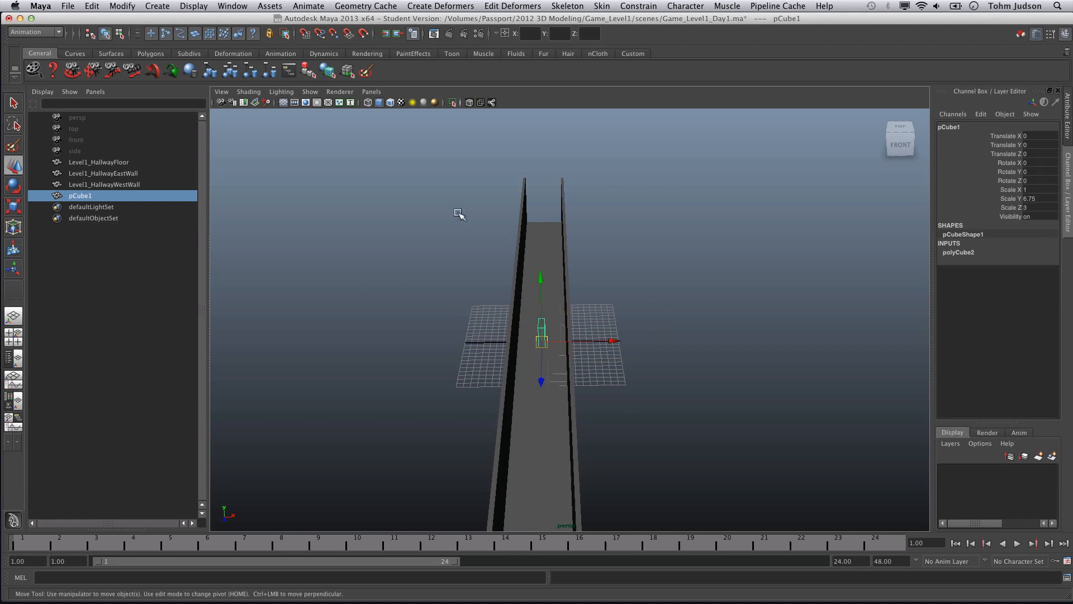
{"action": "mouse_move", "coordinate": [473, 248]}
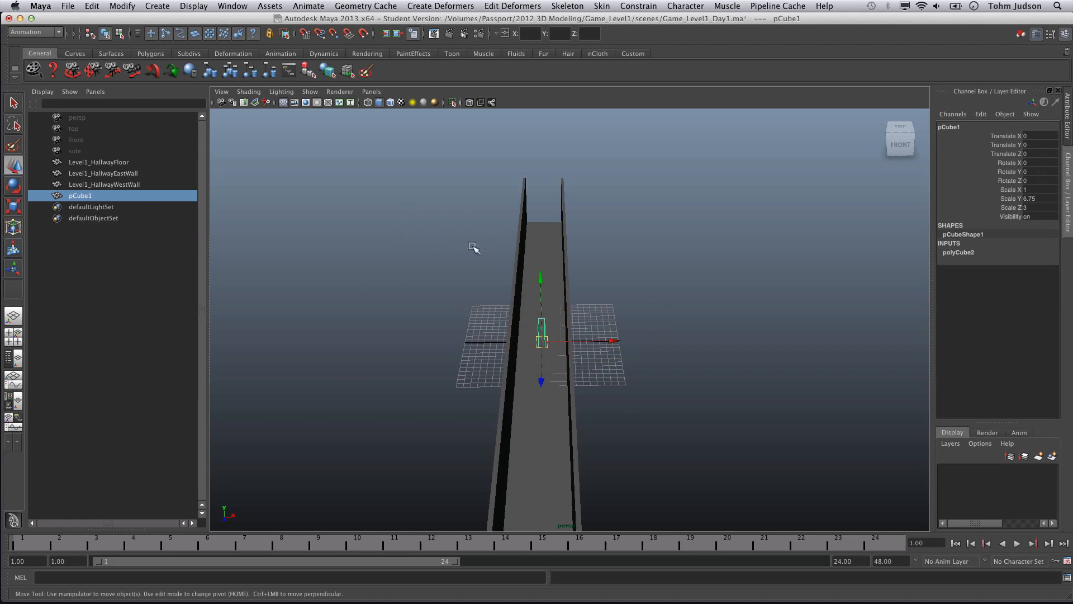
{"action": "mouse_move", "coordinate": [323, 152]}
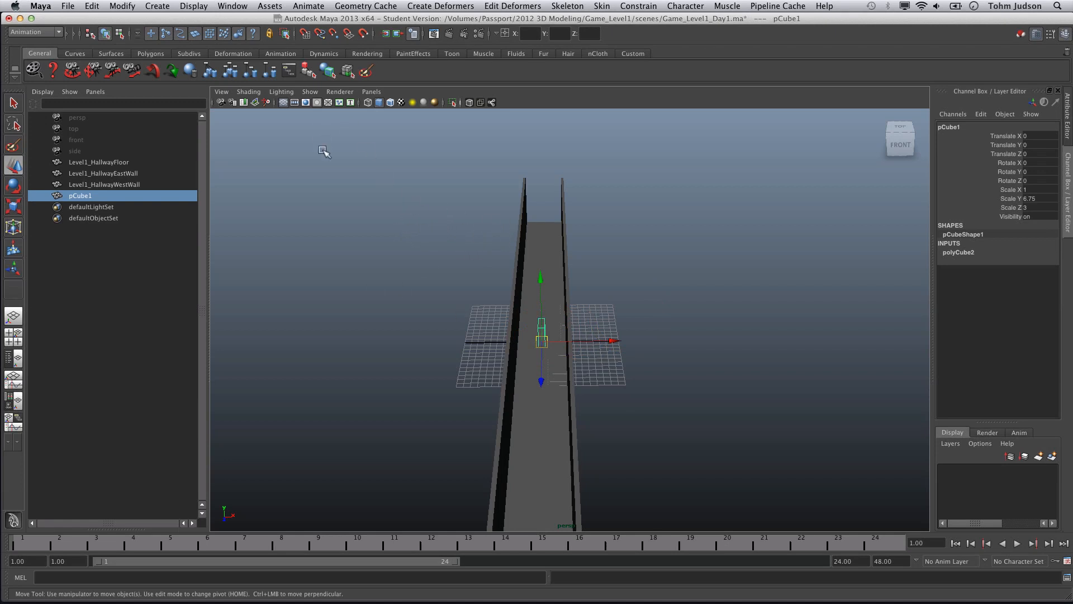
{"action": "left_click", "coordinate": [371, 91]}
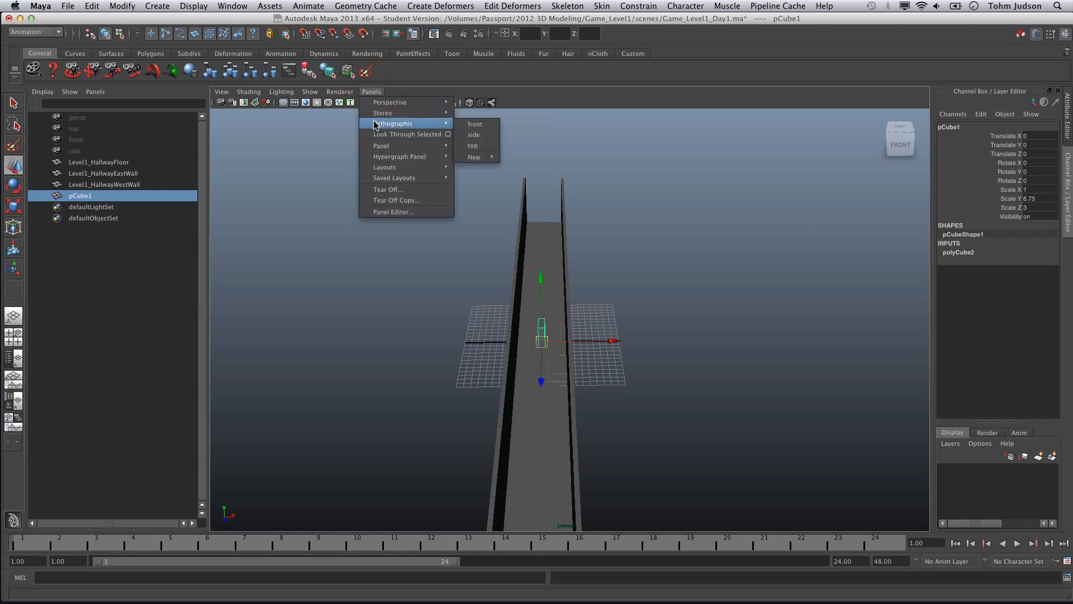
Step: In side view, snap the cutter box's pivot to its base and raise it to Y 3.375
{"action": "left_click", "coordinate": [472, 135]}
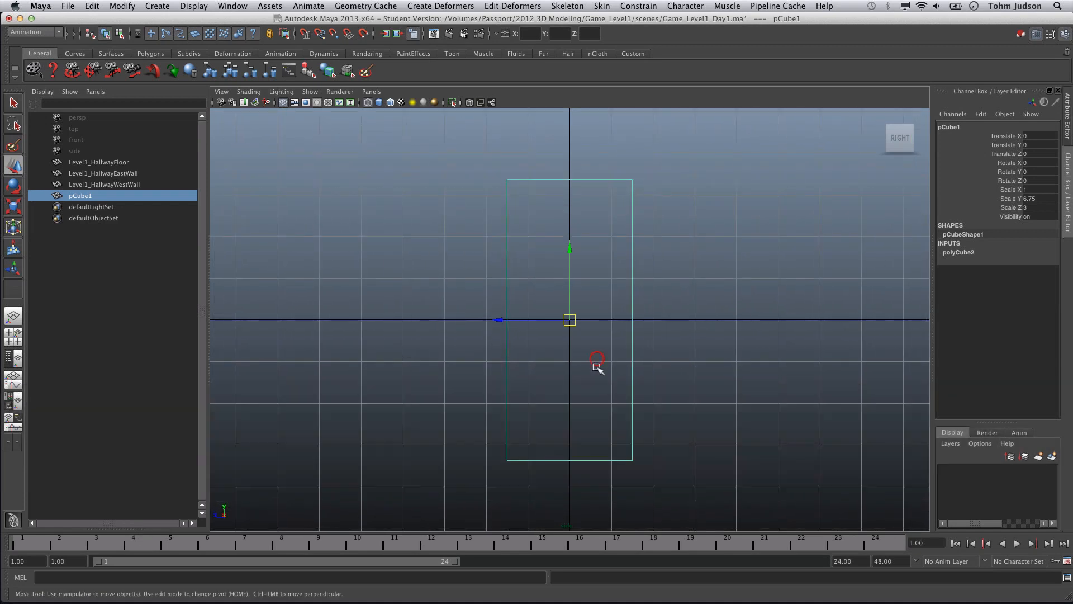
{"action": "mouse_move", "coordinate": [566, 286]}
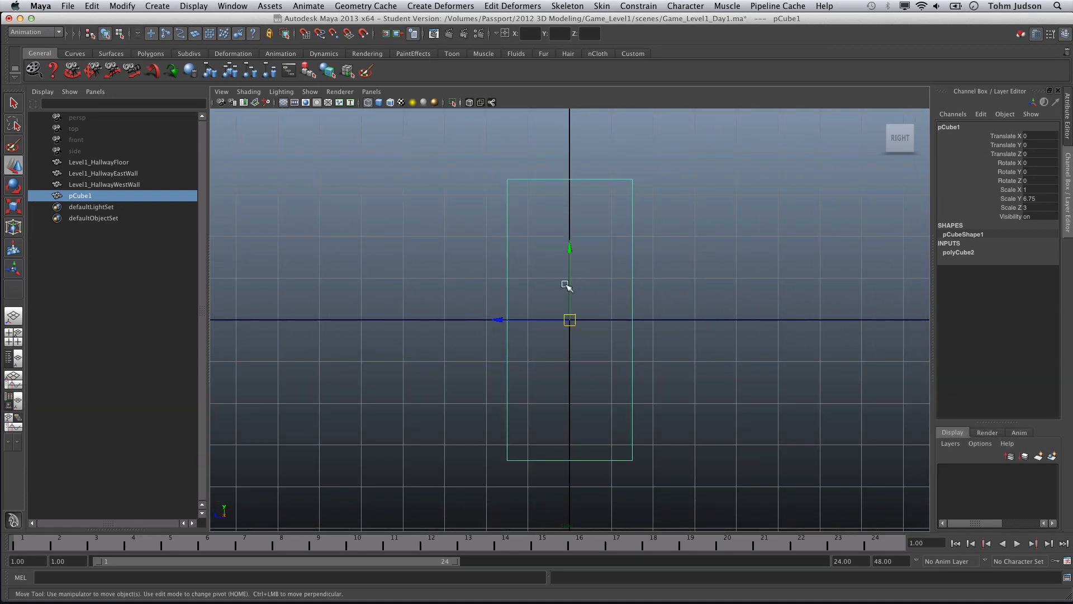
{"action": "key", "text": "home"}
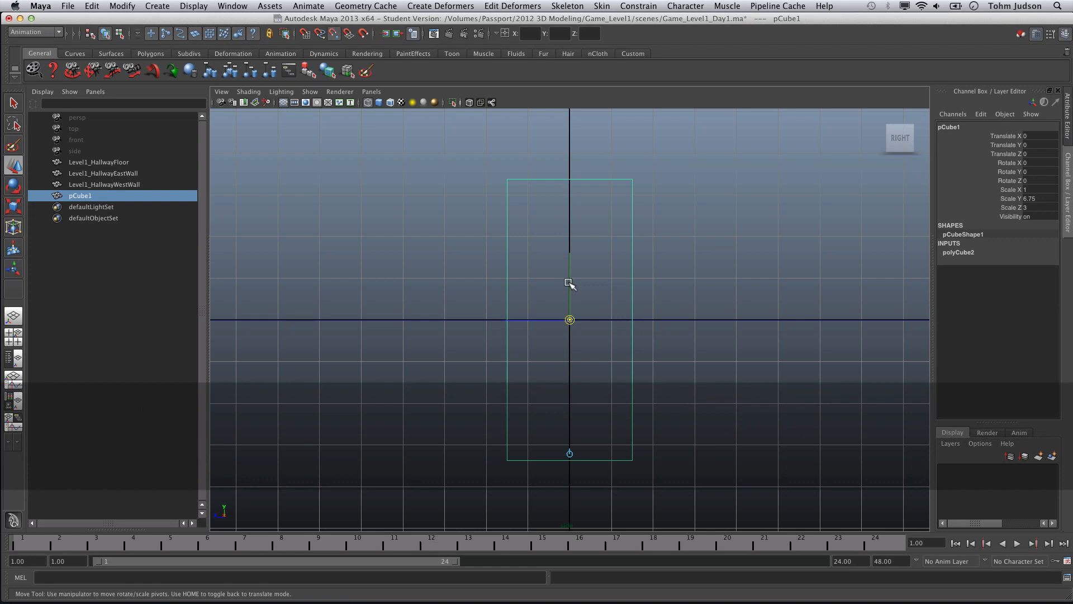
{"action": "left_click", "coordinate": [569, 283]}
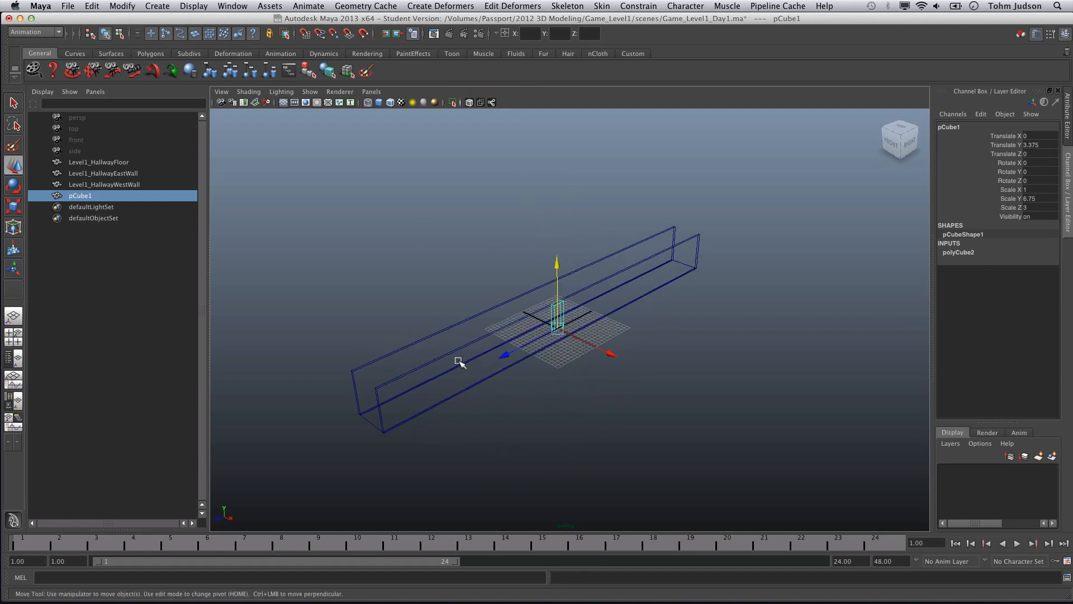
{"action": "mouse_move", "coordinate": [582, 363]}
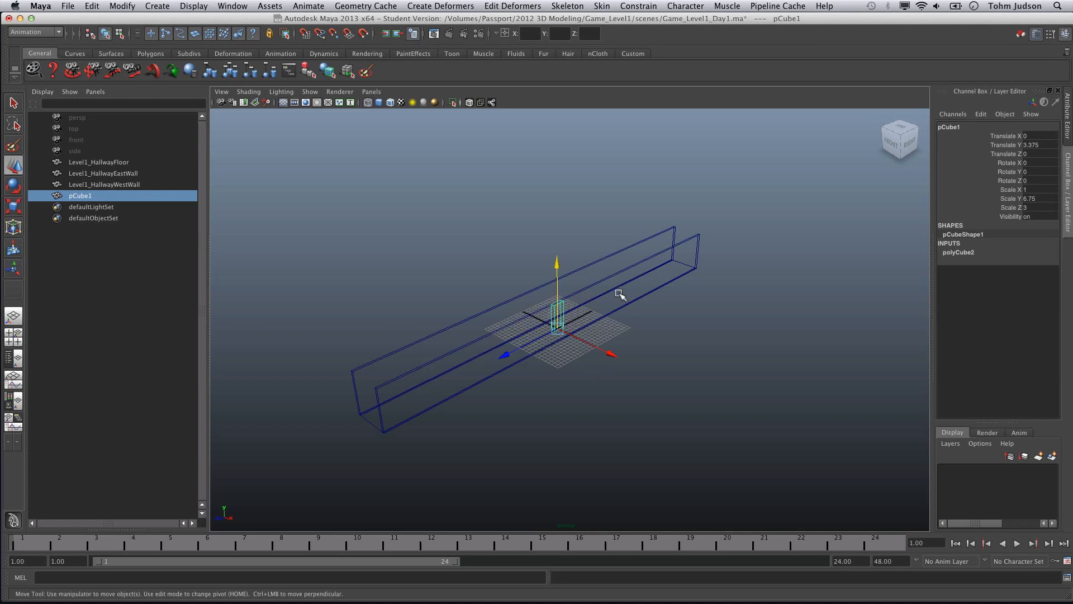
{"action": "mouse_move", "coordinate": [622, 256]}
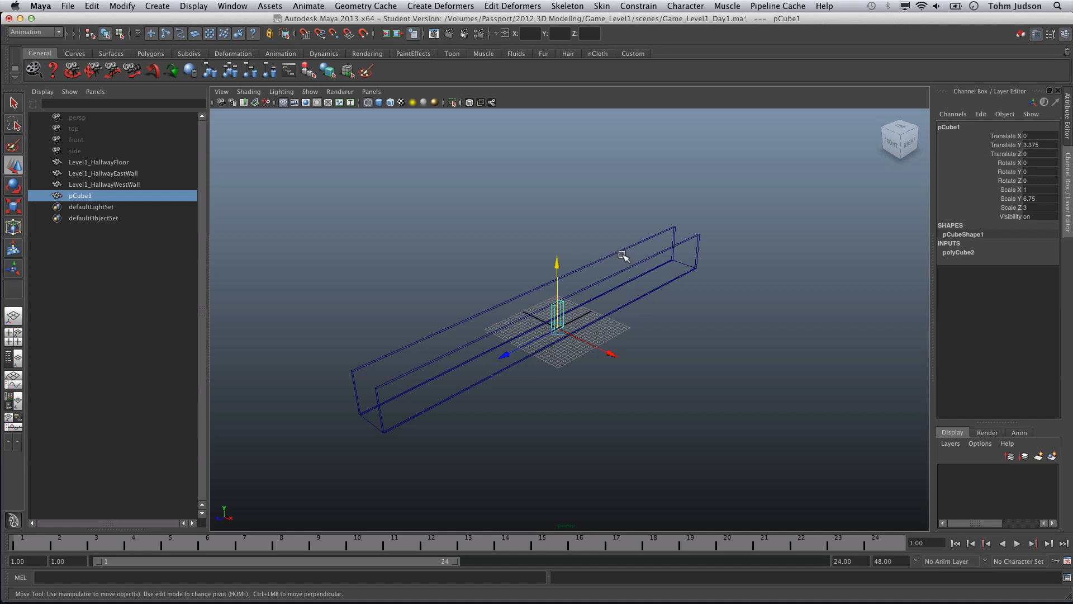
{"action": "mouse_move", "coordinate": [655, 281]}
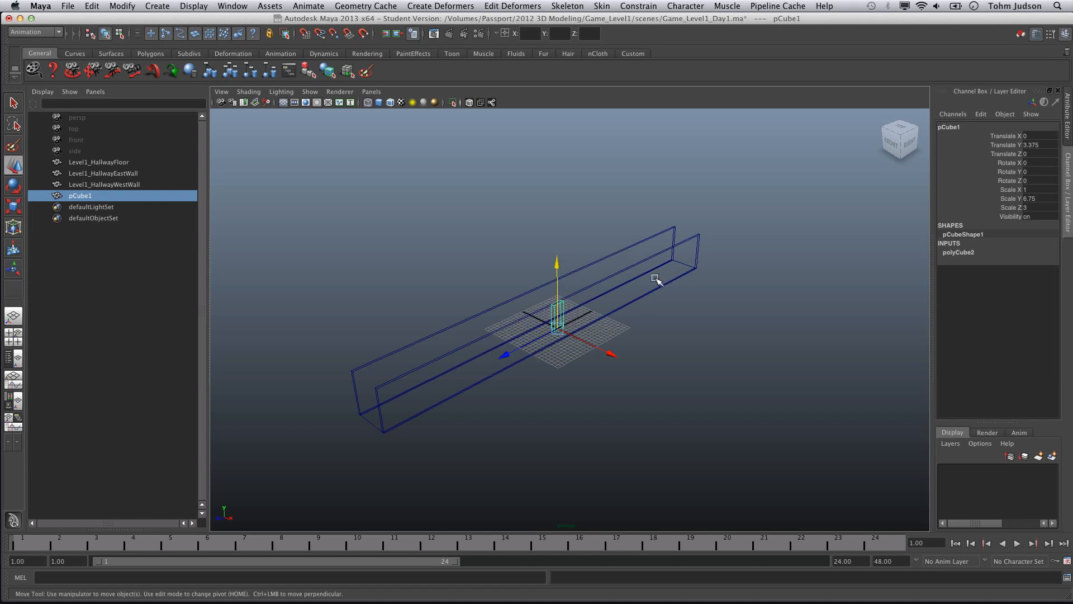
{"action": "mouse_move", "coordinate": [392, 363]}
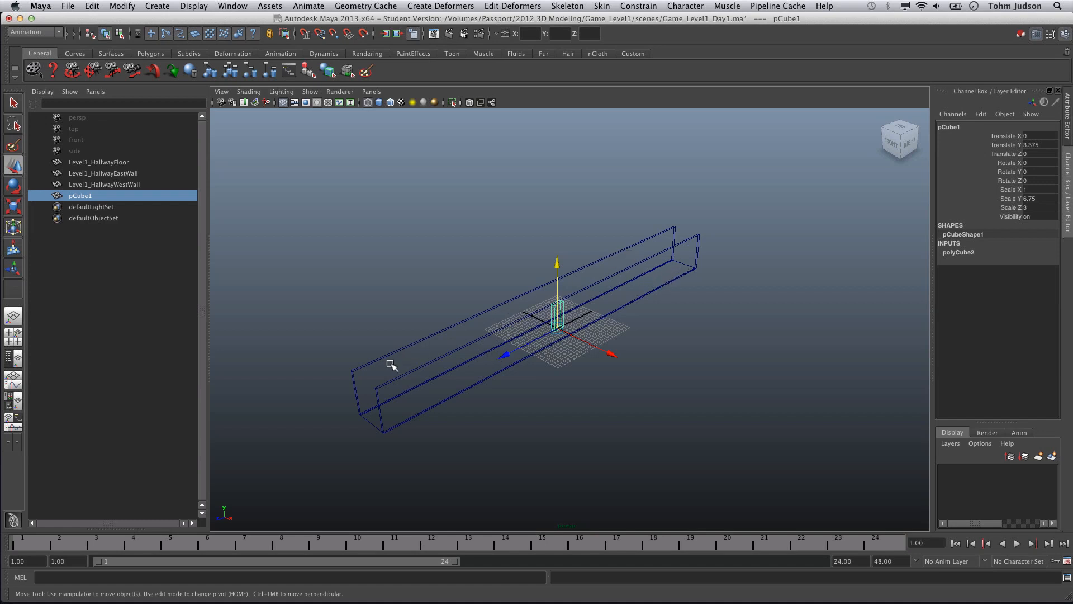
{"action": "mouse_move", "coordinate": [424, 345]}
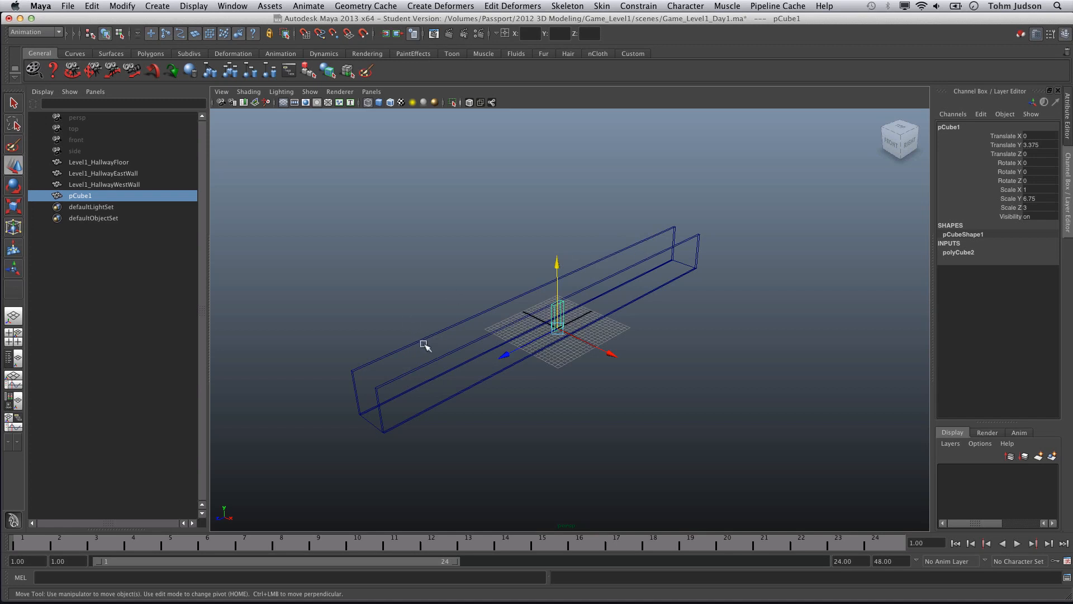
{"action": "mouse_move", "coordinate": [448, 395]}
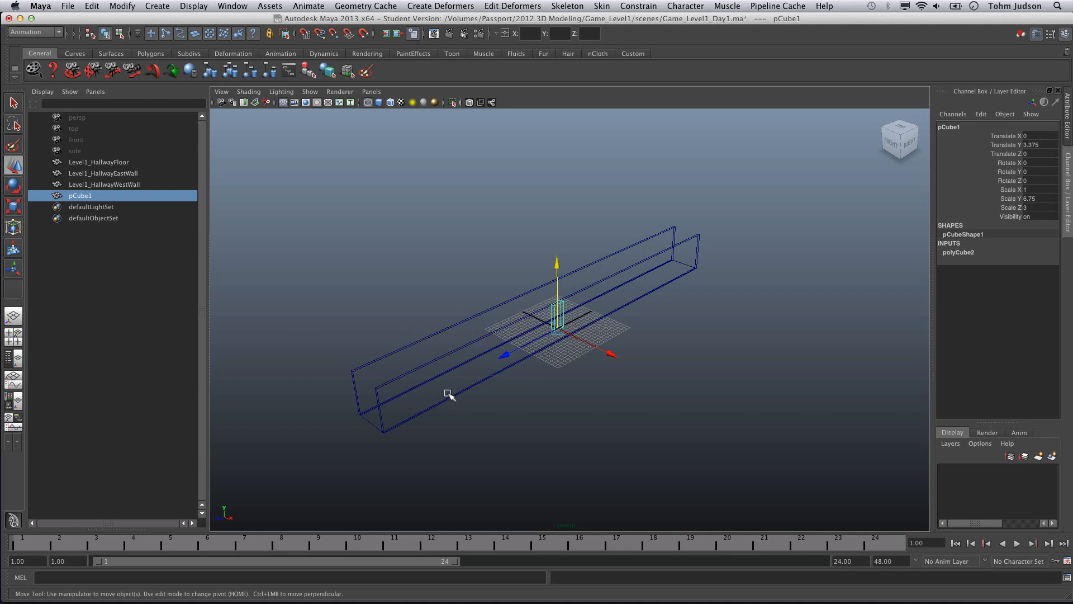
{"action": "mouse_move", "coordinate": [475, 382]}
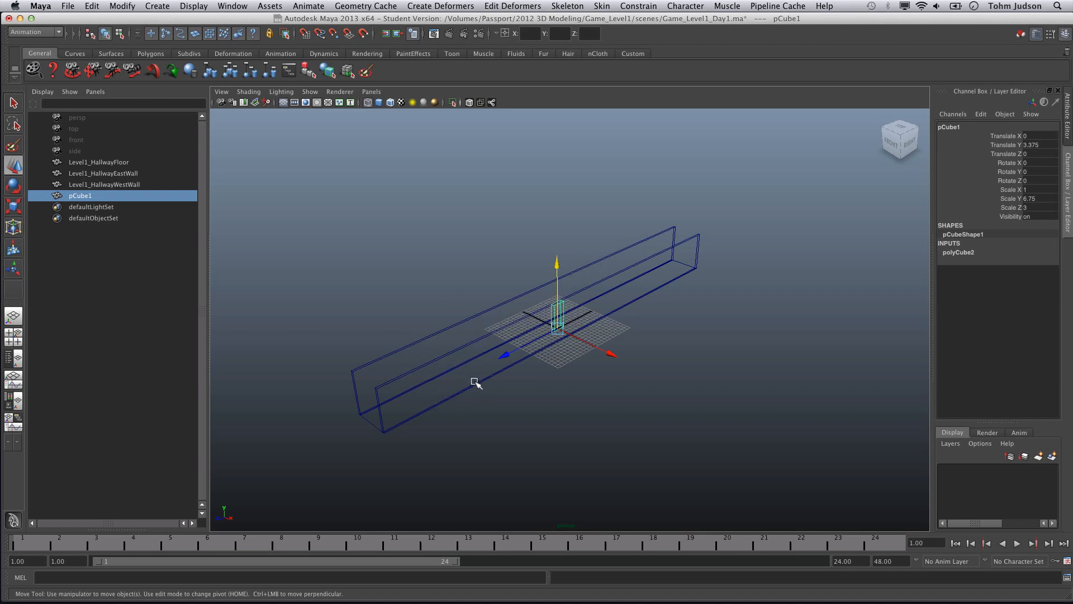
{"action": "mouse_move", "coordinate": [682, 278]}
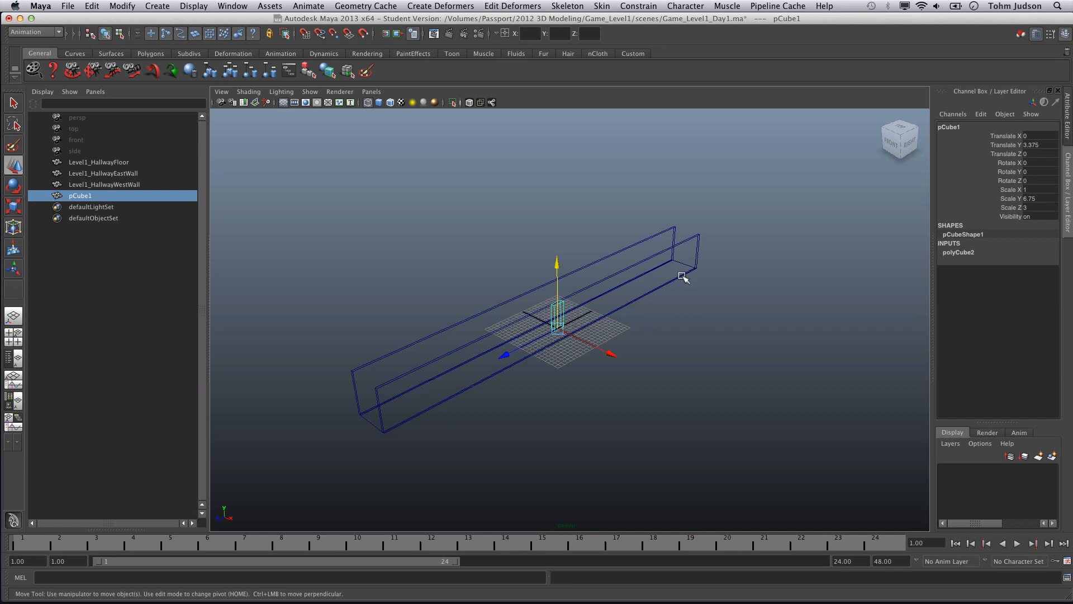
{"action": "mouse_move", "coordinate": [460, 305]}
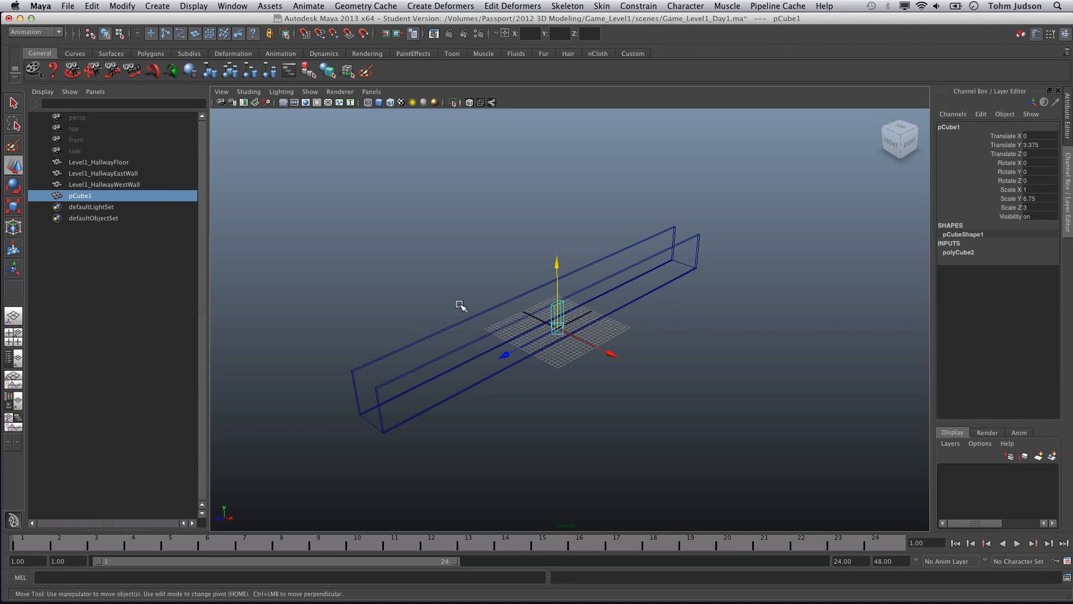
{"action": "mouse_move", "coordinate": [570, 283]}
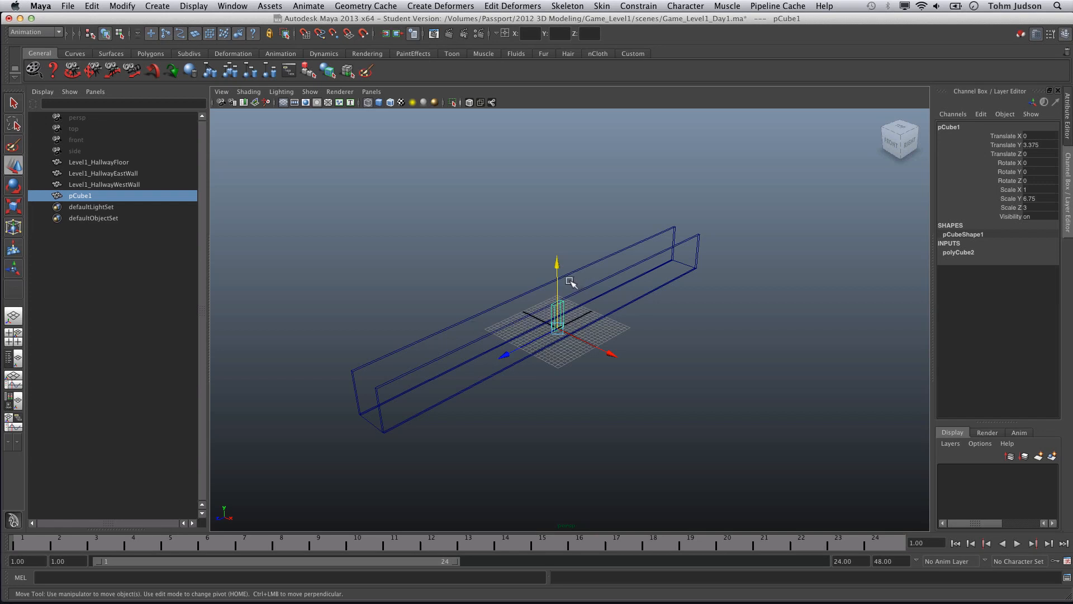
{"action": "mouse_move", "coordinate": [486, 357]}
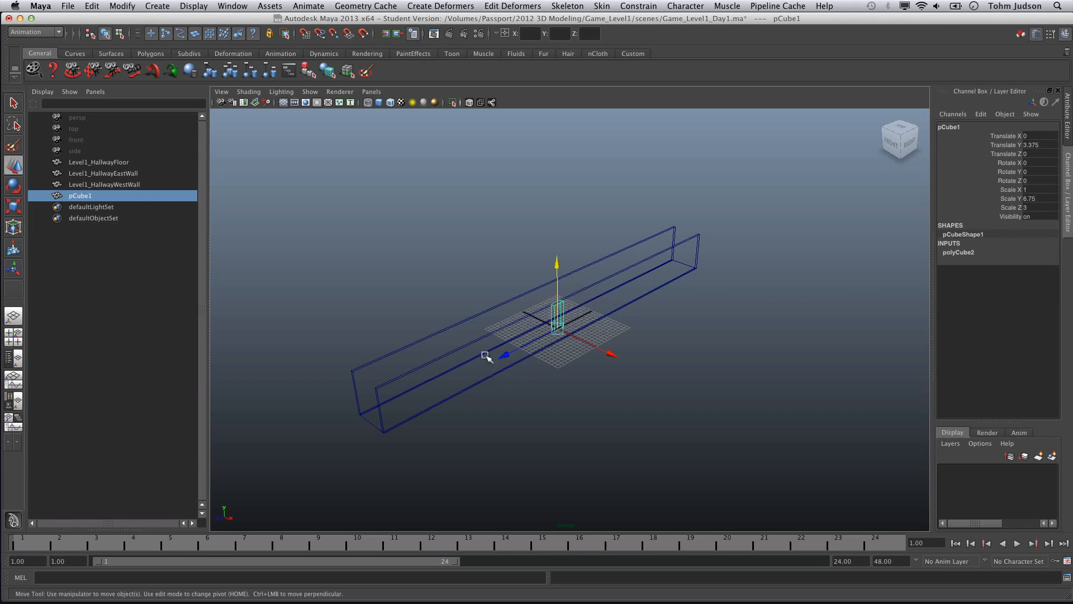
Step: Open the perspective viewport's Panels menu of camera views
{"action": "left_click", "coordinate": [371, 91]}
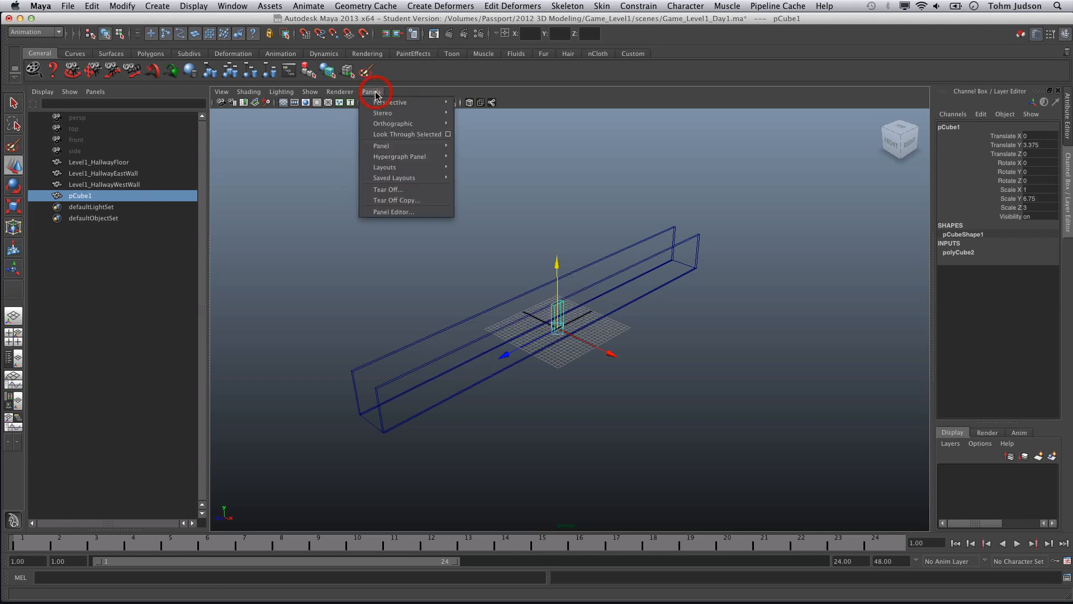
Step: Switch the viewport to the top orthographic camera to position pCube1
{"action": "left_click", "coordinate": [393, 123]}
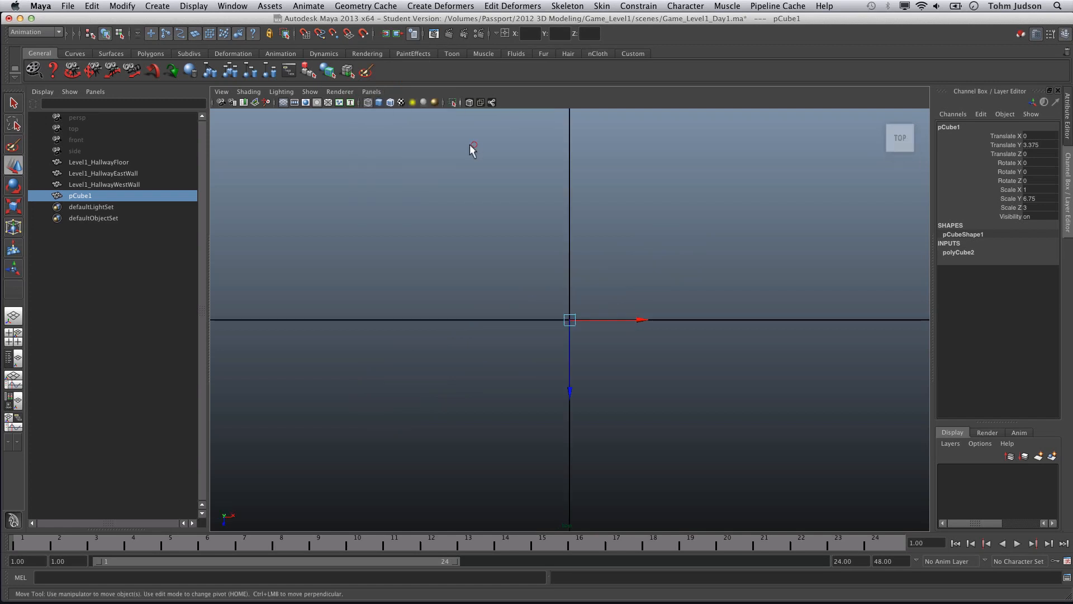
{"action": "mouse_move", "coordinate": [714, 341]}
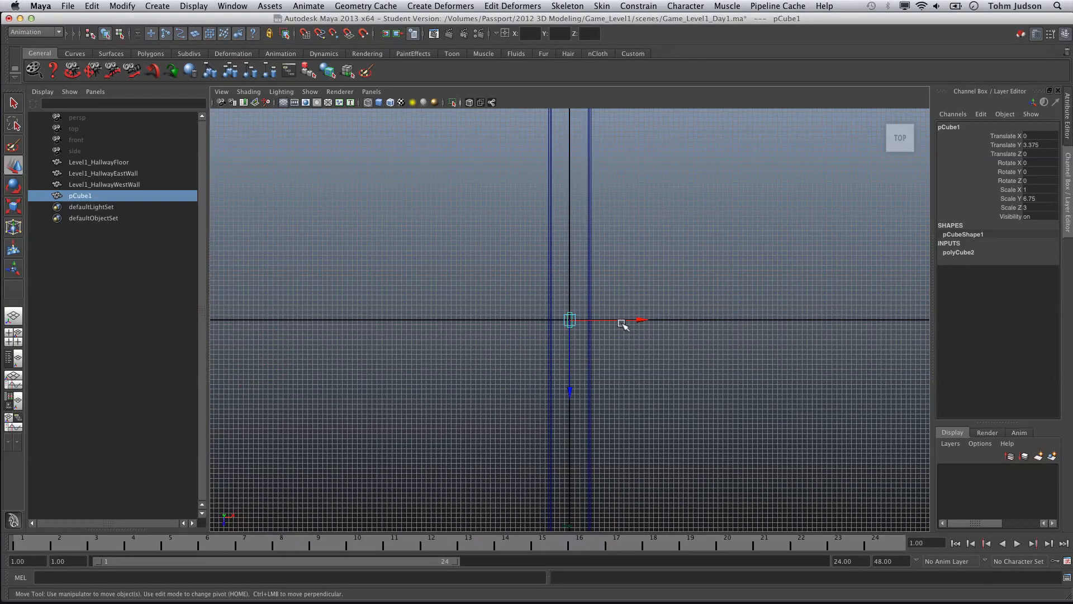
{"action": "mouse_move", "coordinate": [624, 340]}
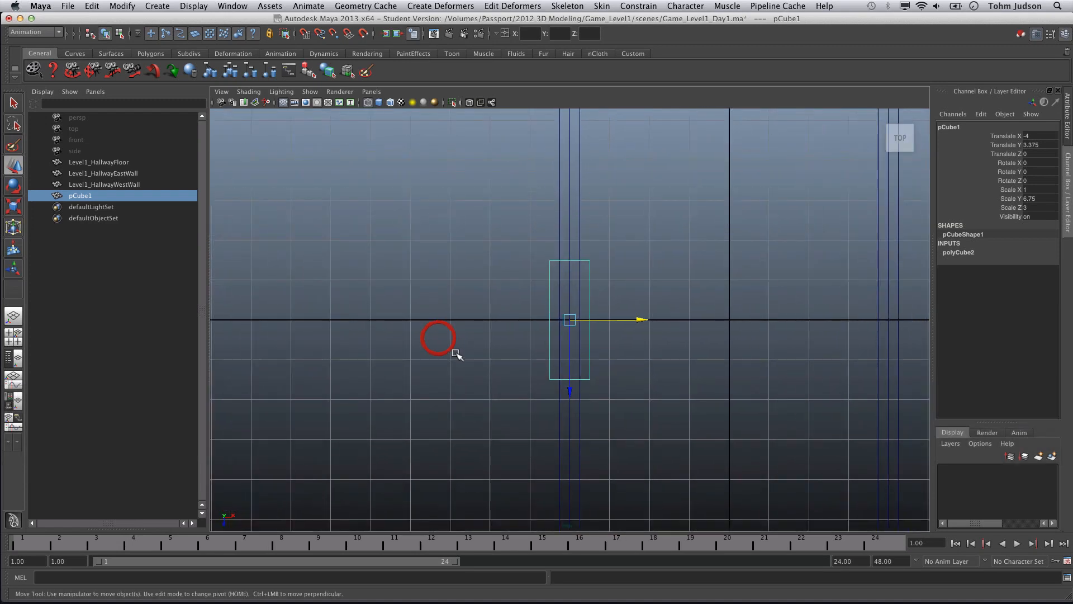
{"action": "mouse_move", "coordinate": [552, 262]}
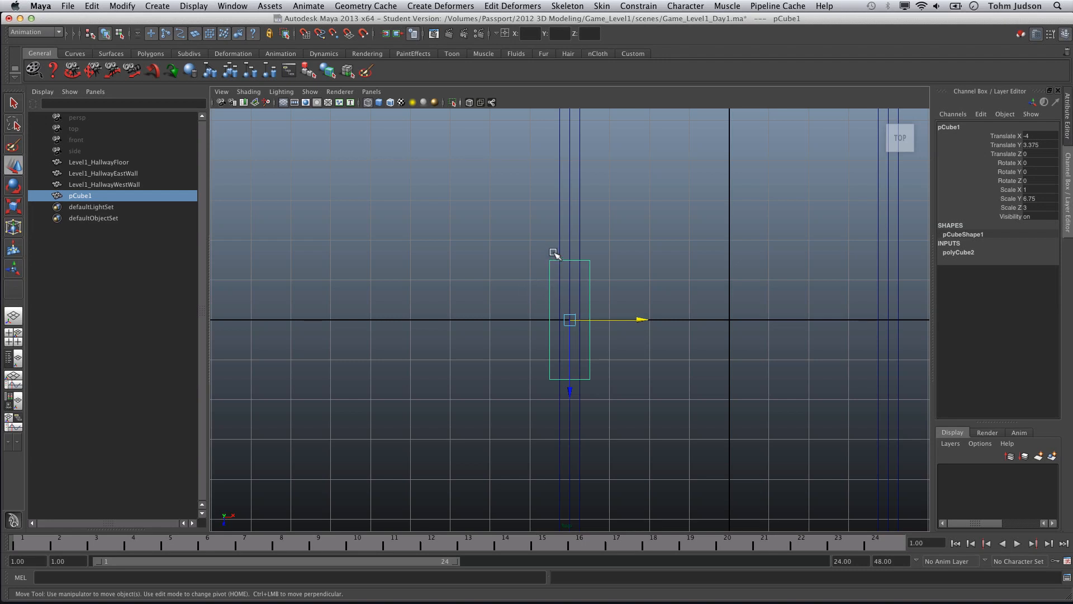
{"action": "mouse_move", "coordinate": [554, 287]}
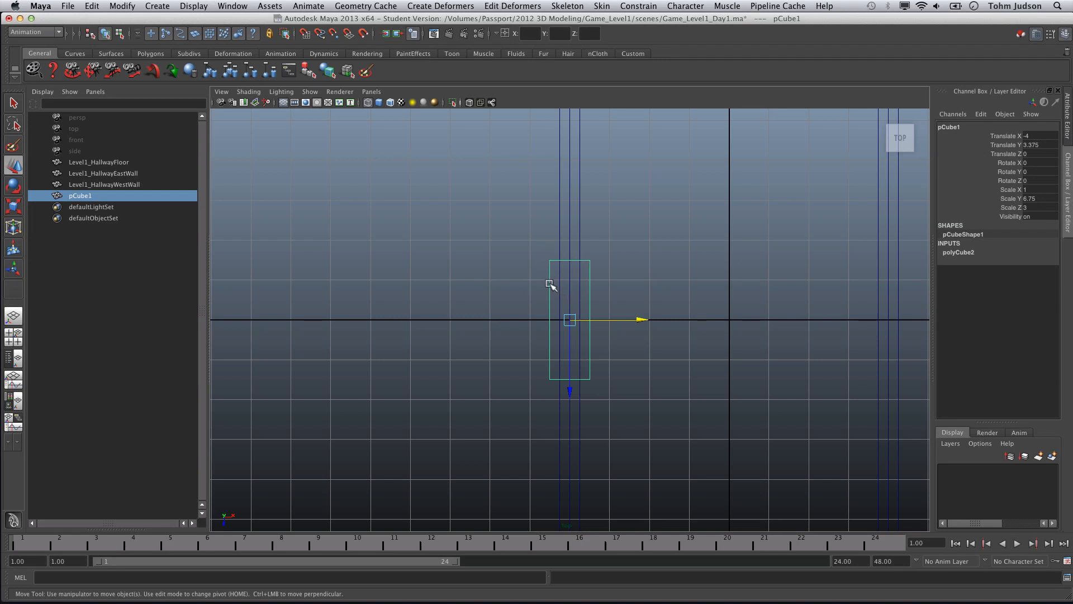
{"action": "mouse_move", "coordinate": [537, 287]}
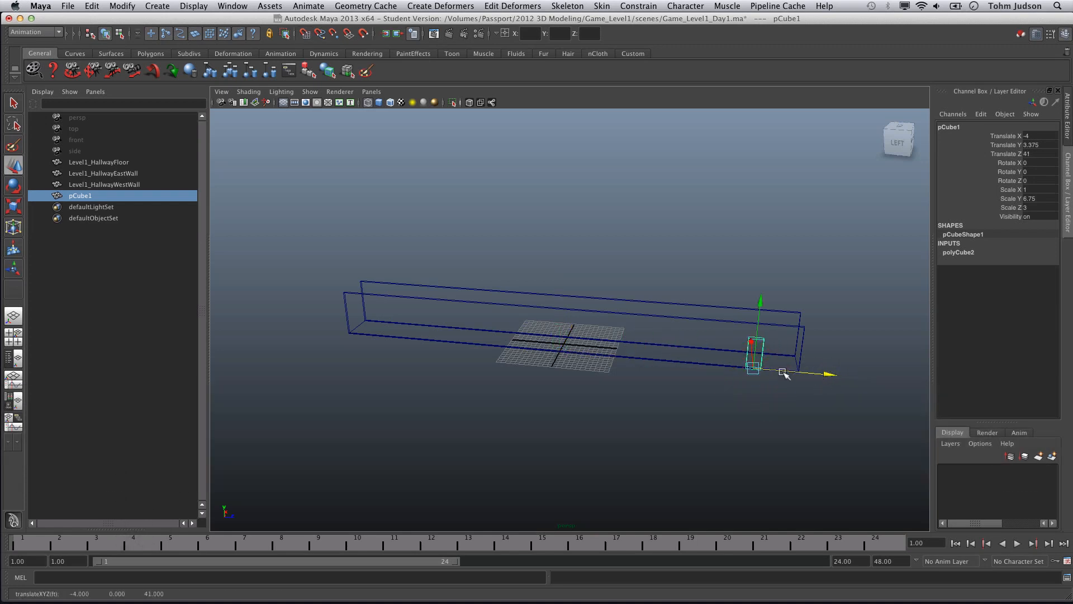
{"action": "mouse_move", "coordinate": [684, 414]}
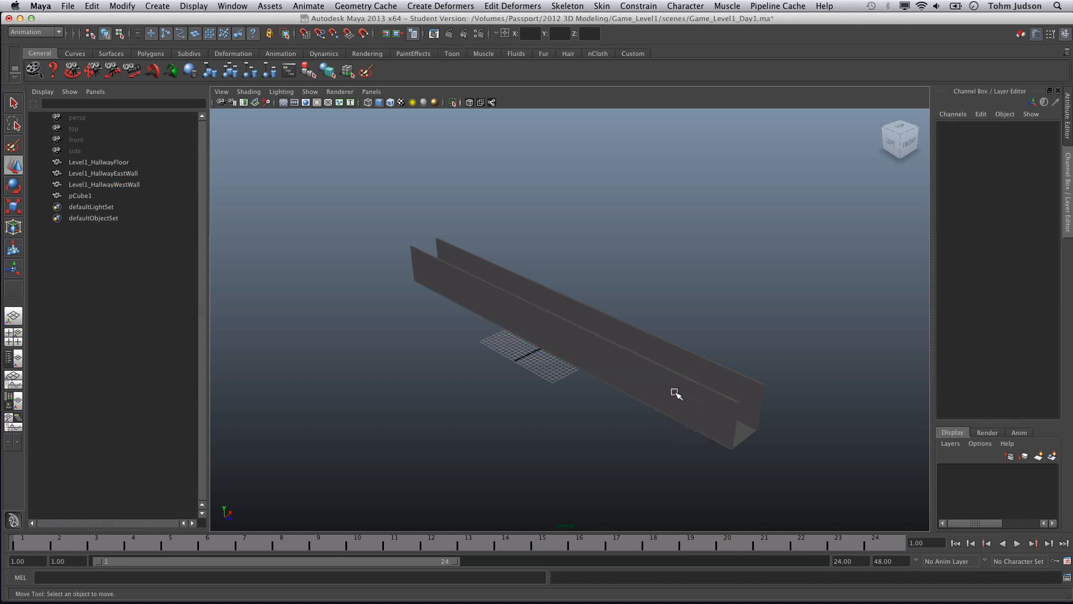
Step: Subtract the cutter box from the West wall using Mesh > Booleans > Difference
{"action": "left_click", "coordinate": [104, 184]}
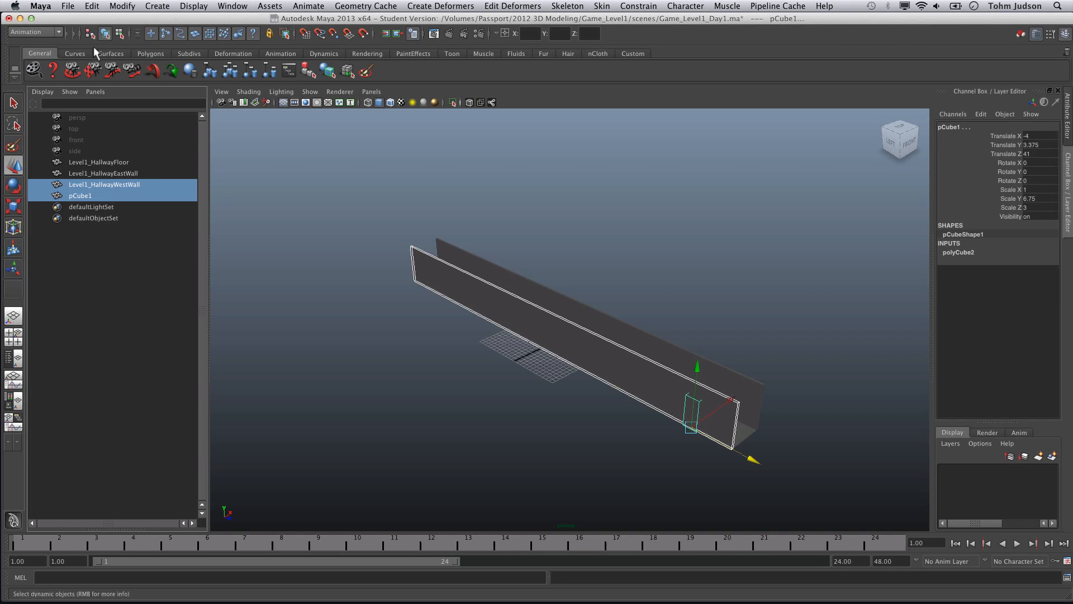
{"action": "left_click", "coordinate": [34, 31]}
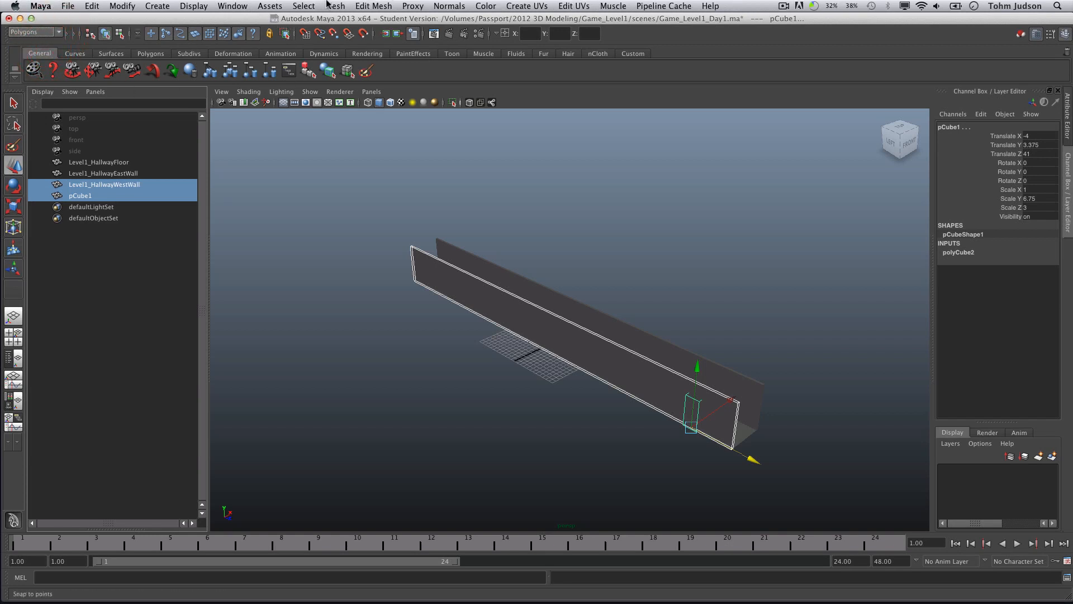
{"action": "left_click", "coordinate": [335, 6]}
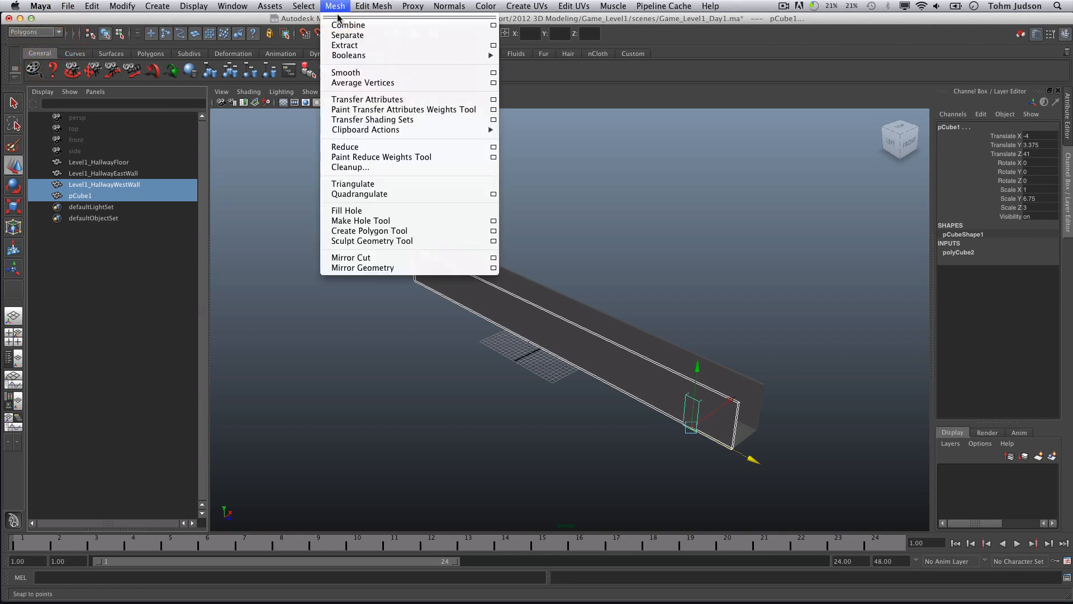
{"action": "mouse_move", "coordinate": [348, 55]}
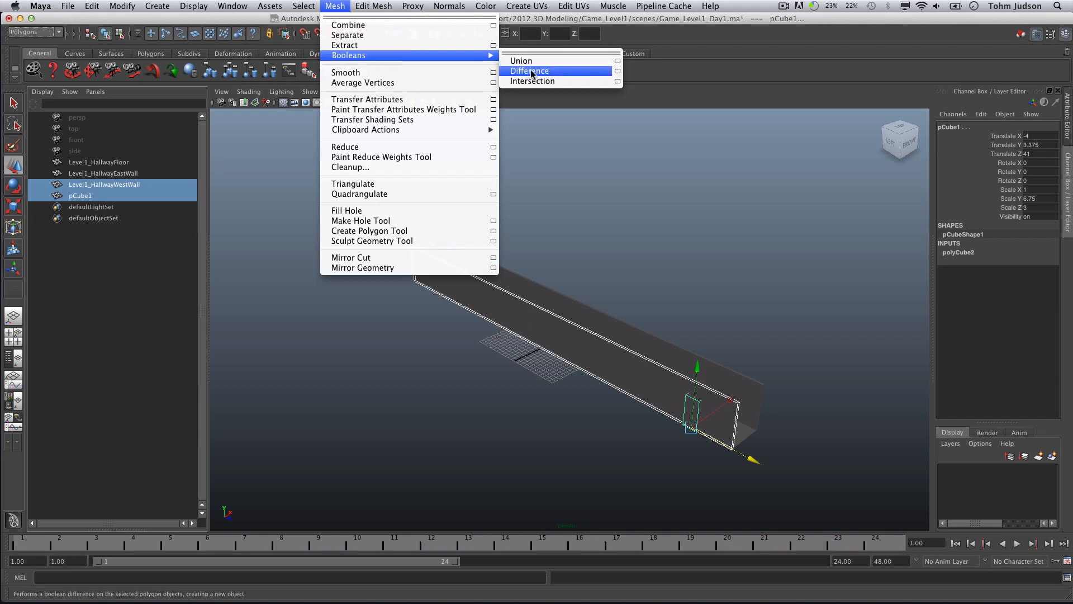
{"action": "left_click", "coordinate": [529, 71]}
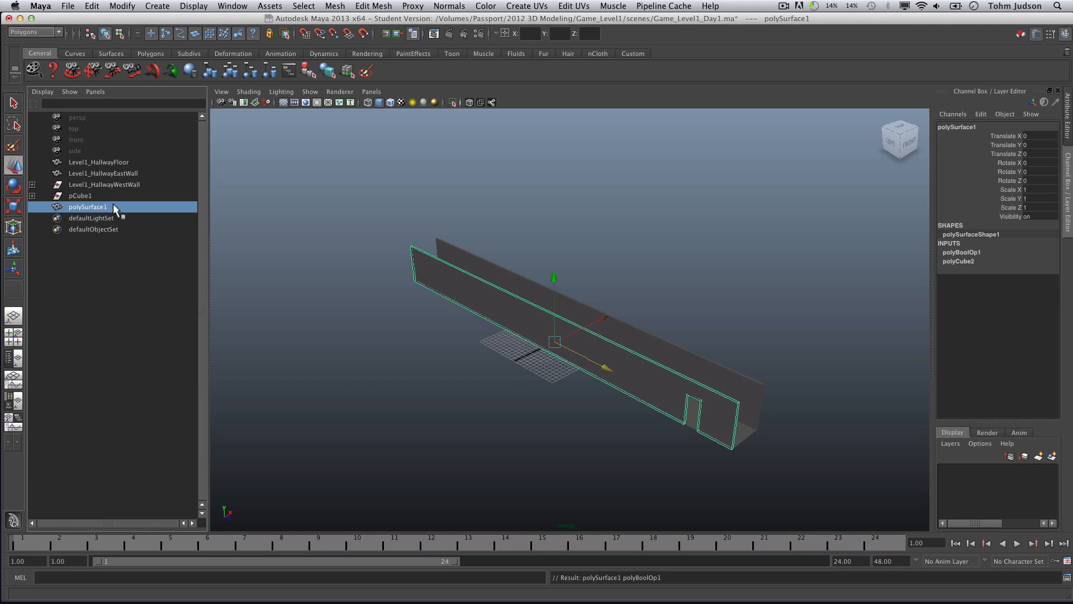
{"action": "mouse_move", "coordinate": [87, 188]}
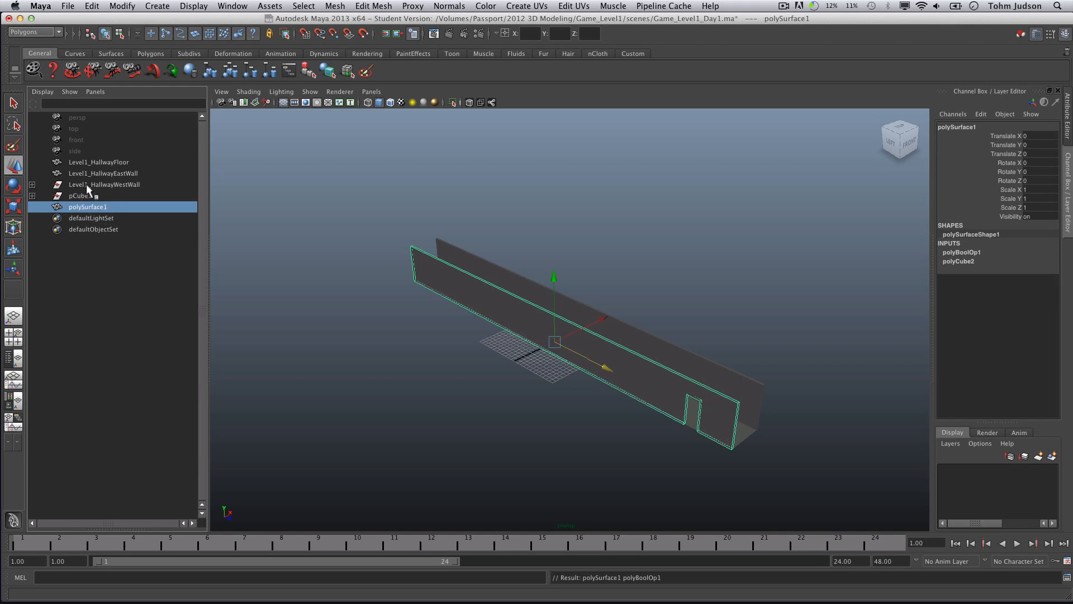
Step: Check the wall and cube in the Outliner, then select the resulting polySurface1
{"action": "left_click", "coordinate": [104, 184]}
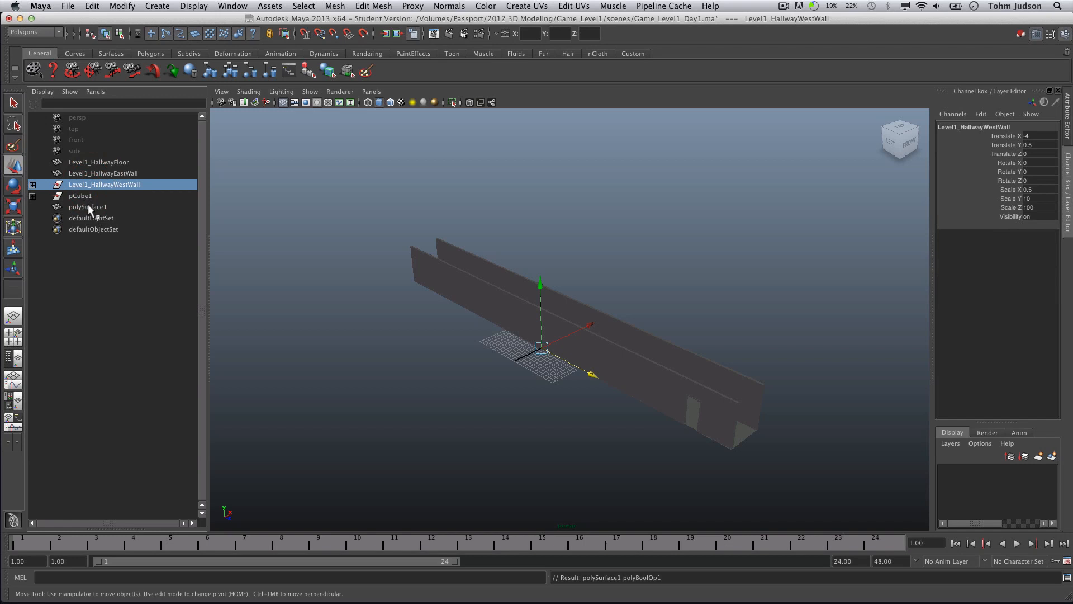
{"action": "left_click", "coordinate": [80, 195]}
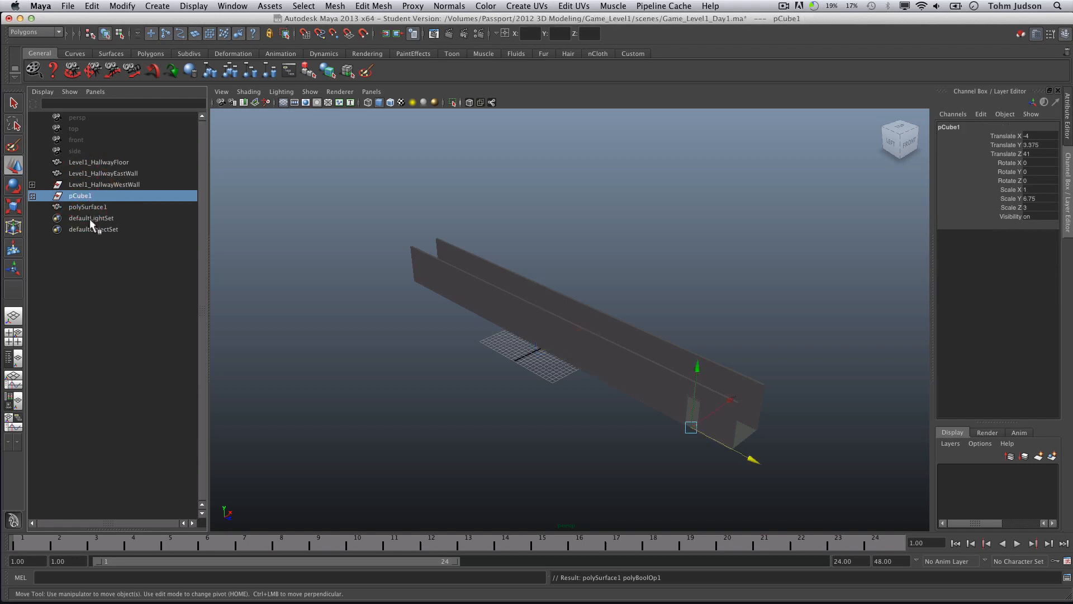
{"action": "left_click", "coordinate": [87, 207]}
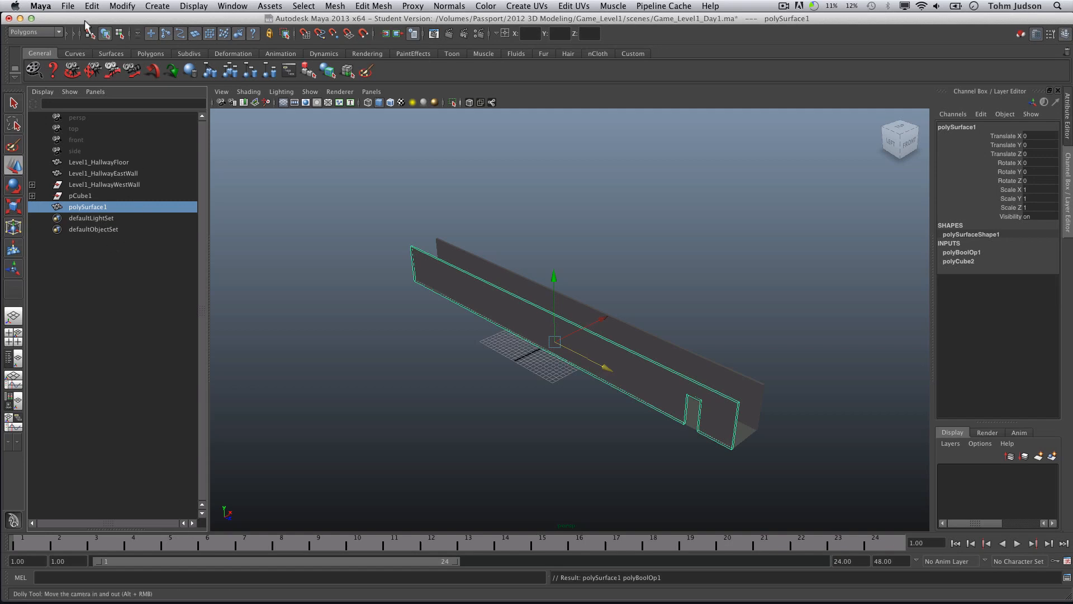
Step: Delete polySurface1's construction history with Edit > Delete by Type > History
{"action": "left_click", "coordinate": [91, 6]}
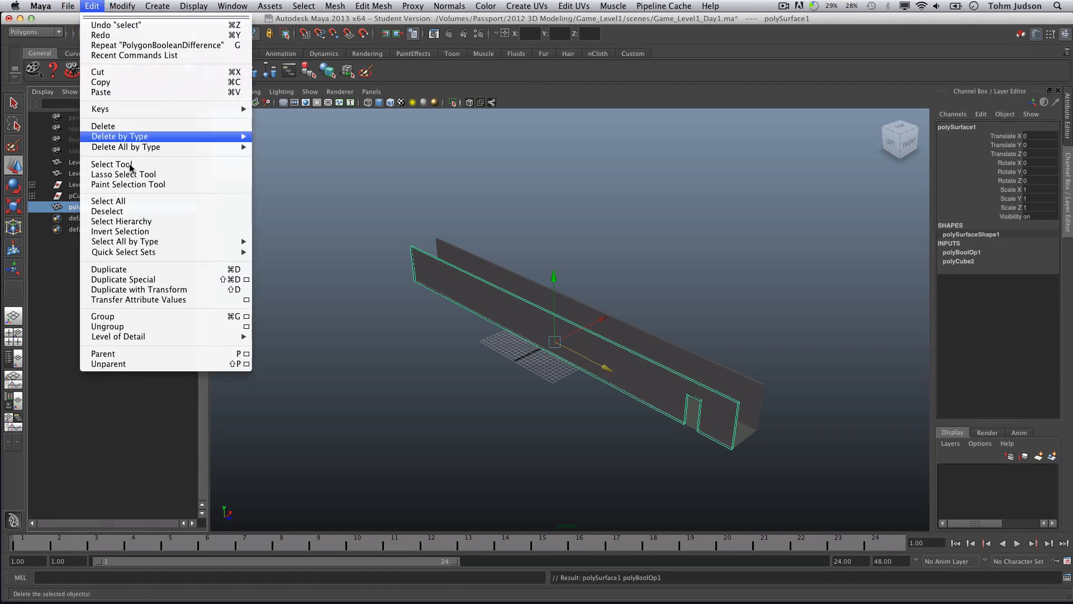
{"action": "left_click", "coordinate": [119, 136]}
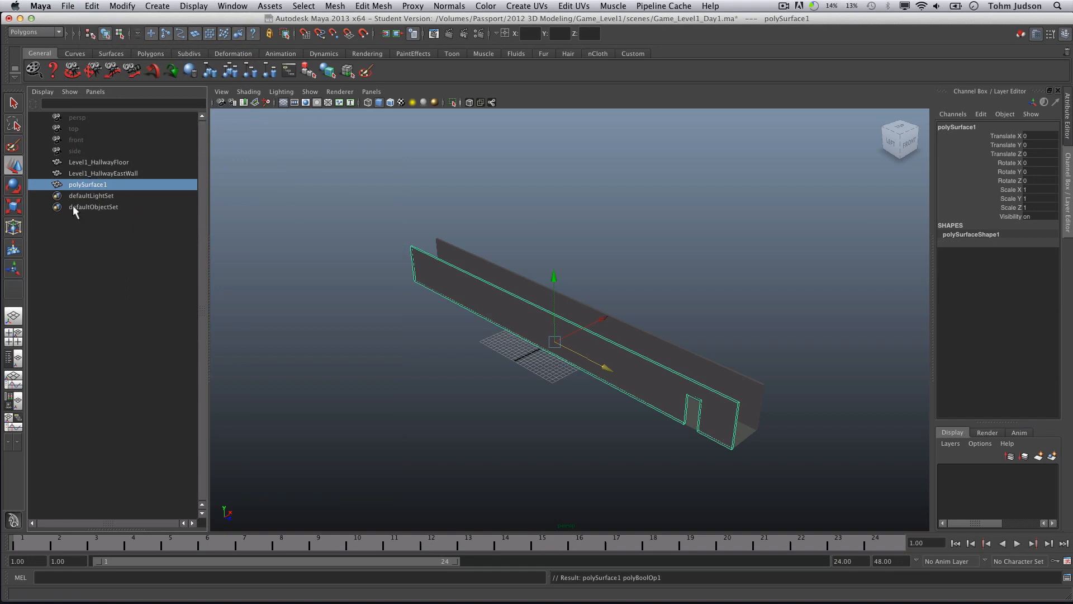
{"action": "mouse_move", "coordinate": [96, 232]}
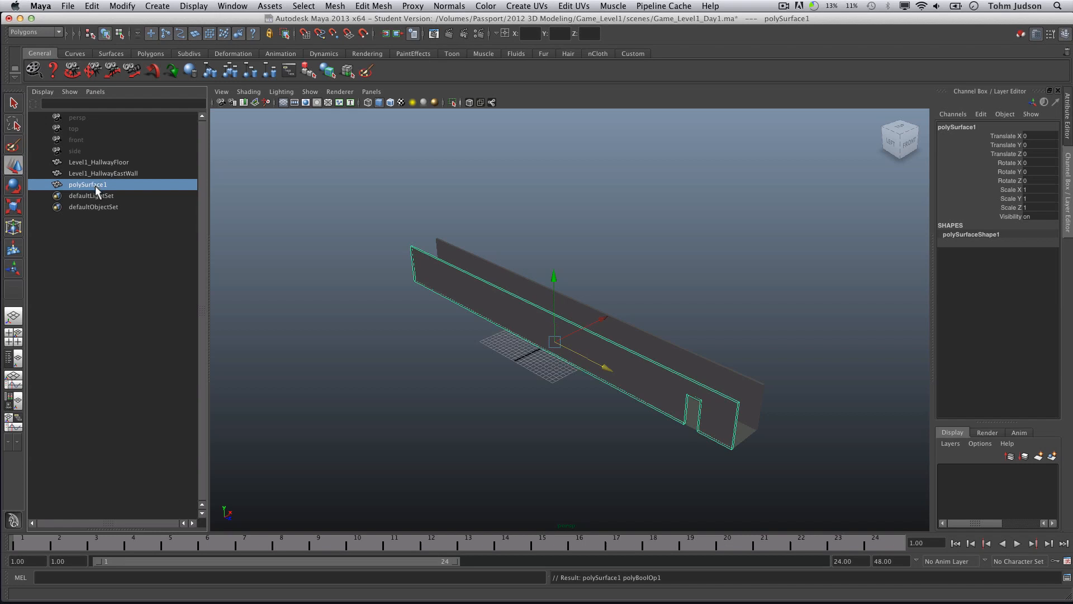
{"action": "mouse_move", "coordinate": [92, 198]}
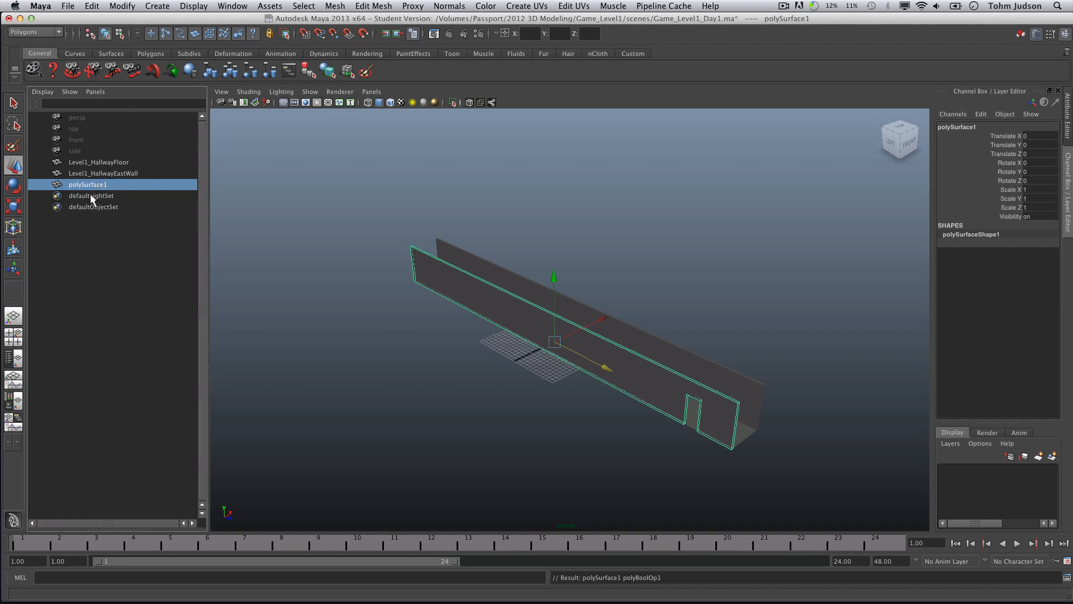
{"action": "mouse_move", "coordinate": [128, 232]}
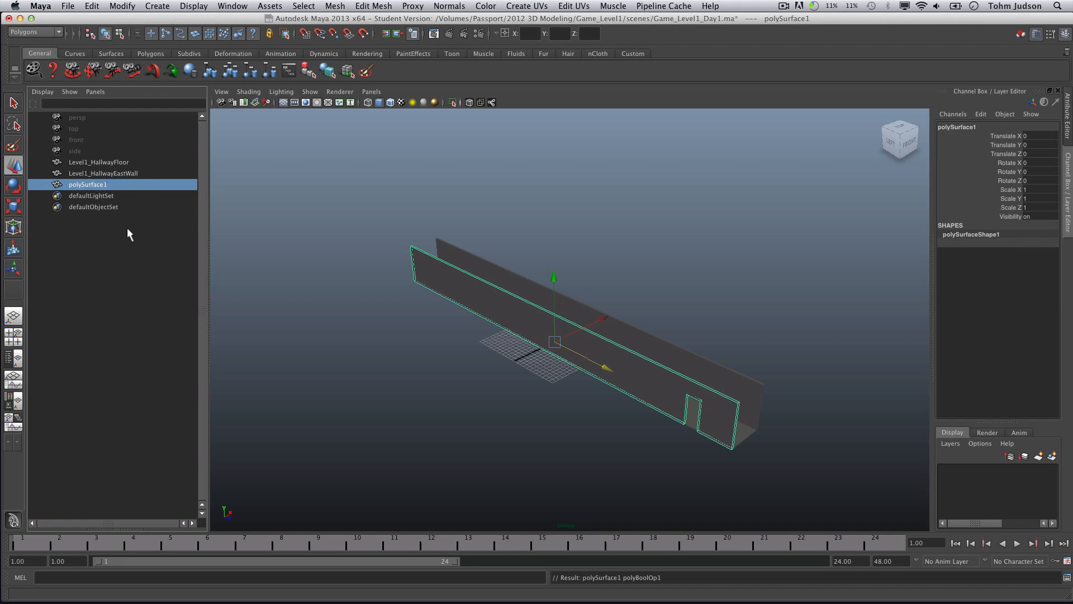
{"action": "mouse_move", "coordinate": [89, 194]}
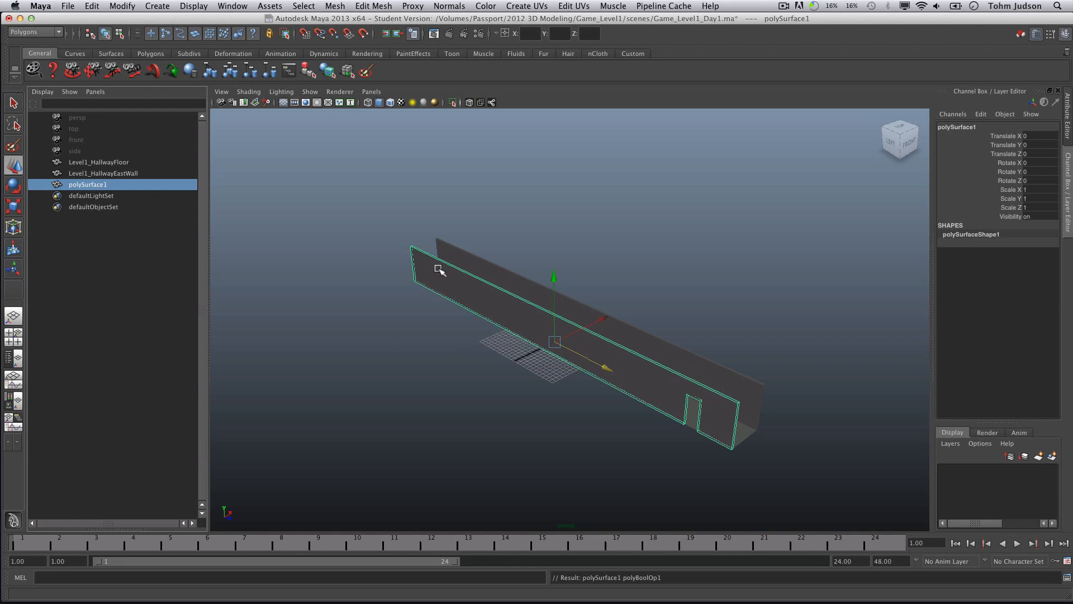
{"action": "mouse_move", "coordinate": [688, 364]}
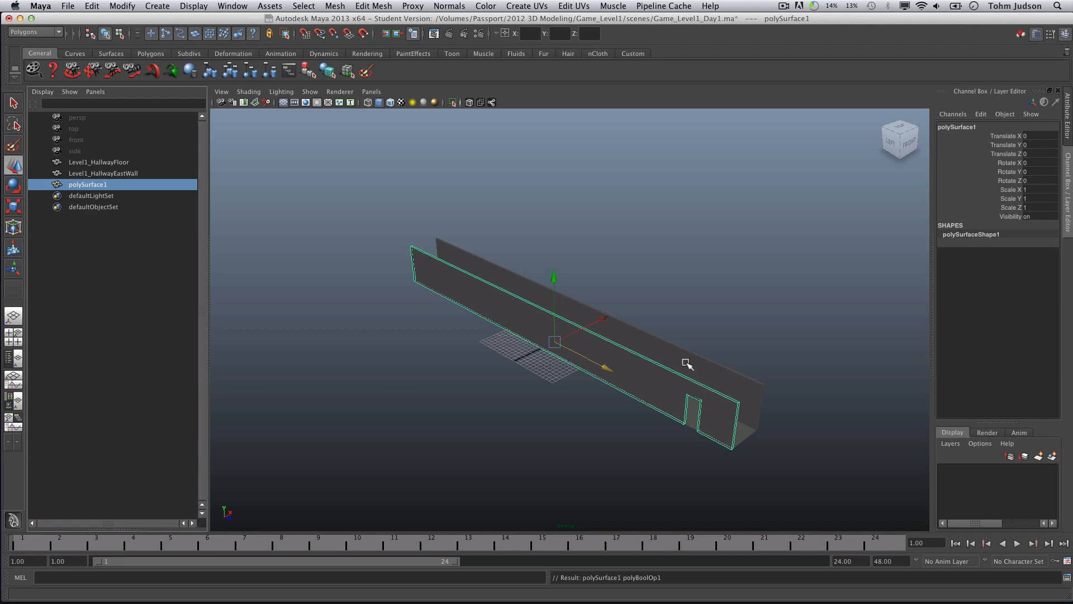
{"action": "mouse_move", "coordinate": [464, 345]}
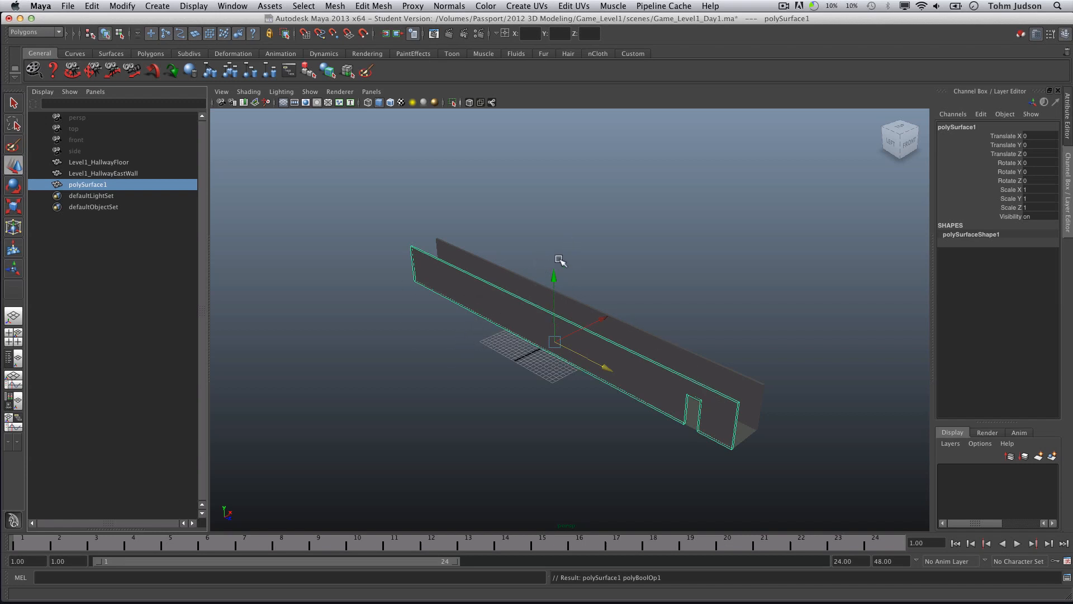
{"action": "left_click", "coordinate": [783, 5]}
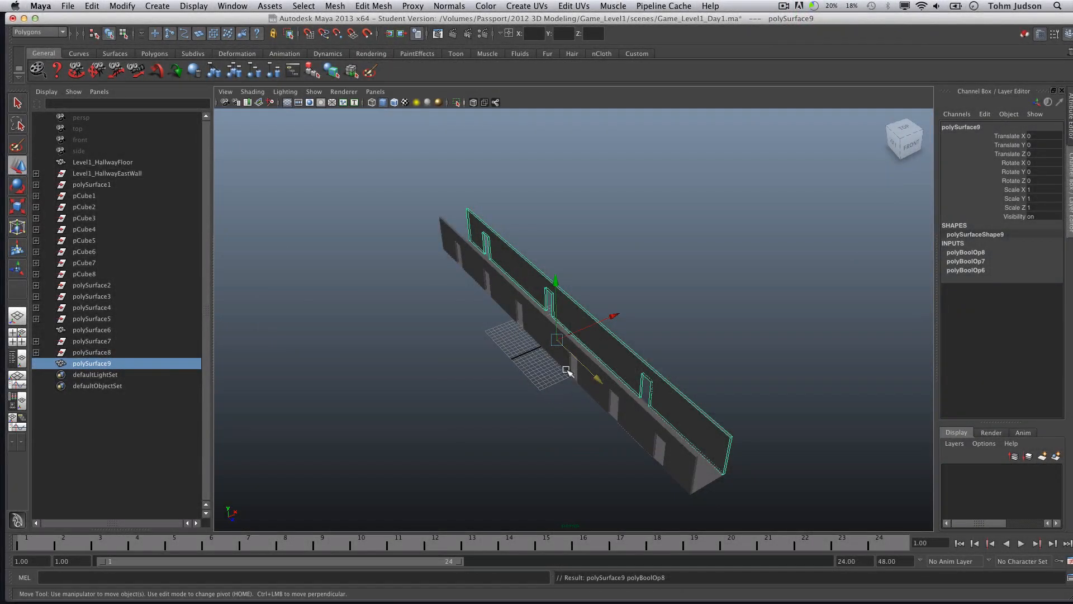
{"action": "mouse_move", "coordinate": [535, 337]}
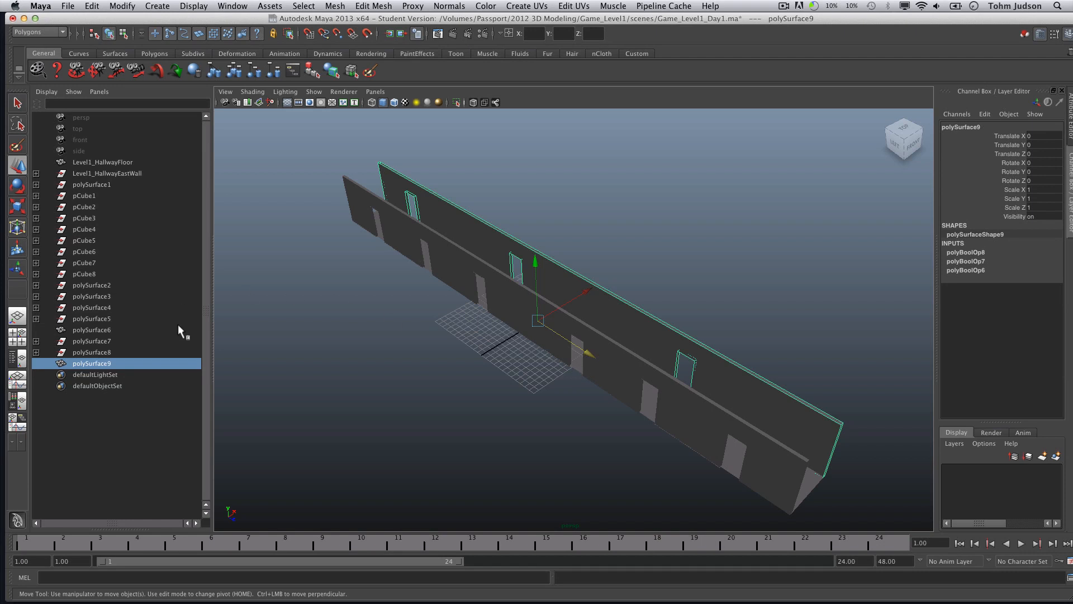
Step: Select the five-doorway and three-doorway walls in the Outliner to inspect them, then deselect
{"action": "left_click", "coordinate": [91, 330]}
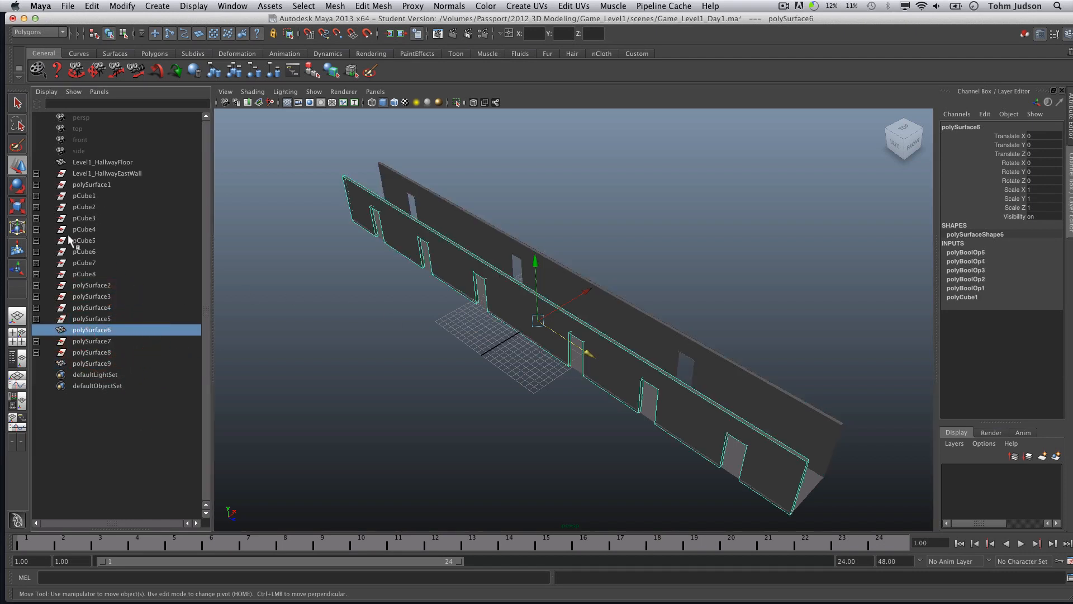
{"action": "mouse_move", "coordinate": [106, 301]}
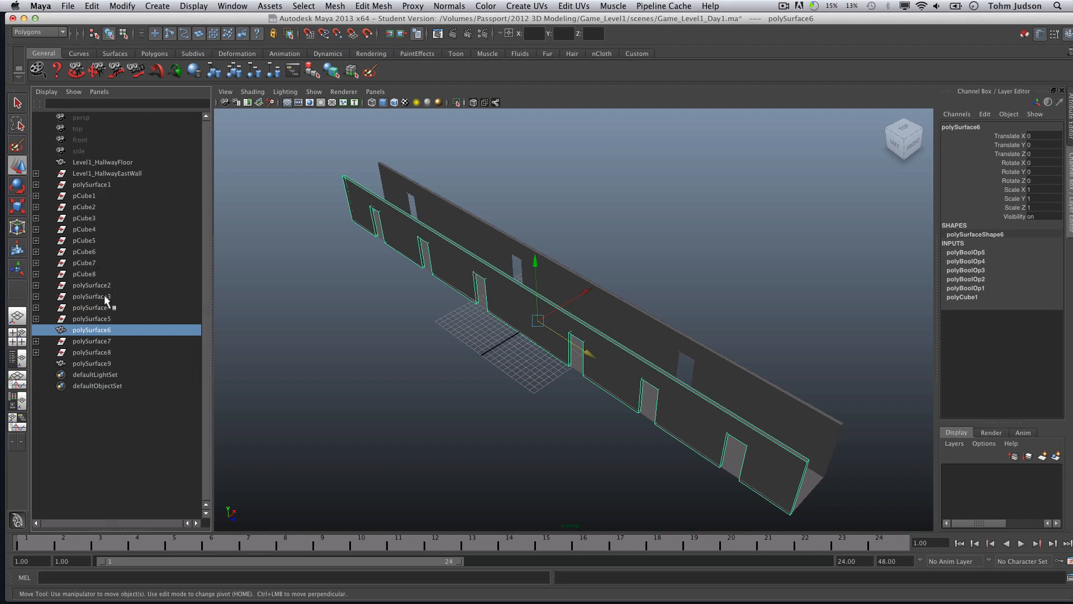
{"action": "left_click", "coordinate": [91, 363]}
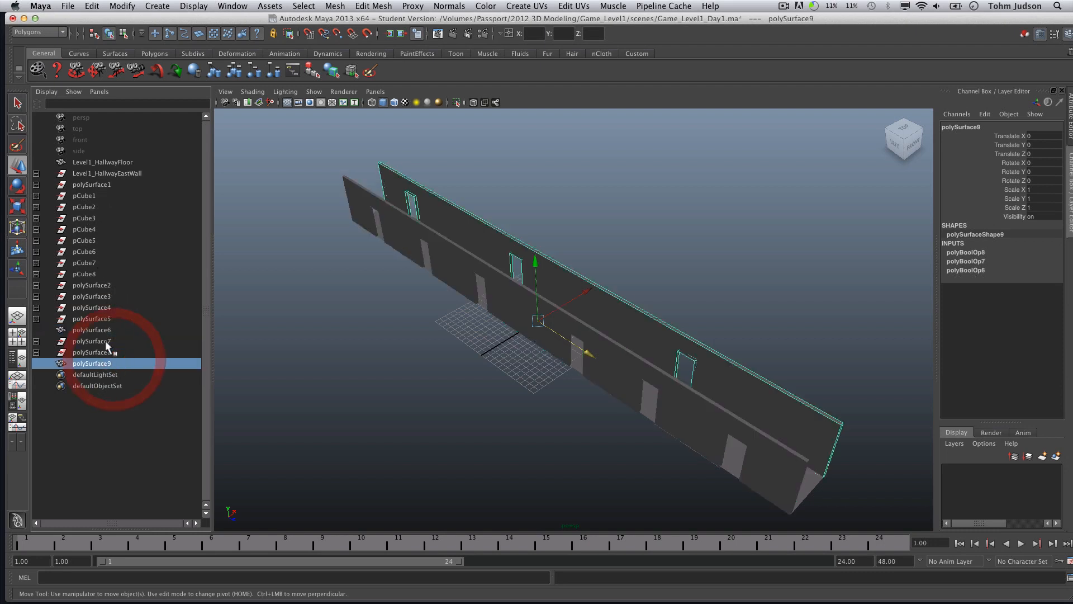
{"action": "left_click", "coordinate": [90, 330]}
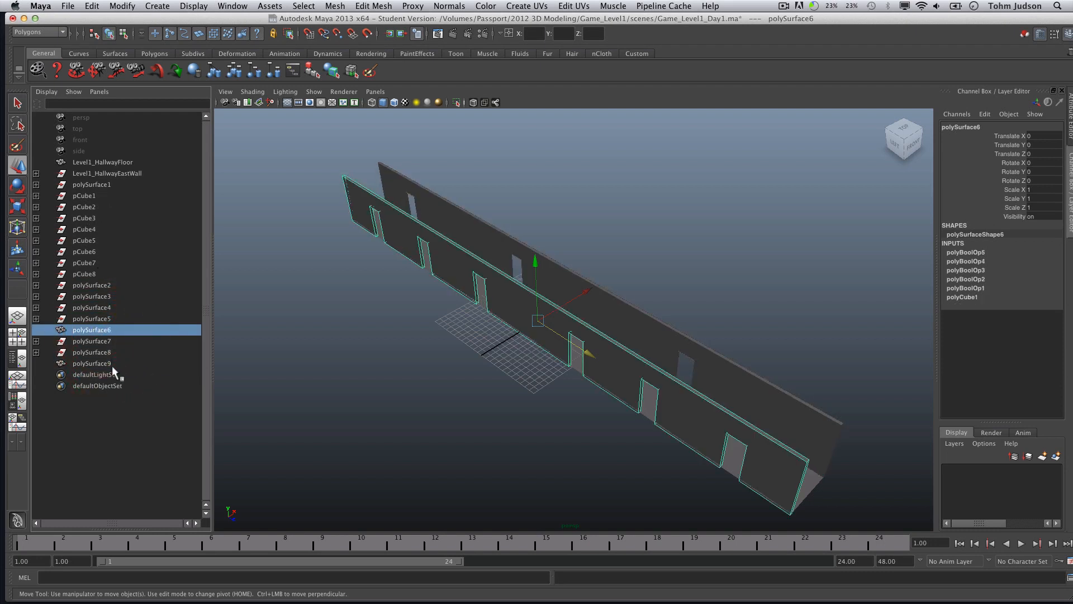
{"action": "left_click", "coordinate": [92, 362]}
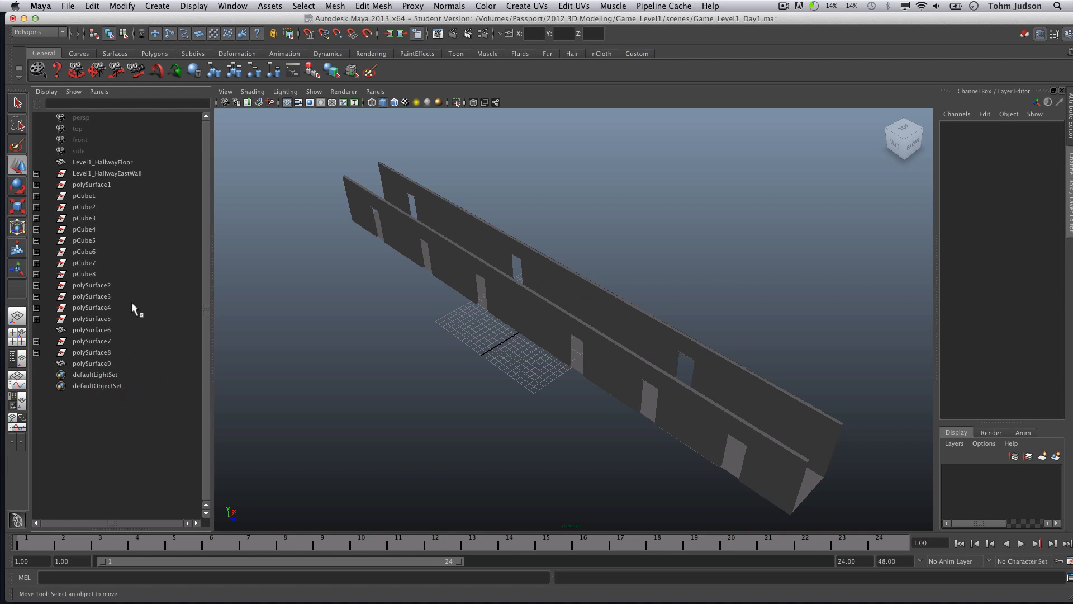
Step: Delete all scene history via Edit > Delete All by Type > History, then select the near wall
{"action": "left_click", "coordinate": [91, 6]}
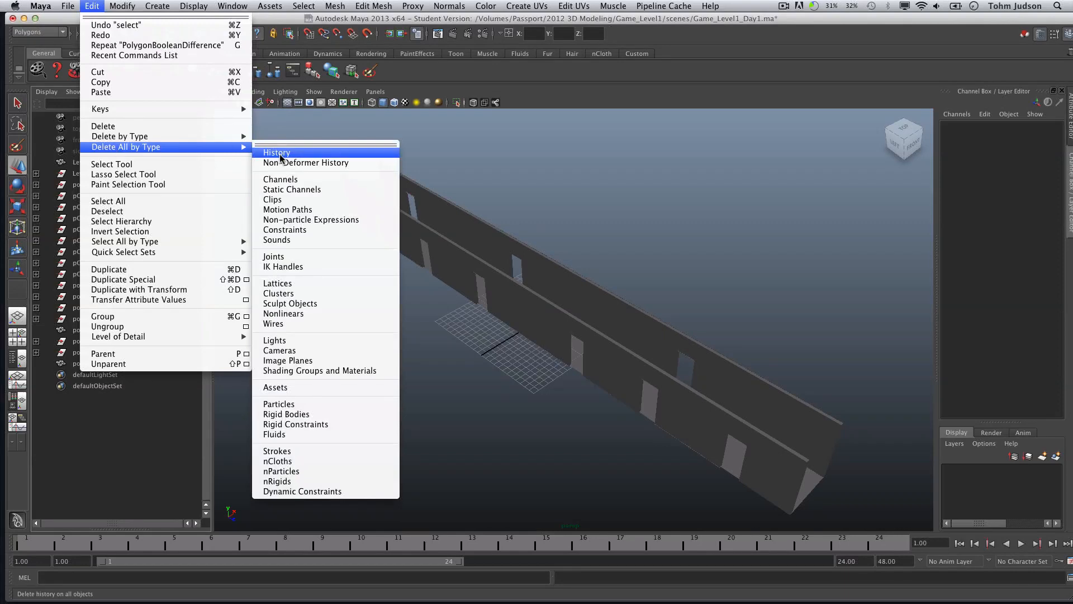
{"action": "left_click", "coordinate": [277, 152]}
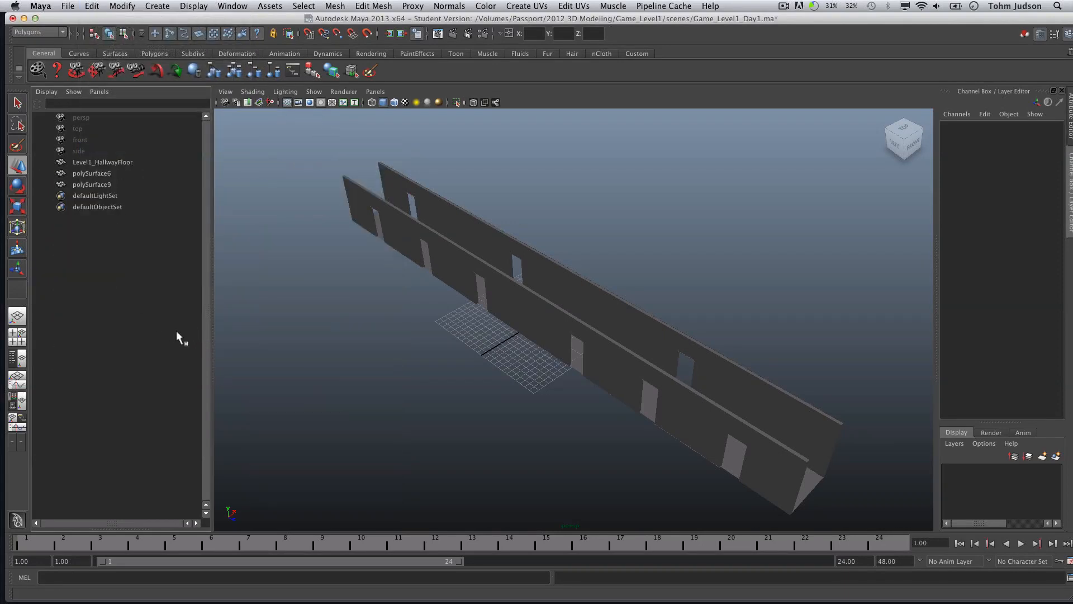
{"action": "mouse_move", "coordinate": [585, 420]}
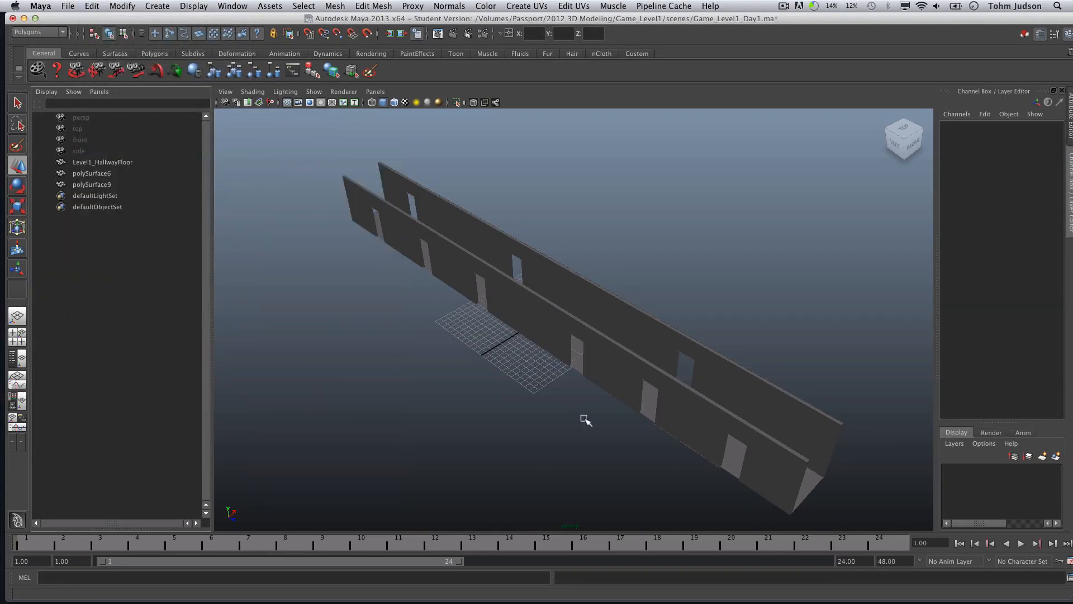
{"action": "mouse_move", "coordinate": [562, 317]}
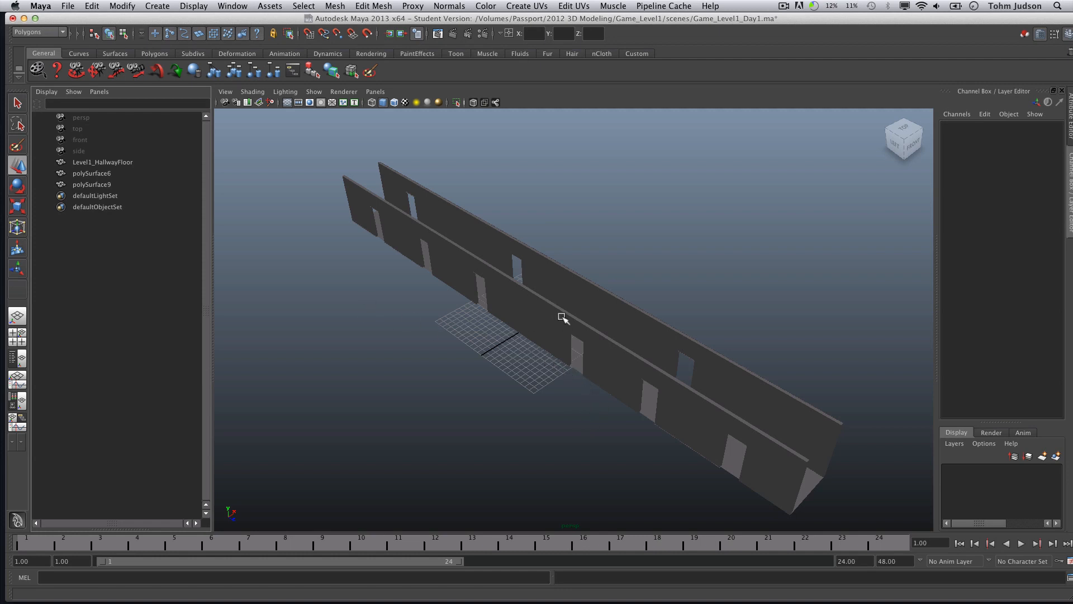
{"action": "left_click", "coordinate": [564, 318]}
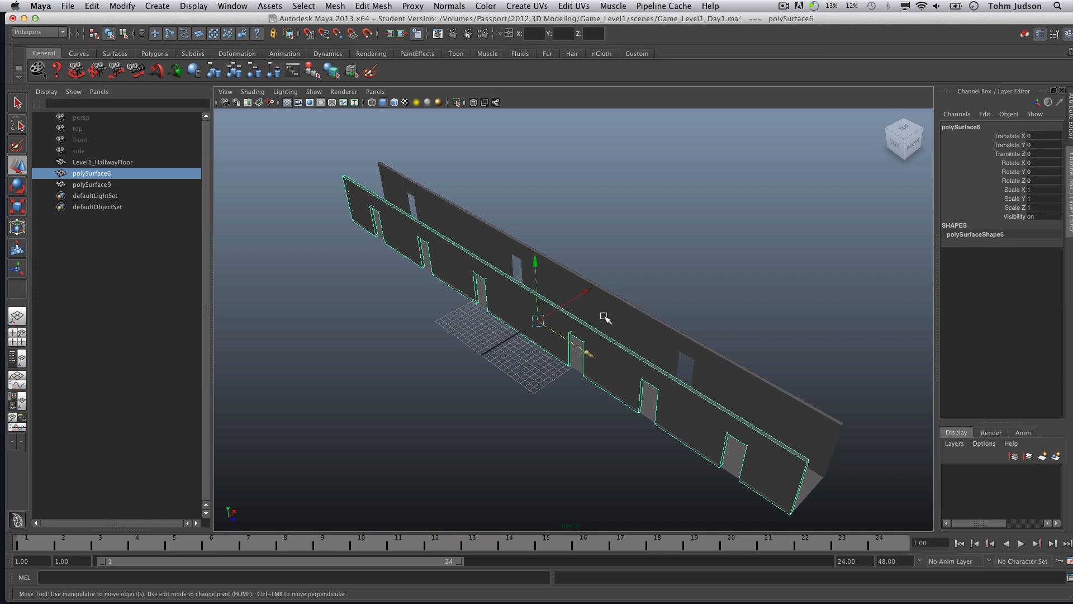
Step: Rename polySurface6 and polySurface9 to Level1_HallwayWest and Level1_HallwayEast in the Outliner
{"action": "left_click", "coordinate": [91, 184]}
{"action": "type", "text": "Level1_HallwayWest"}
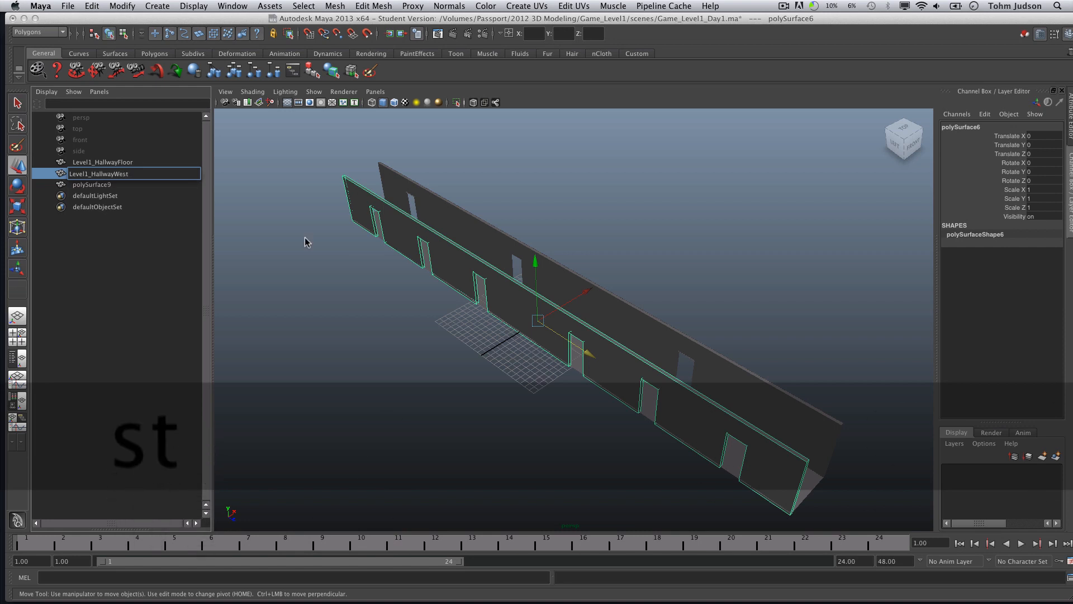
{"action": "left_click", "coordinate": [89, 185]}
{"action": "type", "text": "Level1_HallwayEast"}
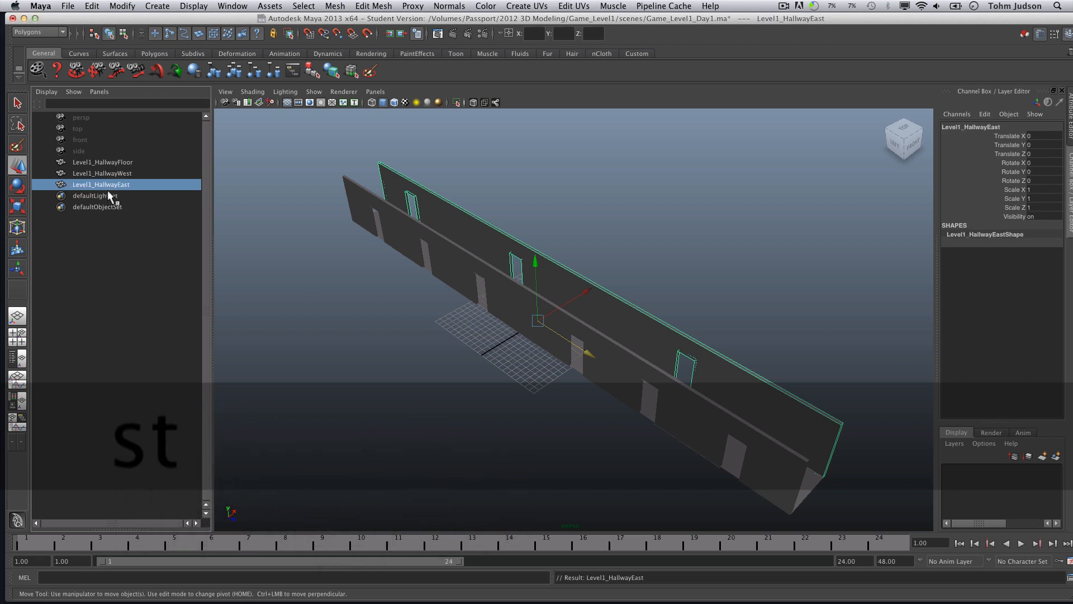
{"action": "left_click", "coordinate": [520, 309]}
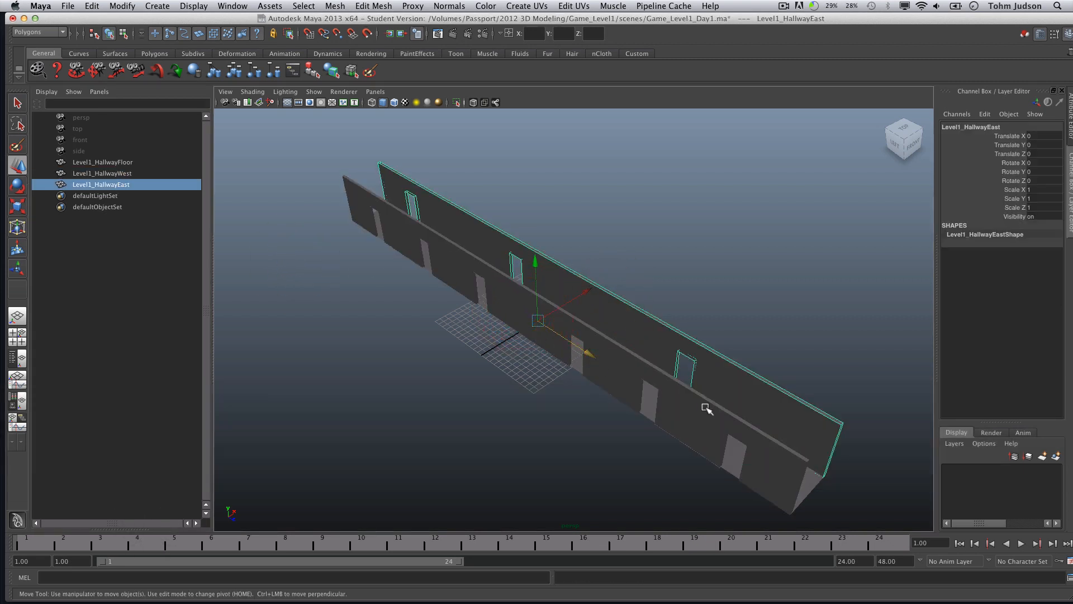
{"action": "mouse_move", "coordinate": [744, 375]}
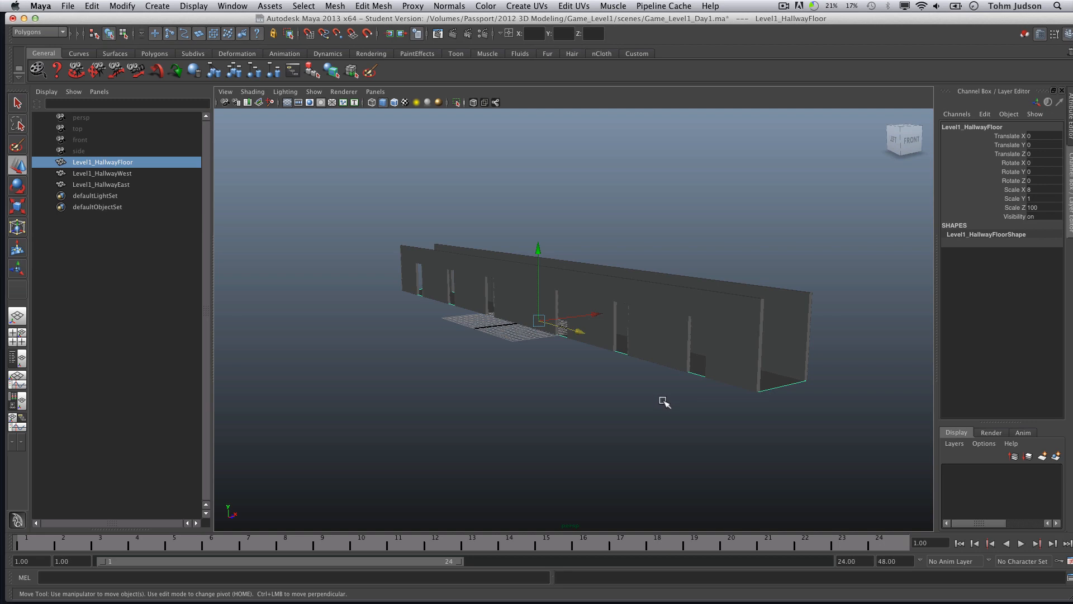
{"action": "mouse_move", "coordinate": [622, 394]}
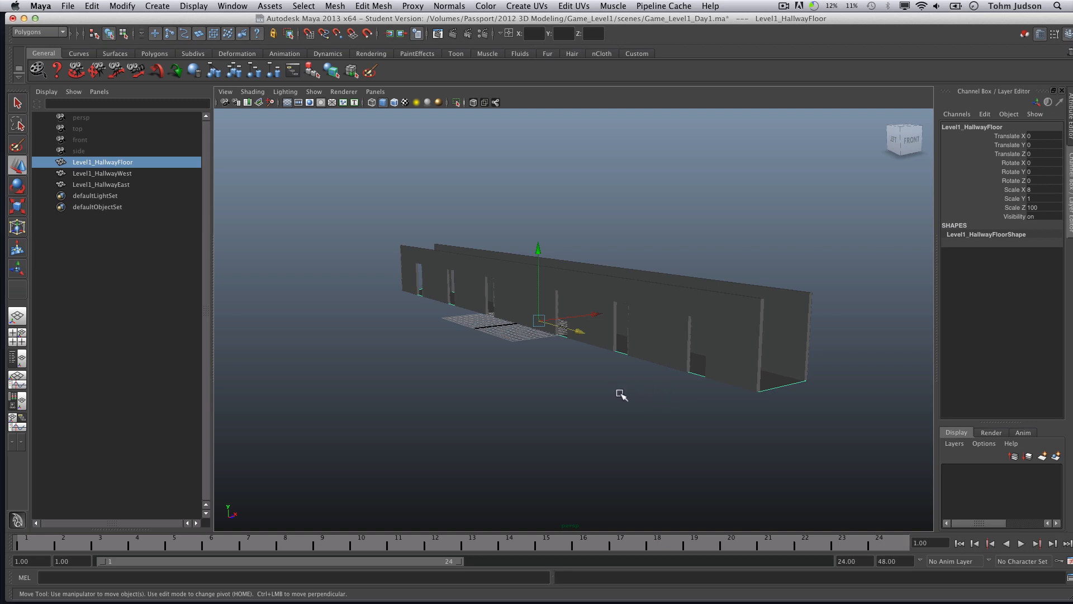